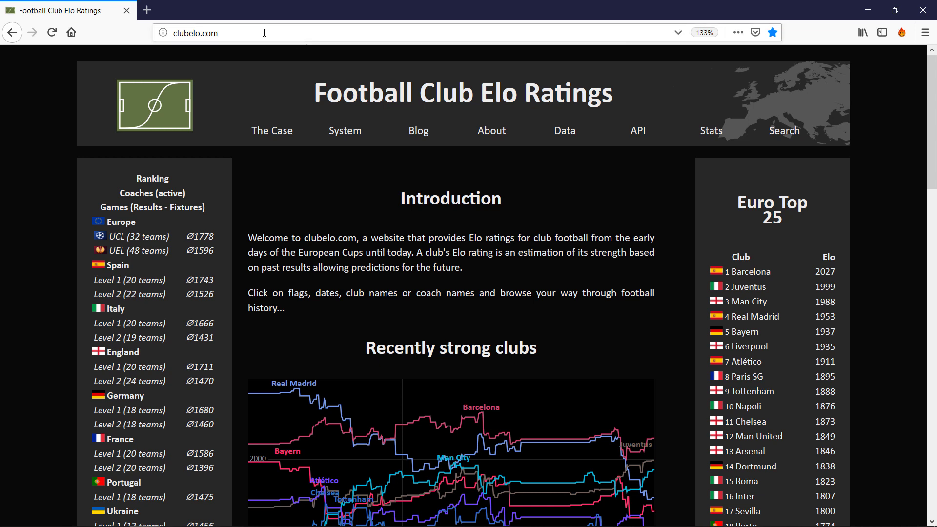
{"action": "mouse_move", "coordinate": [117, 239]}
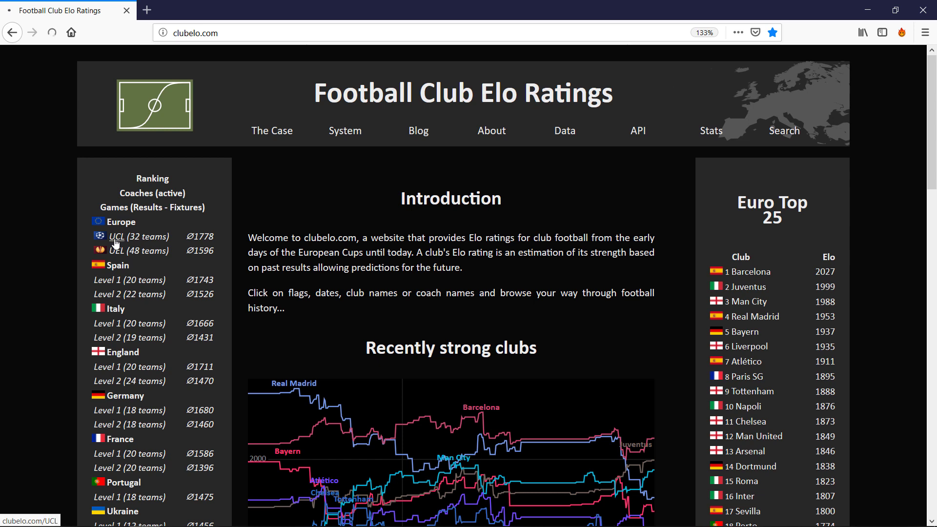
Follow the UCL (32 teams) sidebar link to the Champions League ratings page.
{"action": "left_click", "coordinate": [117, 236]}
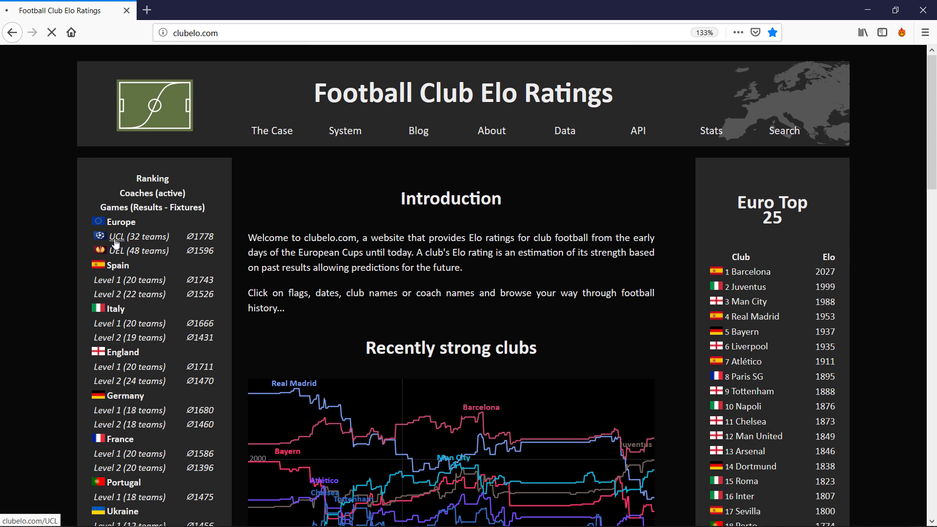
{"action": "left_click", "coordinate": [117, 236]}
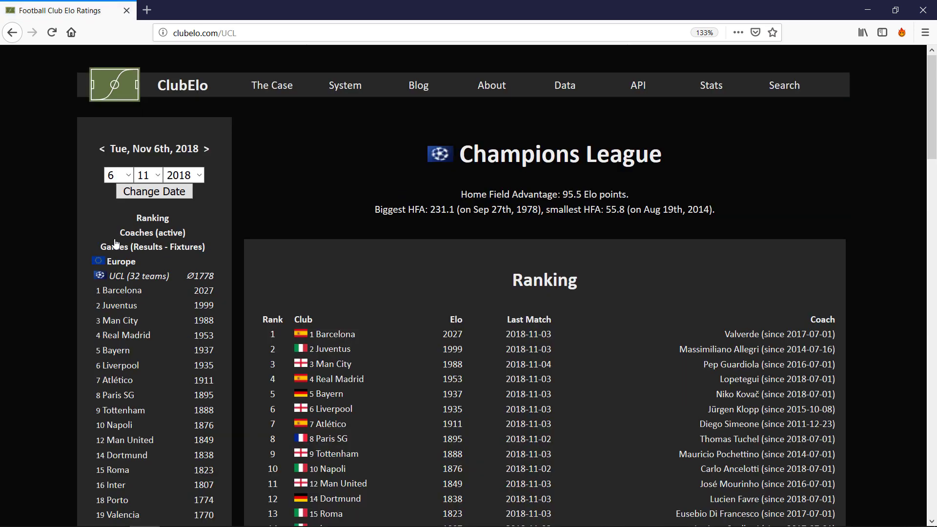
Scroll down to the Games table with the Nov 6th and 7th fixtures and odds.
{"action": "scroll", "scroll_direction": "down", "scroll_amount": 3}
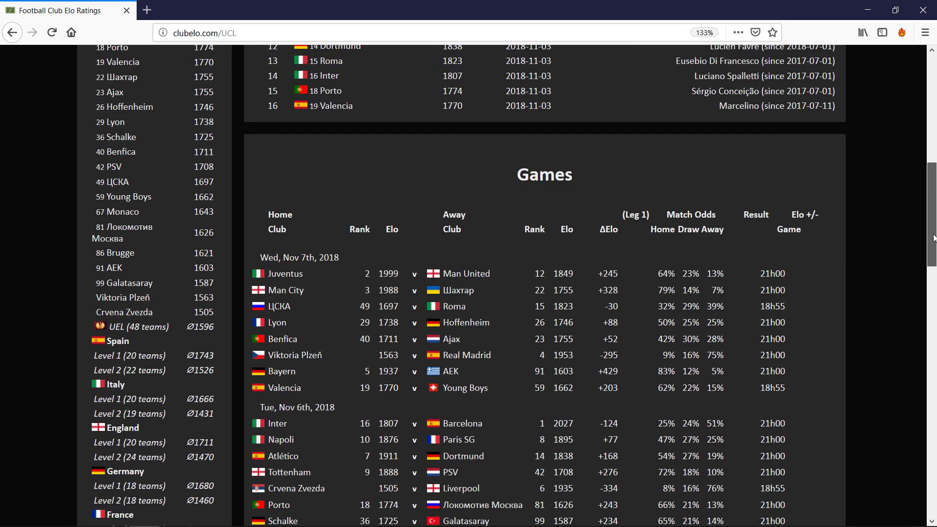
{"action": "scroll", "scroll_direction": "down", "scroll_amount": 3}
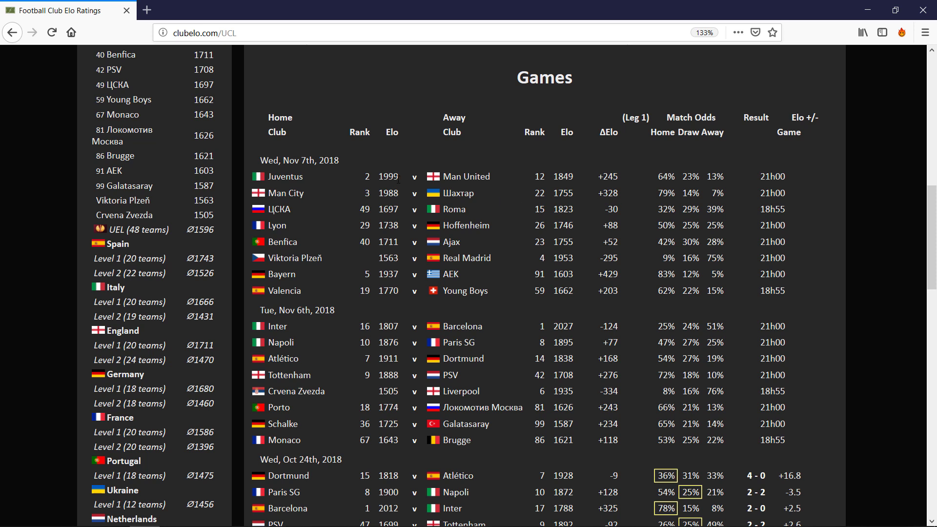
{"action": "mouse_move", "coordinate": [577, 187]}
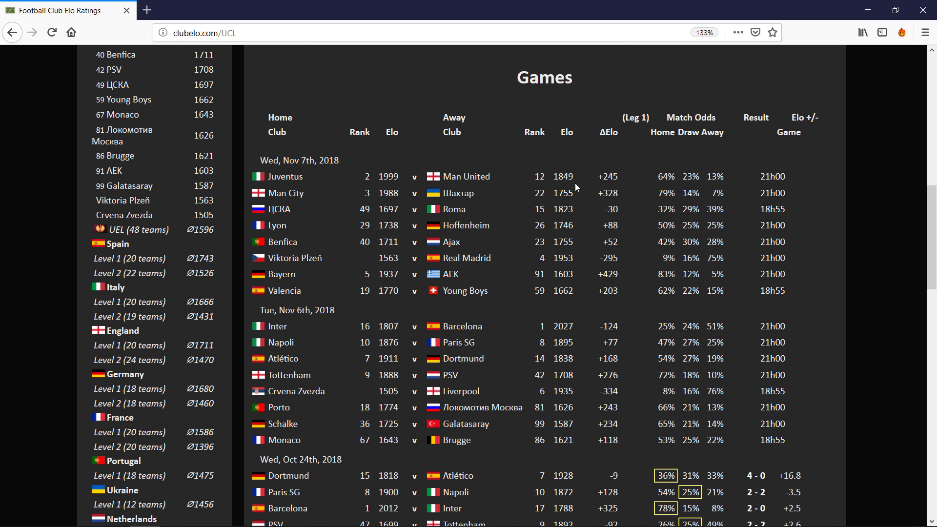
{"action": "mouse_move", "coordinate": [609, 192]}
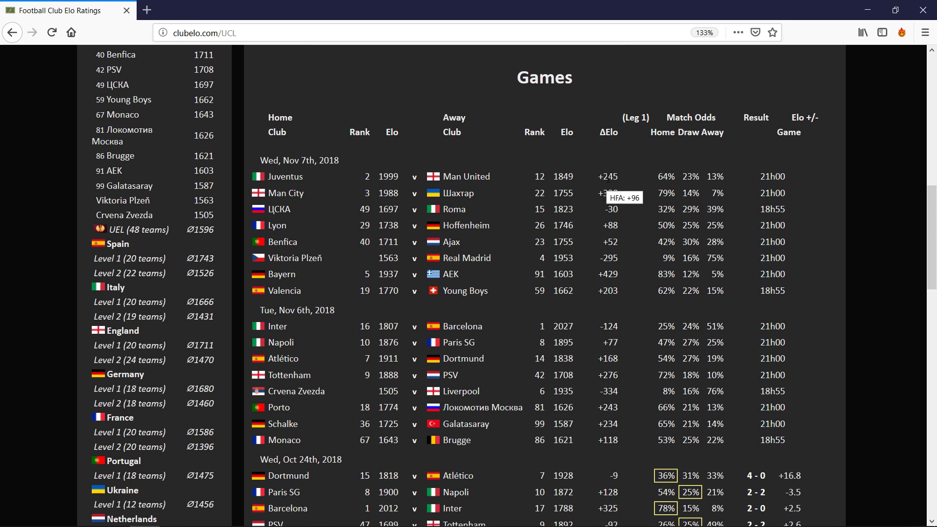
{"action": "mouse_move", "coordinate": [469, 177]}
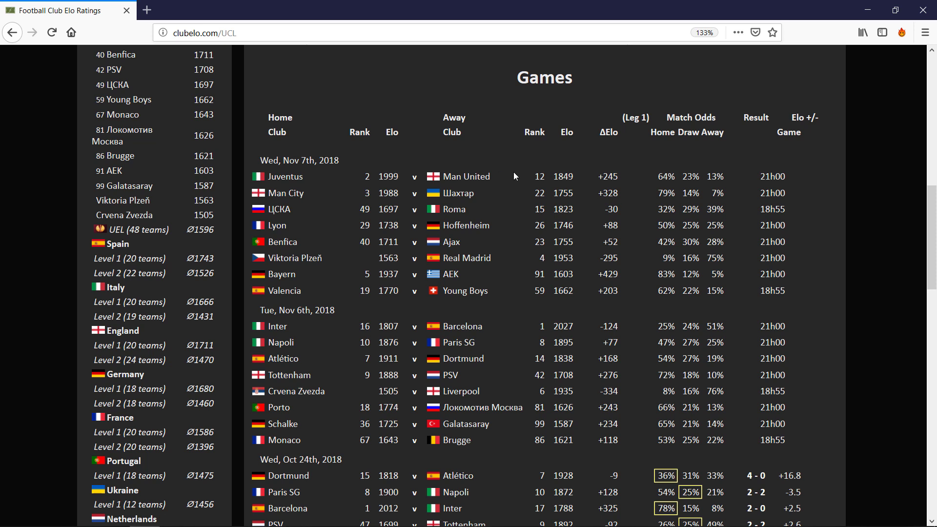
{"action": "mouse_move", "coordinate": [578, 182]}
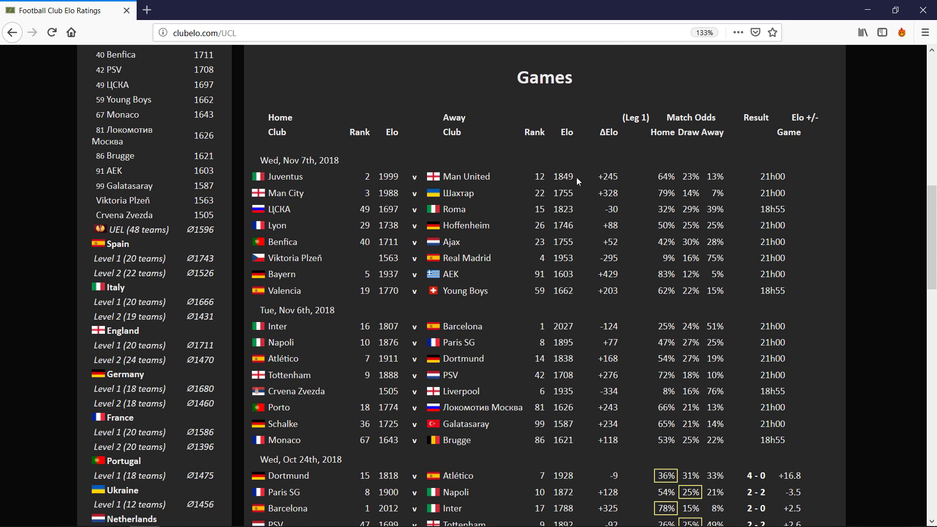
{"action": "mouse_move", "coordinate": [844, 192]}
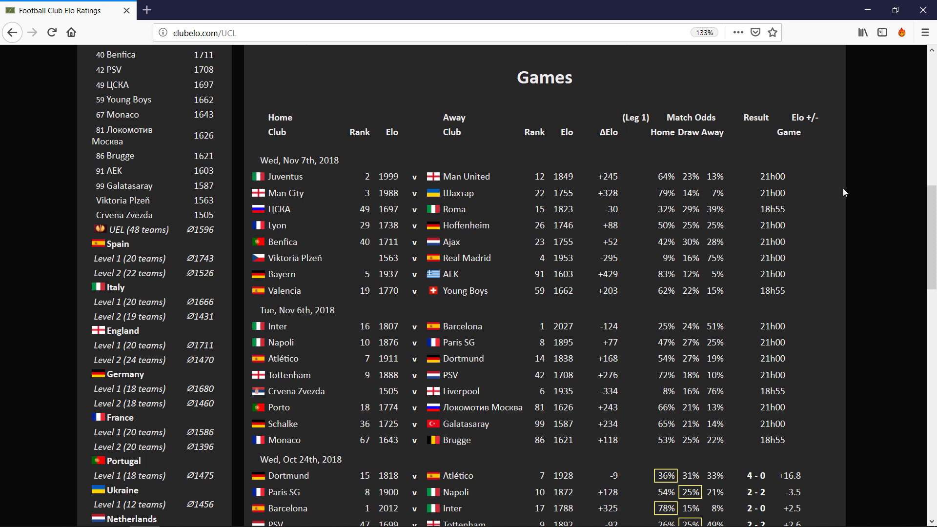
{"action": "mouse_move", "coordinate": [897, 219]}
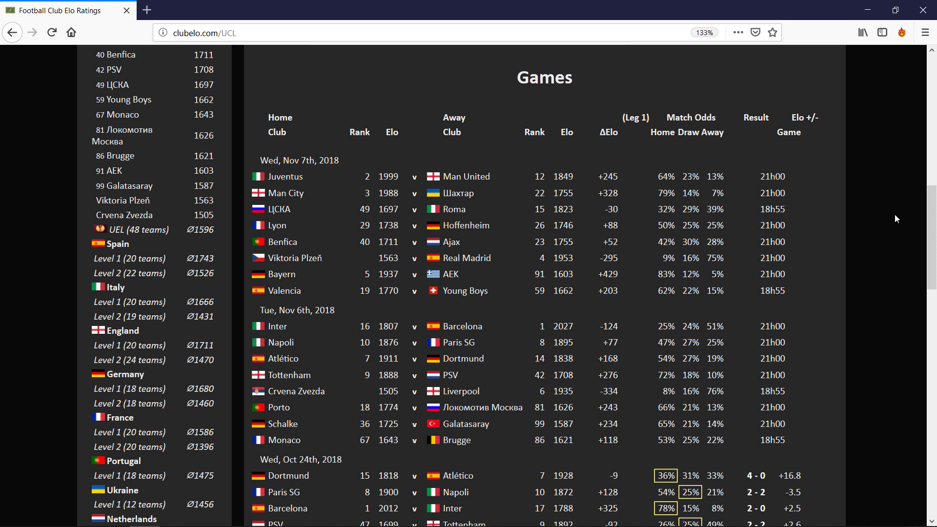
{"action": "mouse_move", "coordinate": [652, 184]}
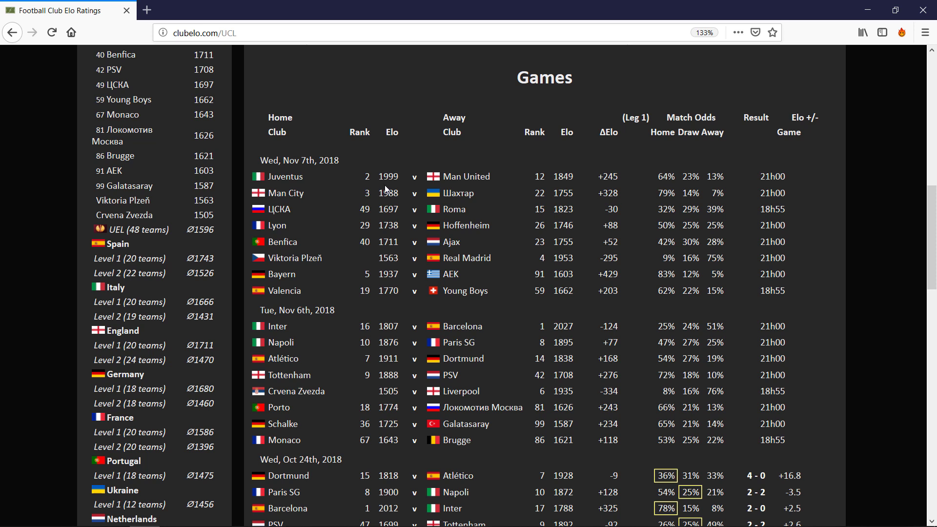
{"action": "mouse_move", "coordinate": [290, 187]}
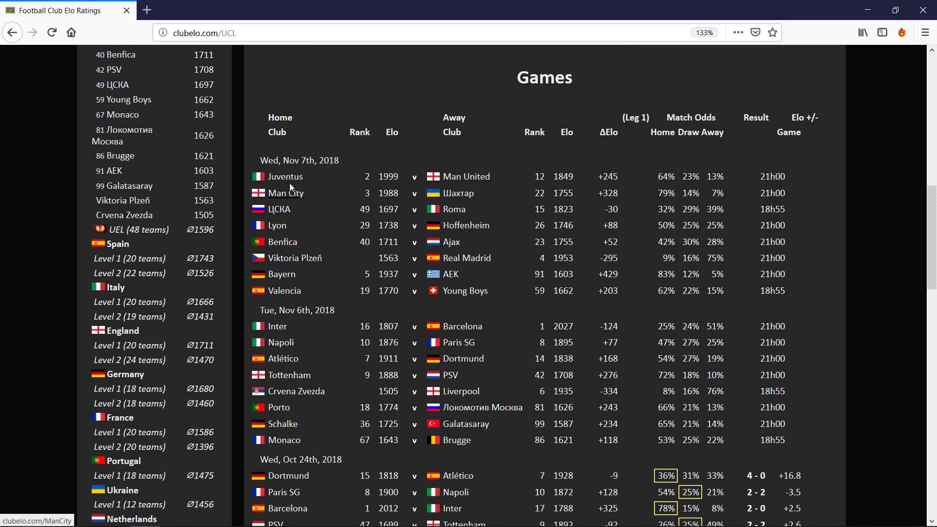
{"action": "mouse_move", "coordinate": [472, 176]}
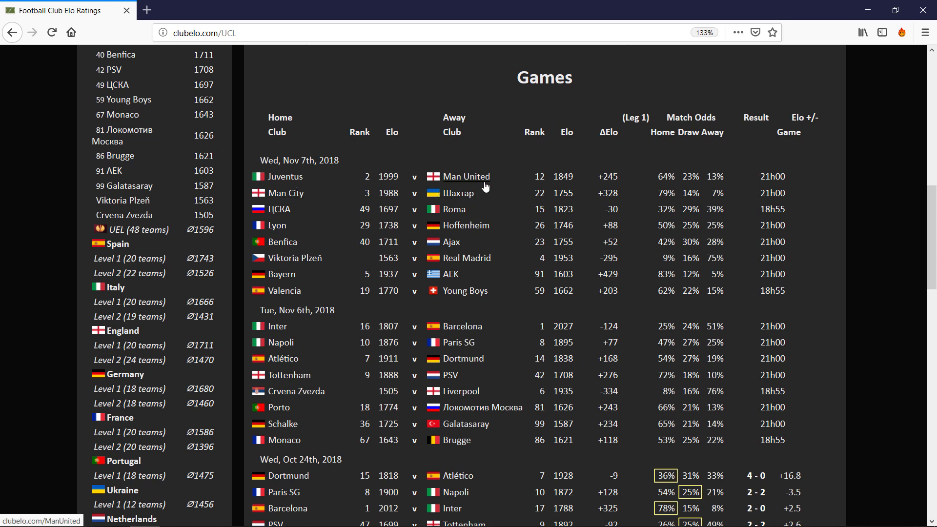
{"action": "mouse_move", "coordinate": [402, 181]}
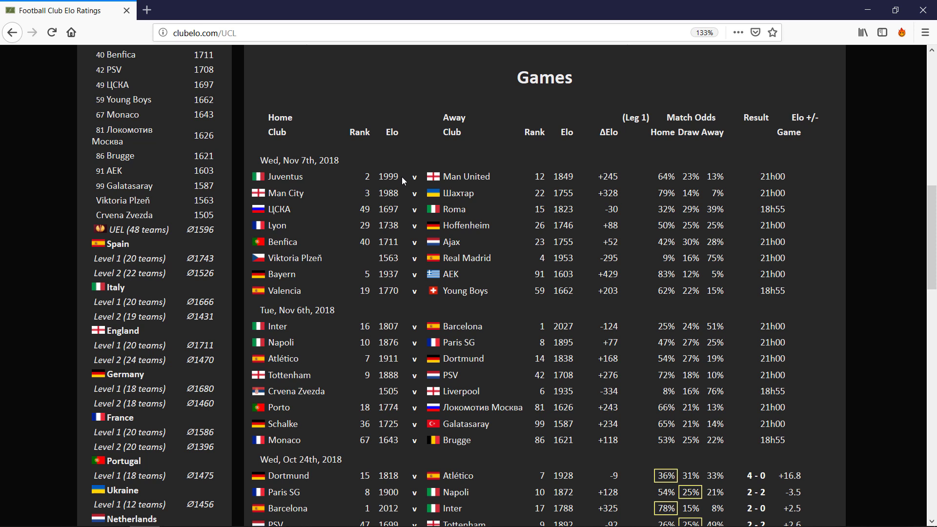
{"action": "mouse_move", "coordinate": [599, 191]}
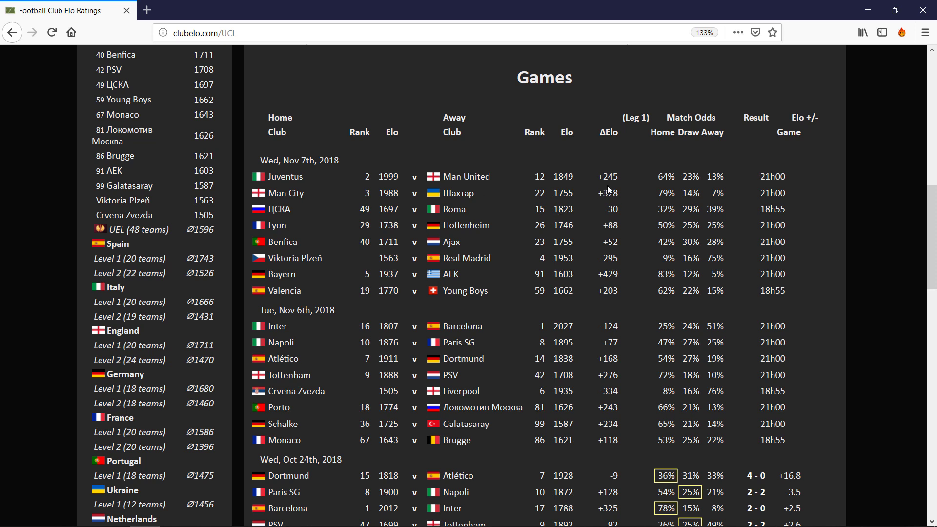
{"action": "mouse_move", "coordinate": [646, 181]}
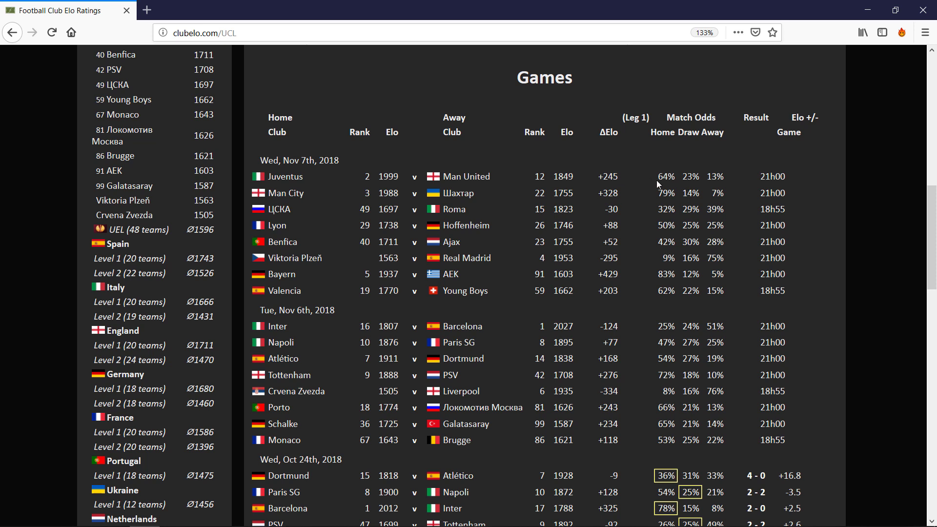
{"action": "mouse_move", "coordinate": [734, 184]}
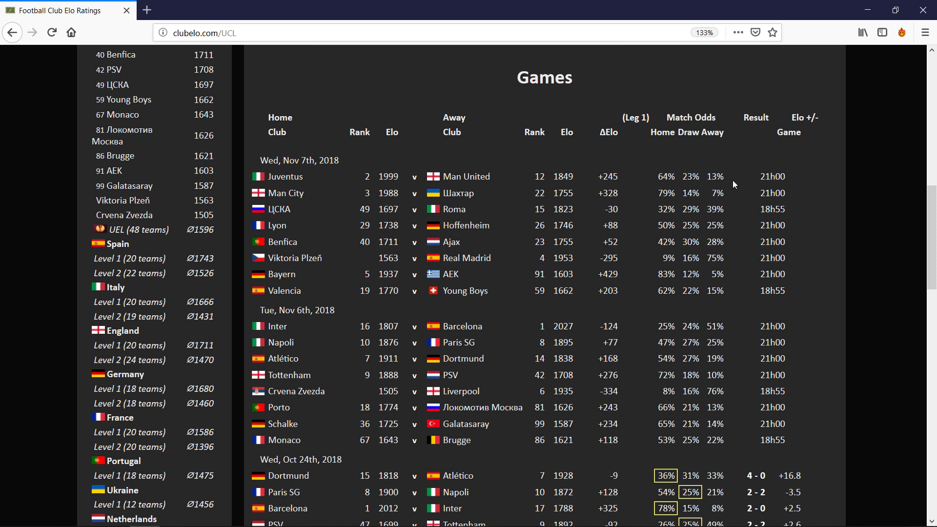
{"action": "mouse_move", "coordinate": [413, 133]}
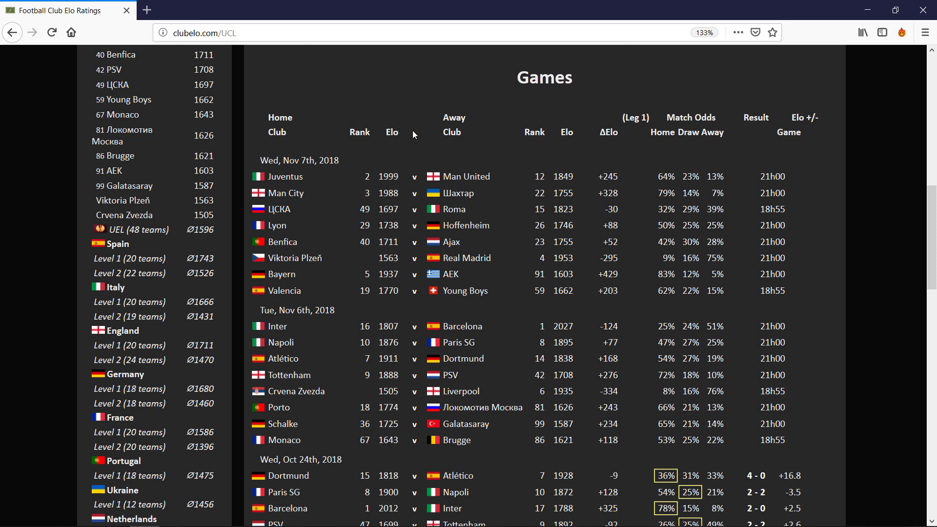
{"action": "mouse_move", "coordinate": [381, 163]}
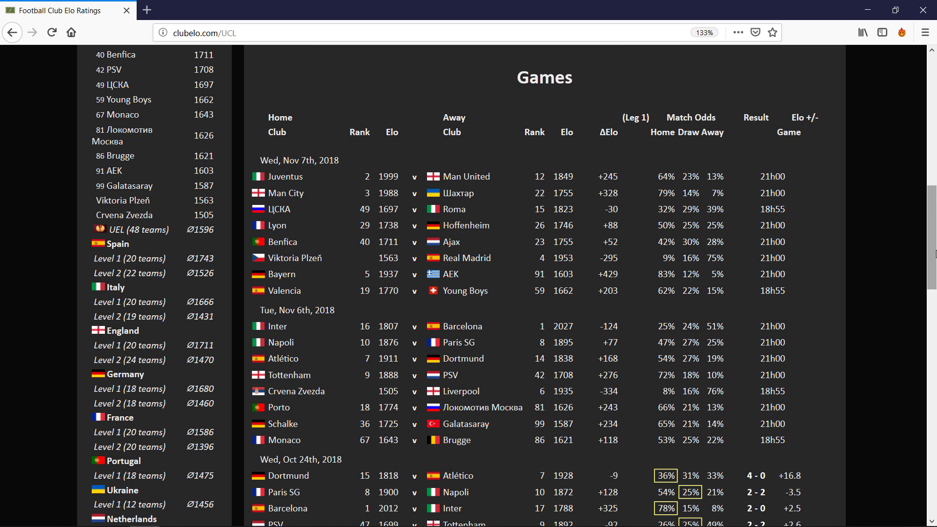
Scroll back up to the Ranking table of clubs' Elo ratings.
{"action": "scroll", "scroll_direction": "up", "scroll_amount": 3}
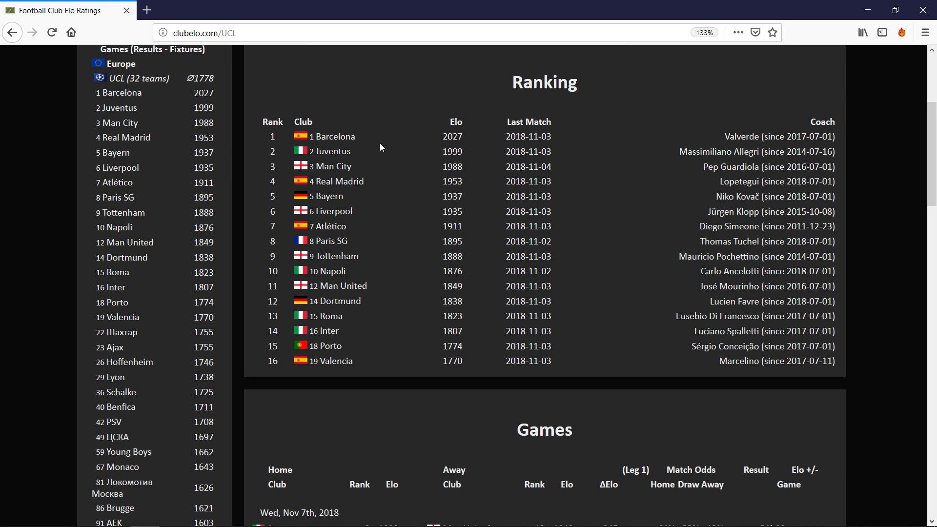
{"action": "mouse_move", "coordinate": [364, 145]}
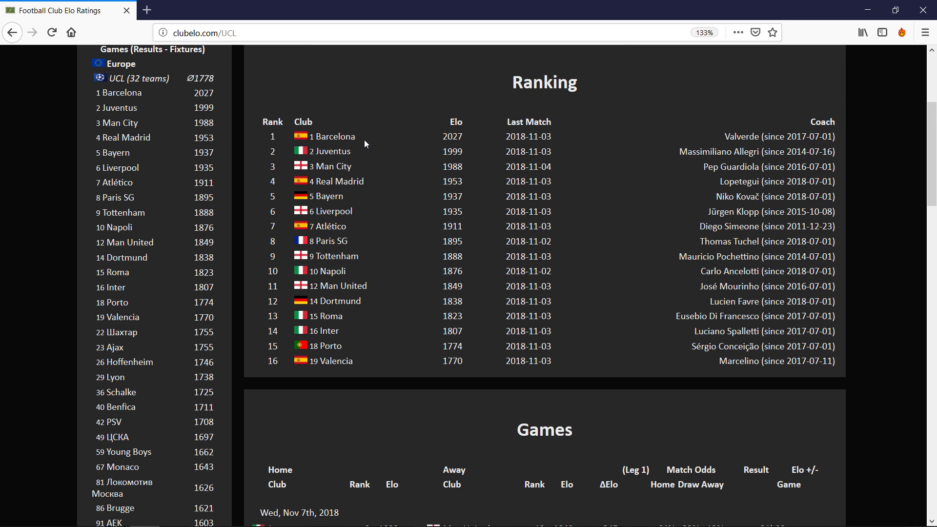
{"action": "mouse_move", "coordinate": [429, 142]}
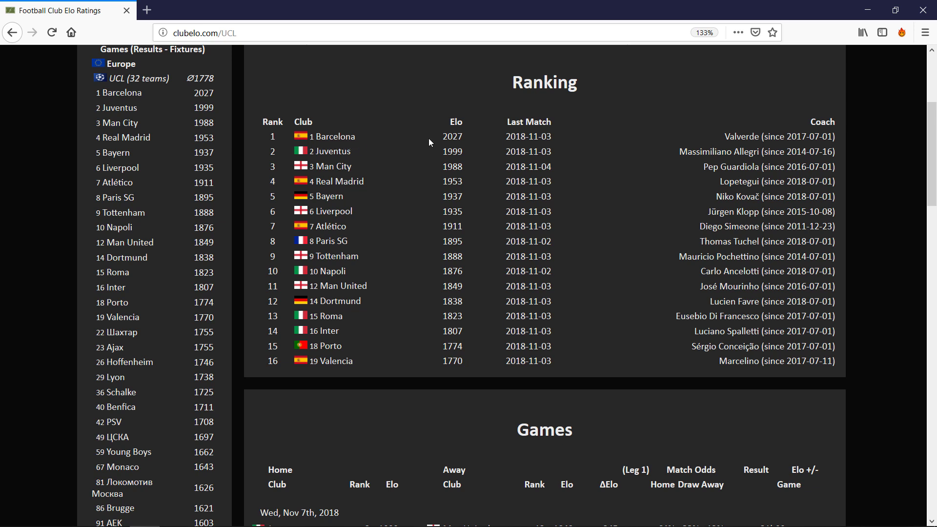
{"action": "mouse_move", "coordinate": [356, 140]}
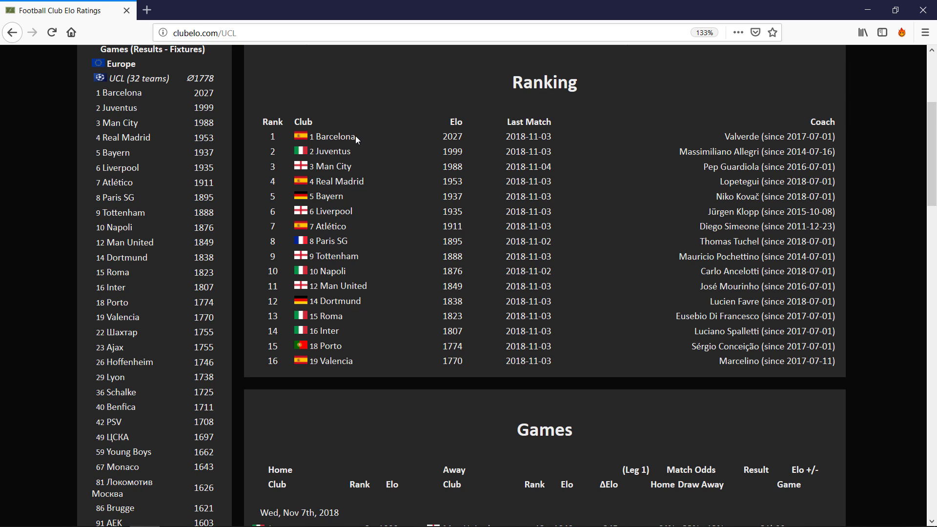
{"action": "mouse_move", "coordinate": [475, 160]}
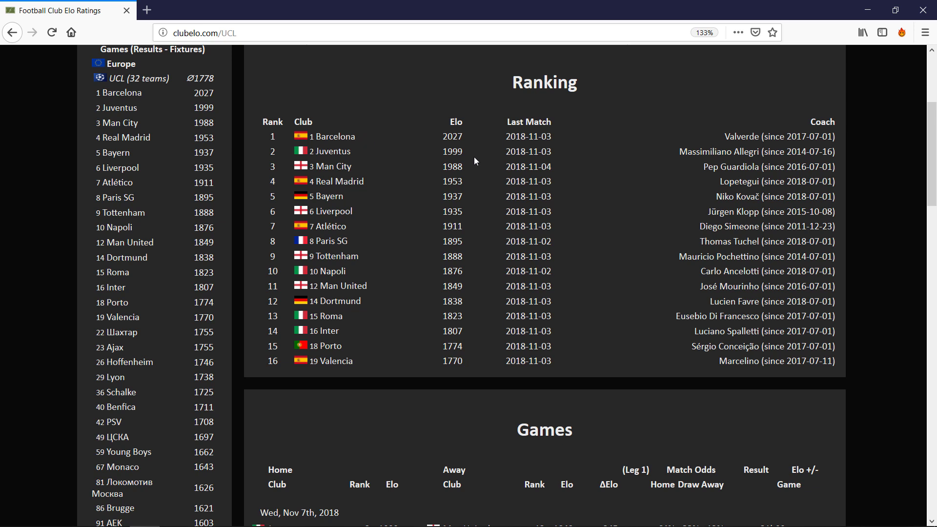
{"action": "mouse_move", "coordinate": [472, 146]}
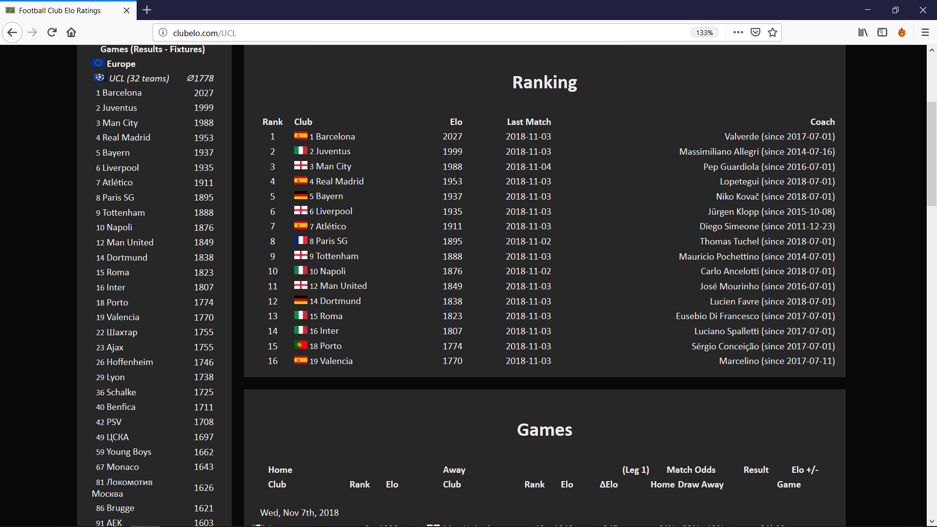
{"action": "mouse_move", "coordinate": [558, 229]}
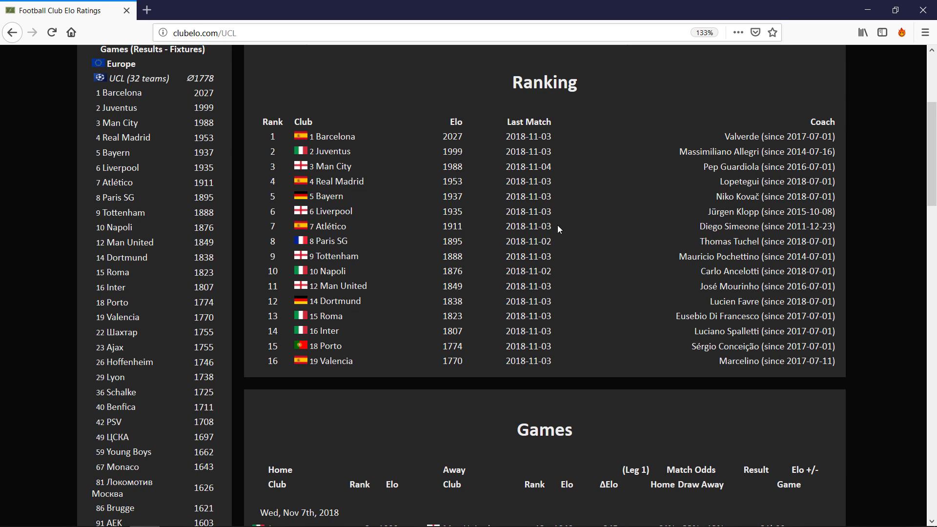
{"action": "mouse_move", "coordinate": [932, 183]}
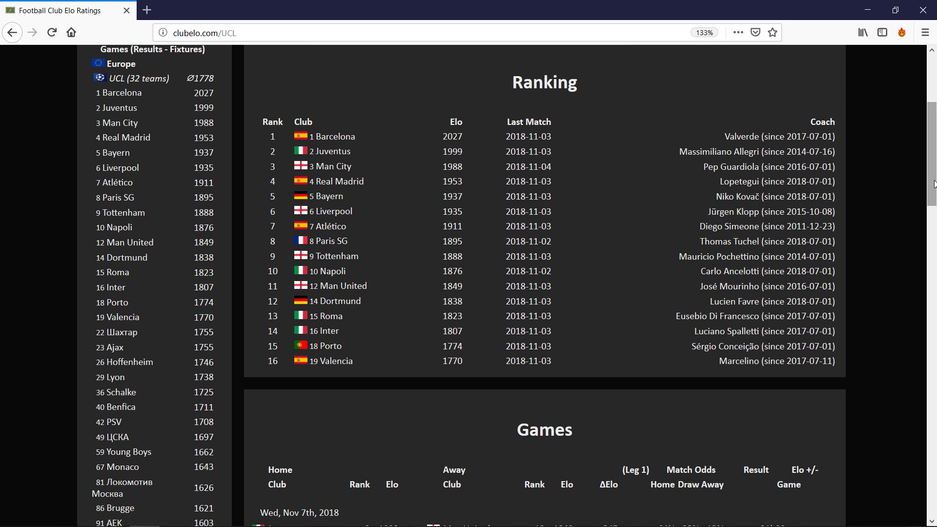
{"action": "scroll", "scroll_direction": "down", "scroll_amount": 3}
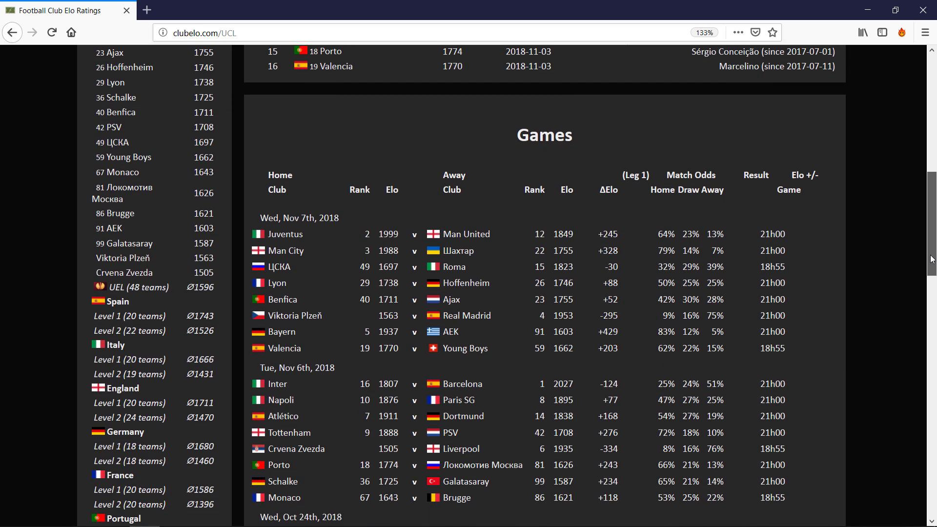
{"action": "scroll", "scroll_direction": "down", "scroll_amount": 3}
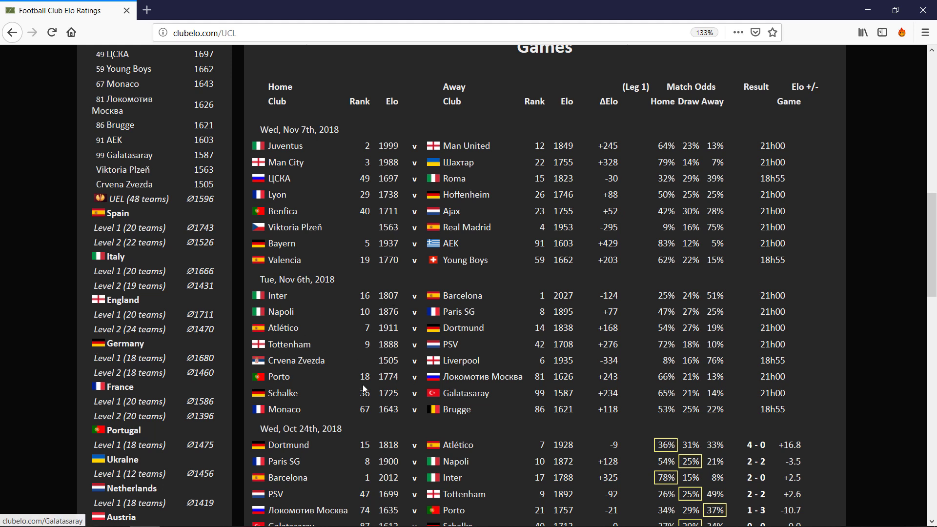
{"action": "mouse_move", "coordinate": [437, 395]}
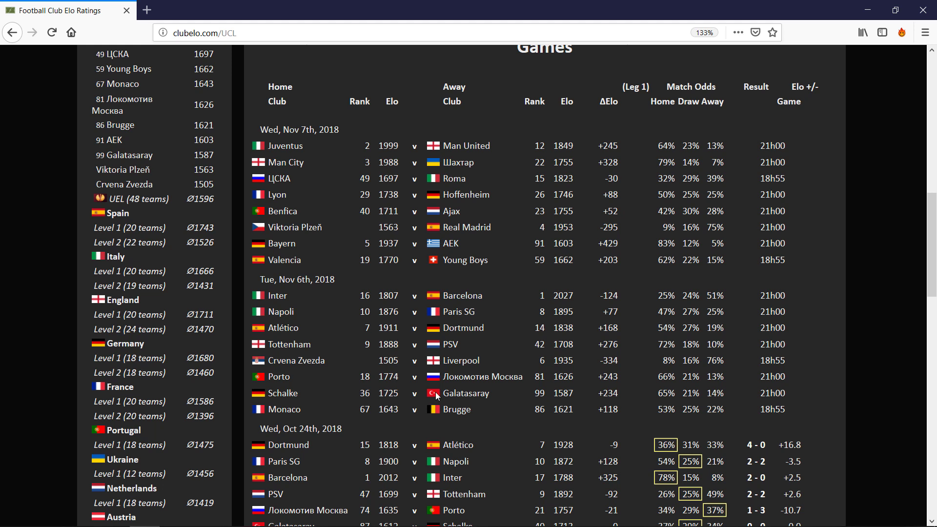
{"action": "mouse_move", "coordinate": [479, 279]}
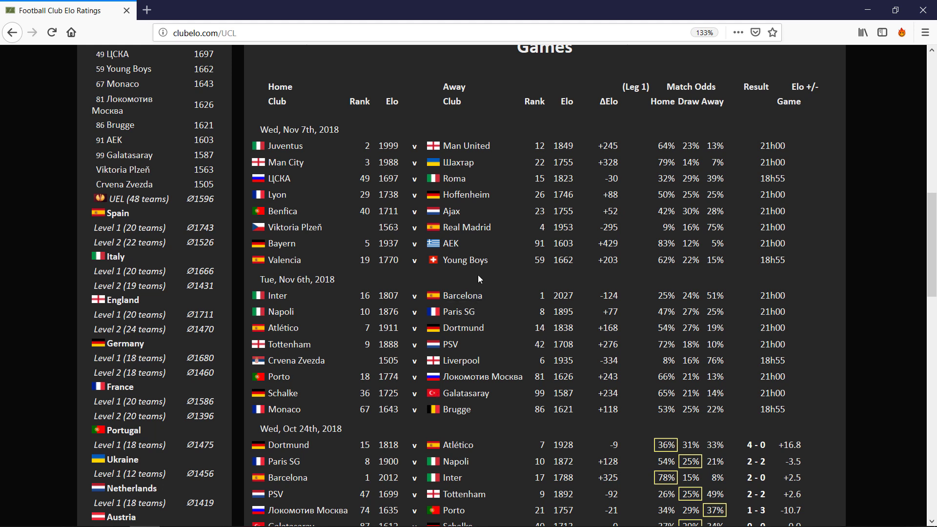
{"action": "mouse_move", "coordinate": [463, 311]}
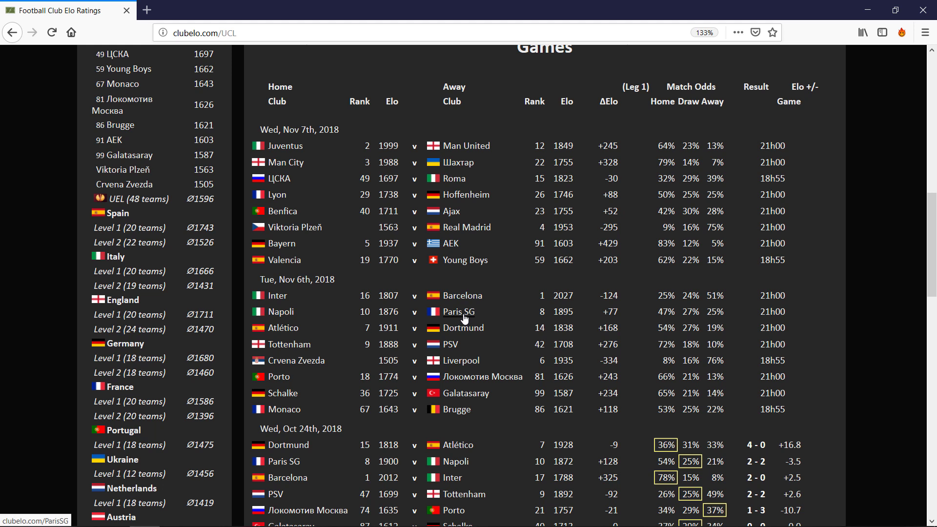
{"action": "mouse_move", "coordinate": [277, 298]}
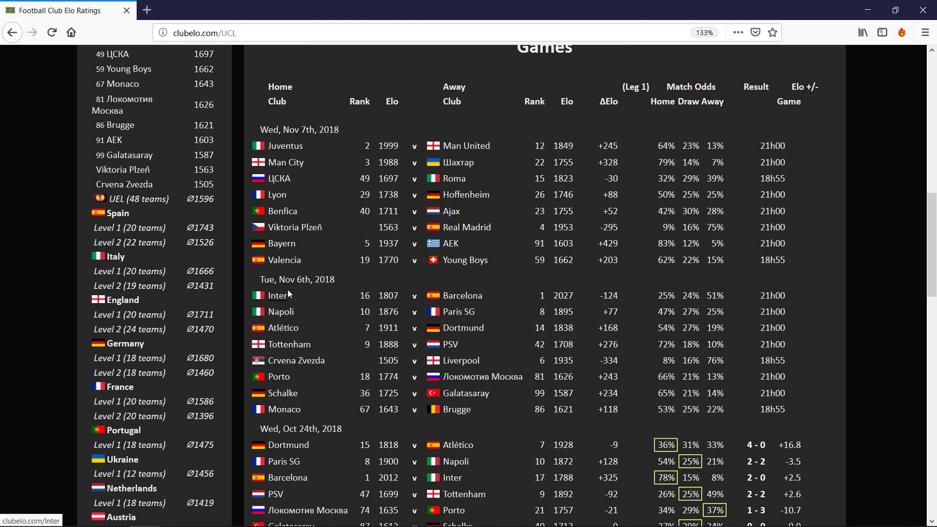
{"action": "mouse_move", "coordinate": [286, 299]}
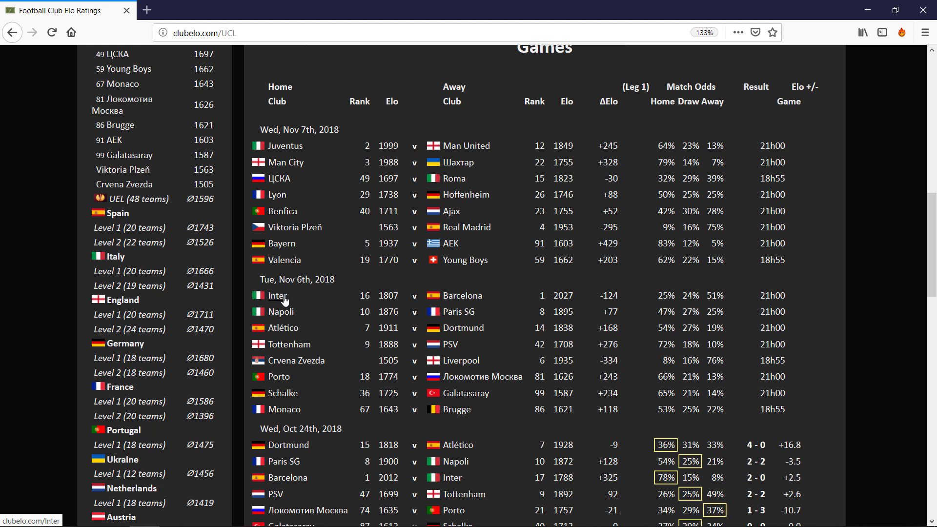
{"action": "mouse_move", "coordinate": [421, 301]}
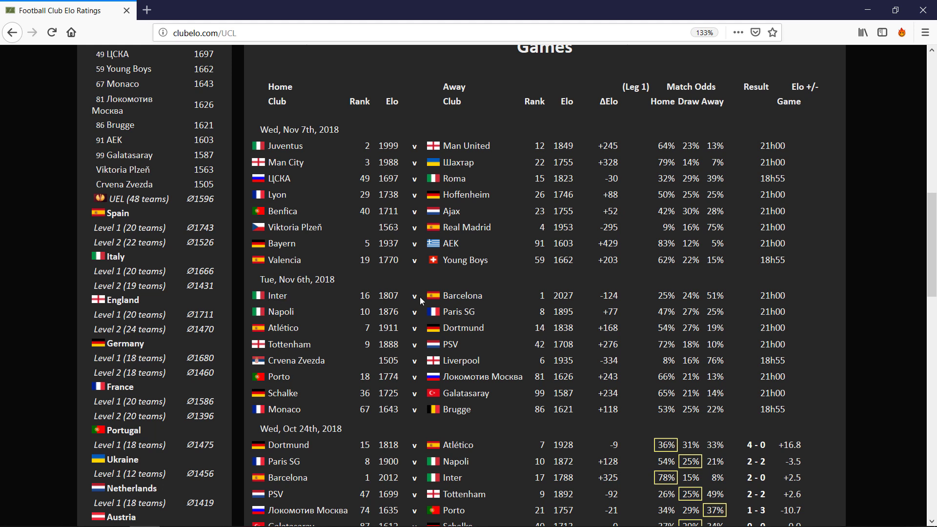
{"action": "mouse_move", "coordinate": [503, 299]}
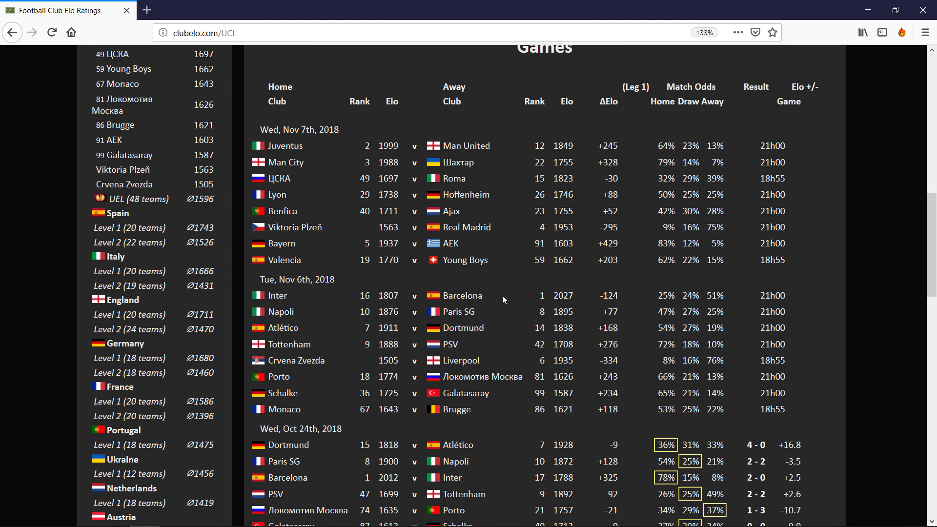
{"action": "mouse_move", "coordinate": [411, 291]}
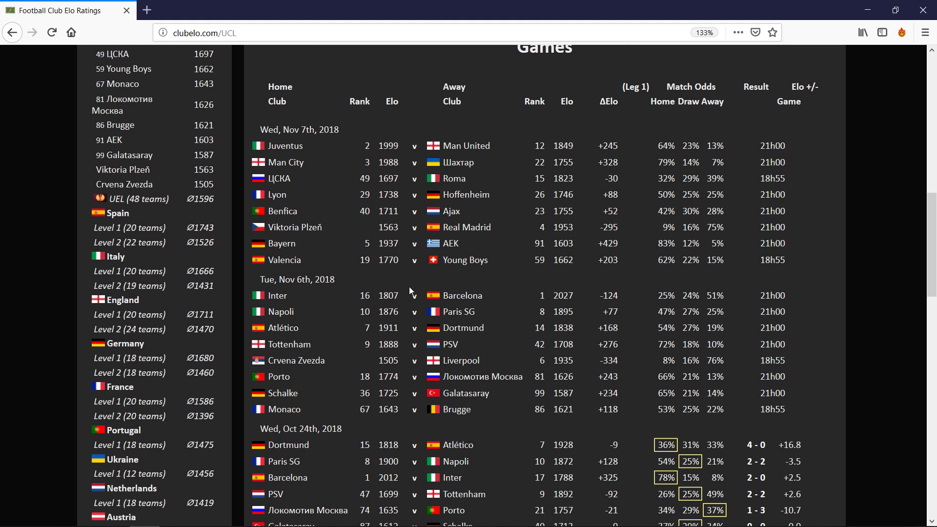
{"action": "mouse_move", "coordinate": [322, 295]}
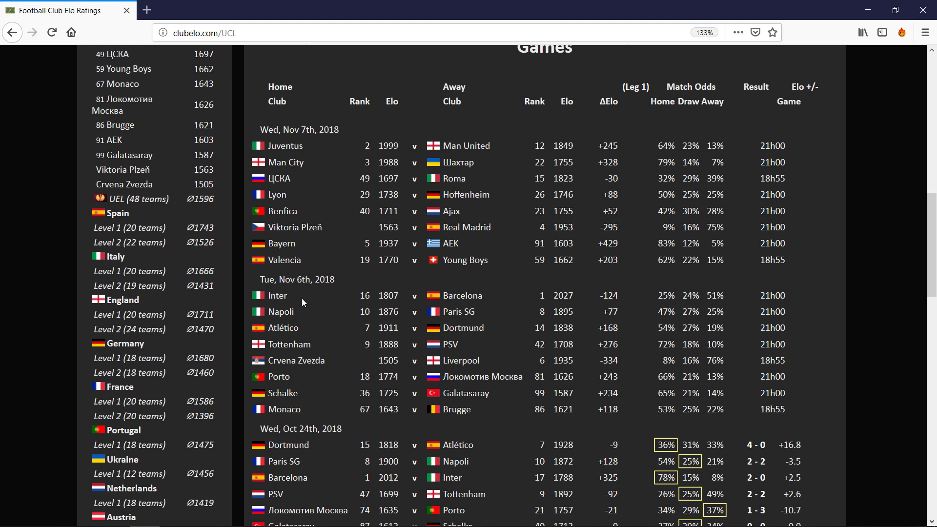
{"action": "mouse_move", "coordinate": [284, 134]}
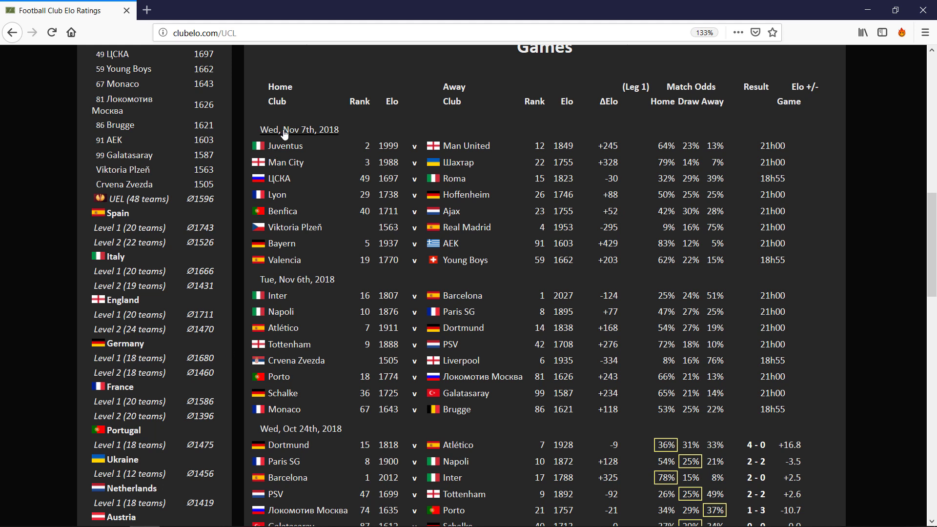
{"action": "mouse_move", "coordinate": [416, 158]}
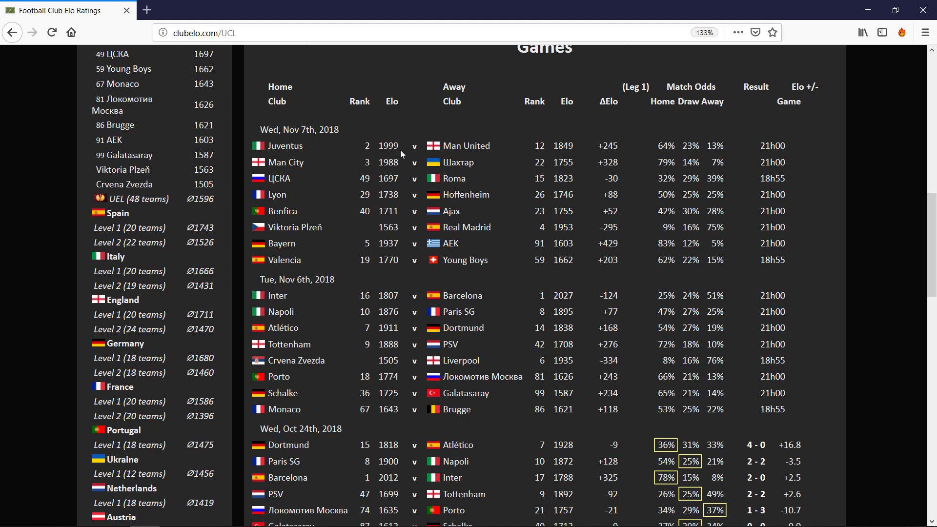
{"action": "mouse_move", "coordinate": [502, 170]}
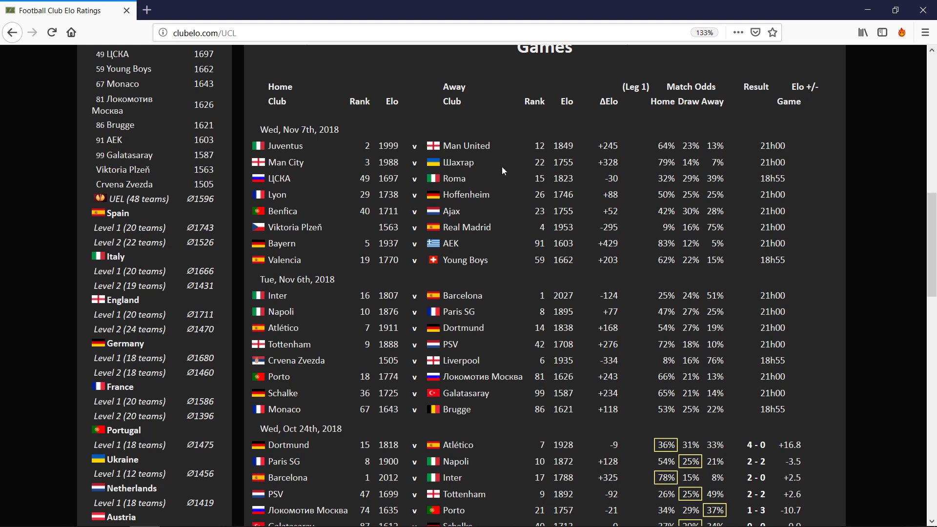
{"action": "mouse_move", "coordinate": [399, 164]}
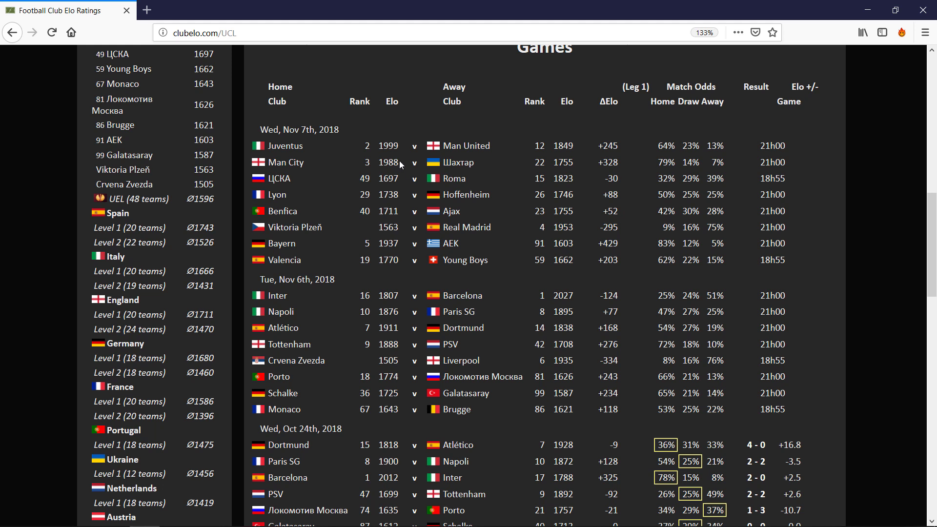
{"action": "mouse_move", "coordinate": [399, 165]}
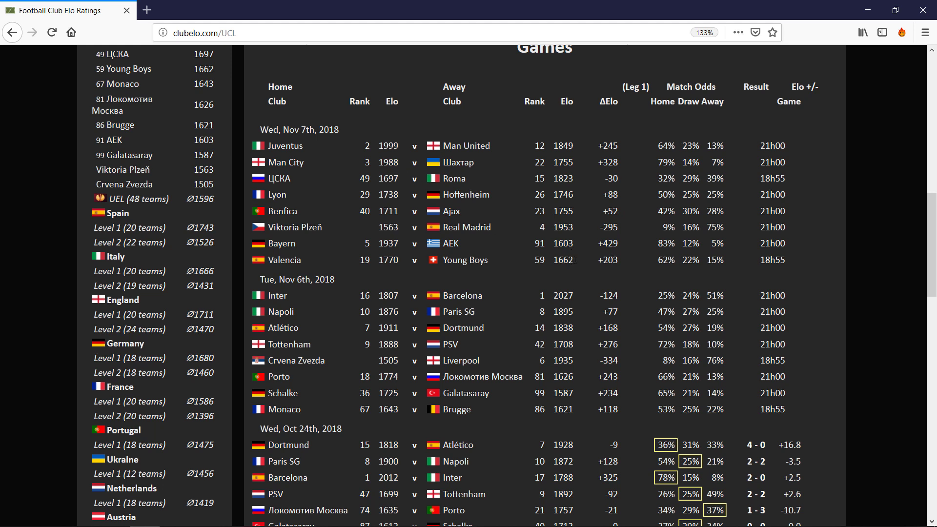
{"action": "mouse_move", "coordinate": [493, 268]}
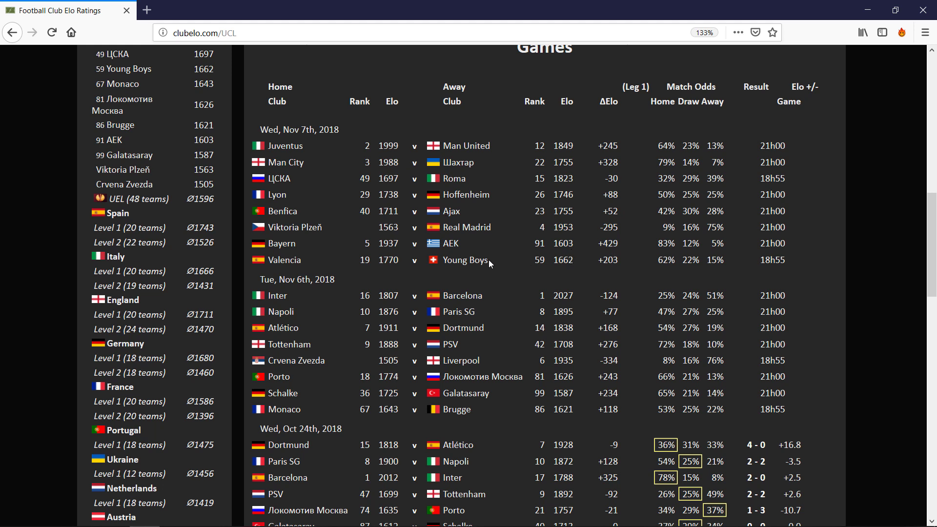
{"action": "mouse_move", "coordinate": [466, 407]}
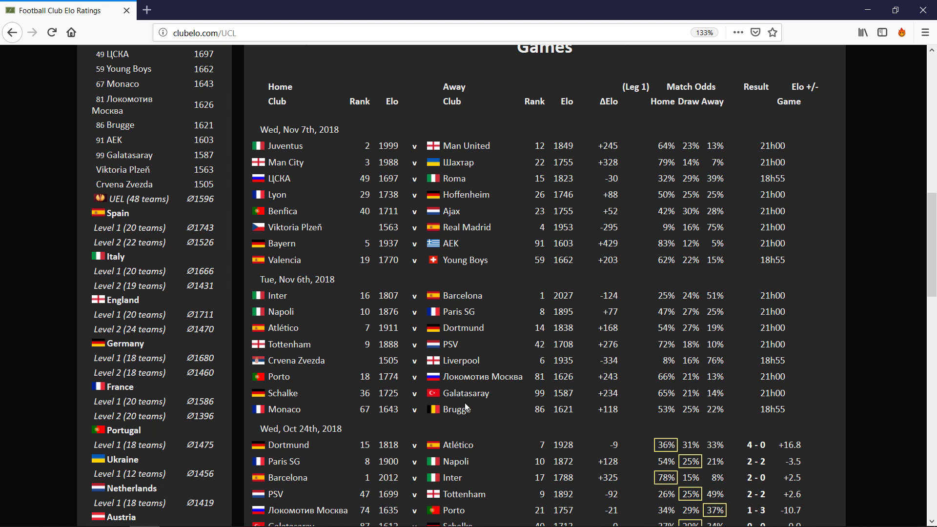
{"action": "mouse_move", "coordinate": [329, 398]}
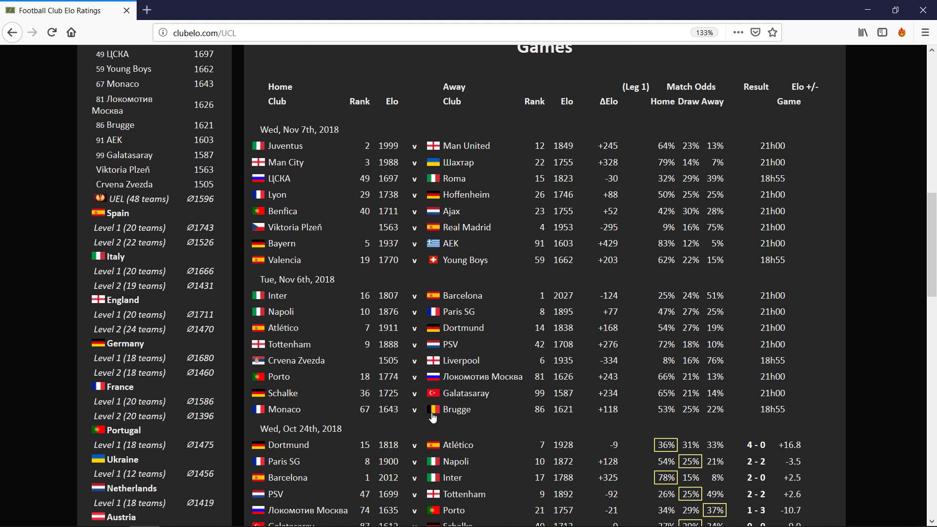
{"action": "mouse_move", "coordinate": [473, 357]}
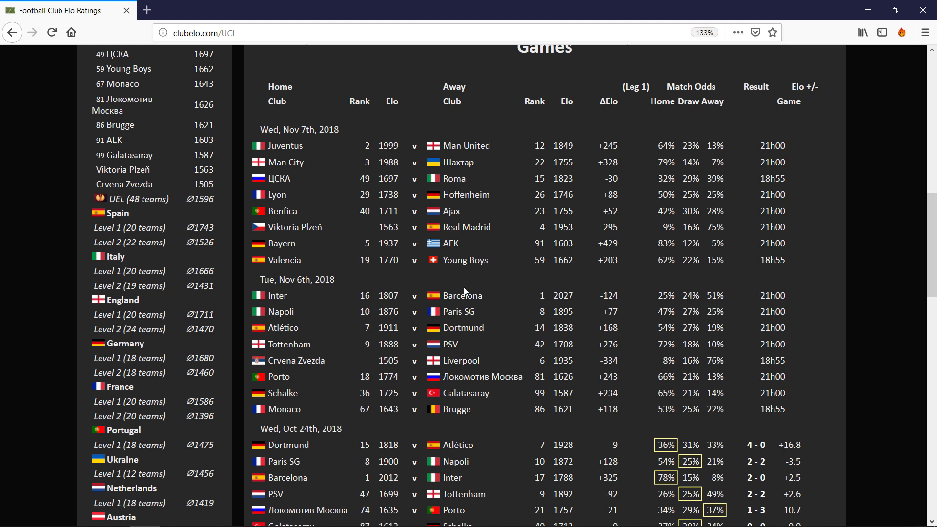
{"action": "mouse_move", "coordinate": [532, 235]}
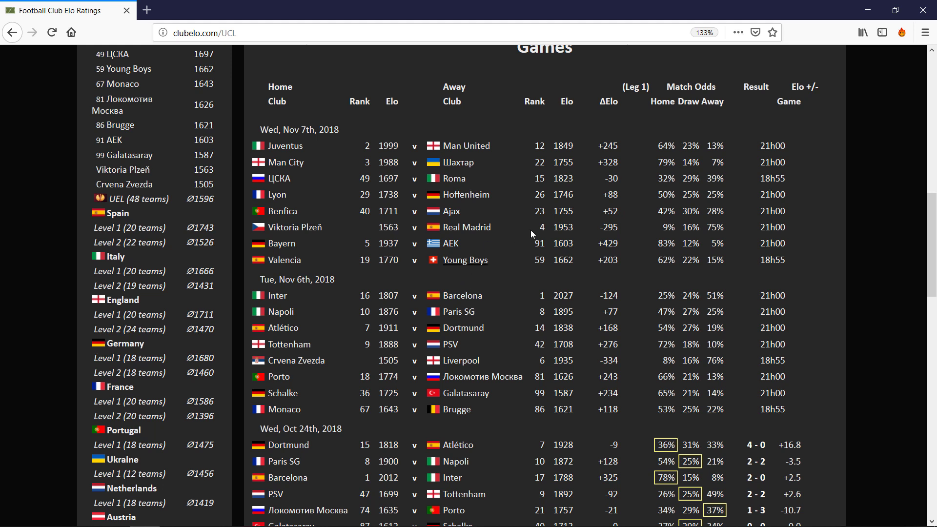
{"action": "mouse_move", "coordinate": [482, 266]}
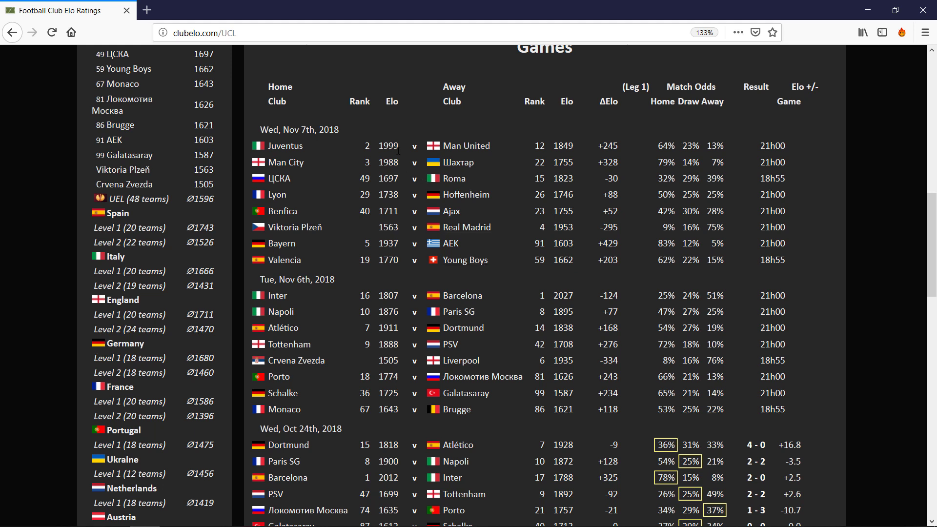
{"action": "mouse_move", "coordinate": [495, 147]}
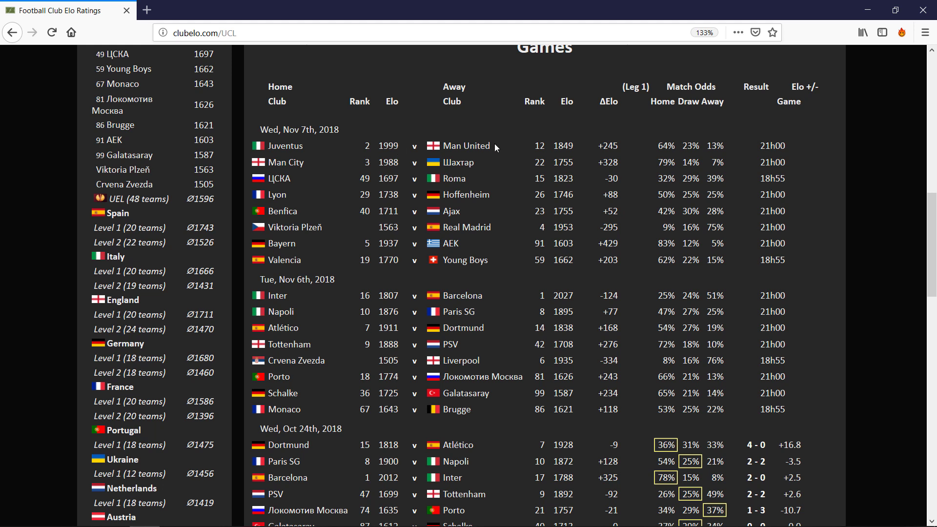
{"action": "mouse_move", "coordinate": [473, 174]}
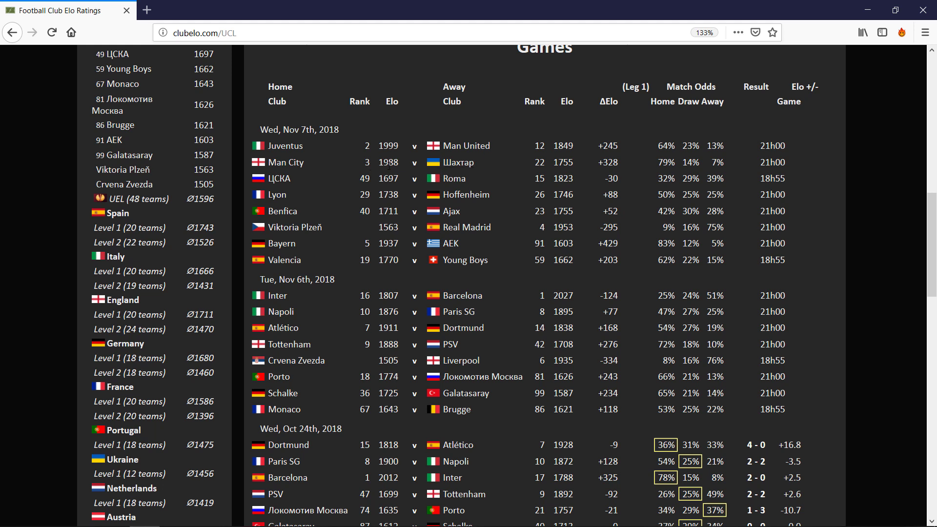
{"action": "mouse_move", "coordinate": [488, 255]}
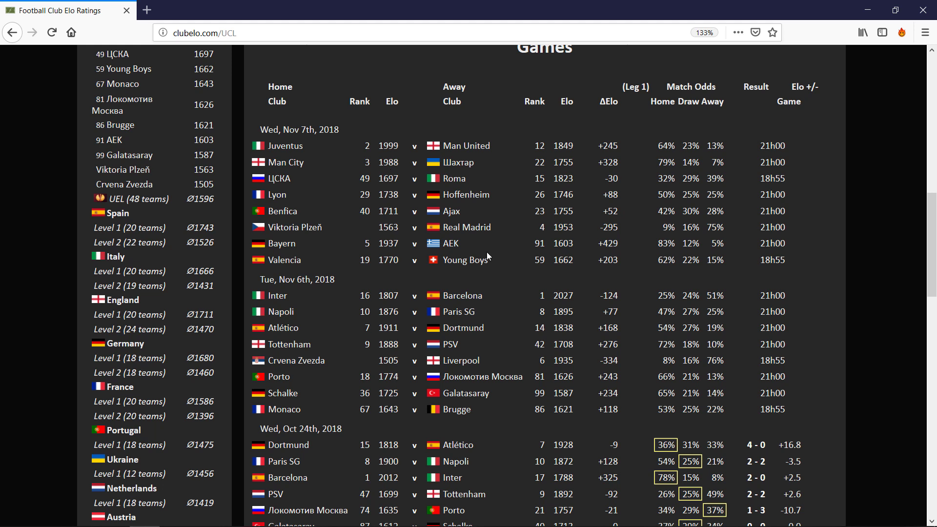
{"action": "mouse_move", "coordinate": [592, 210]}
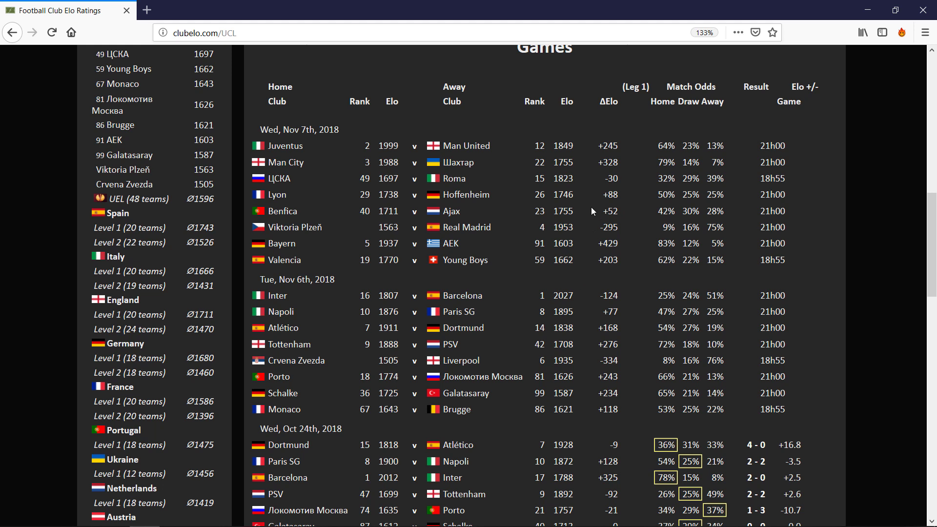
{"action": "mouse_move", "coordinate": [592, 211]}
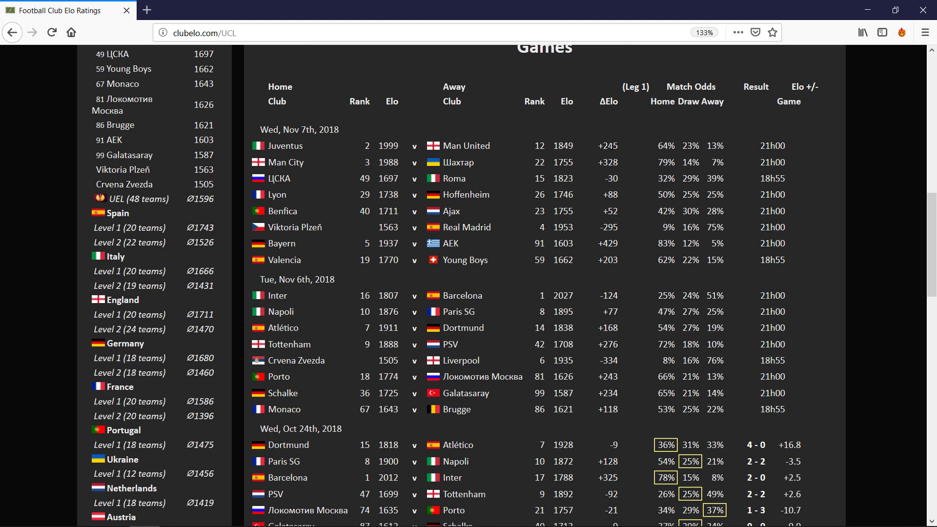
{"action": "mouse_move", "coordinate": [608, 162]}
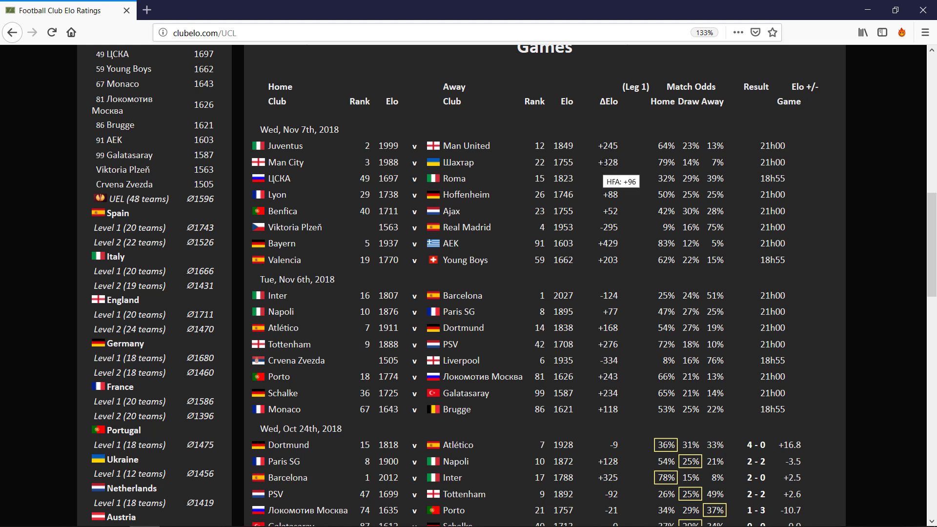
{"action": "mouse_move", "coordinate": [506, 154]}
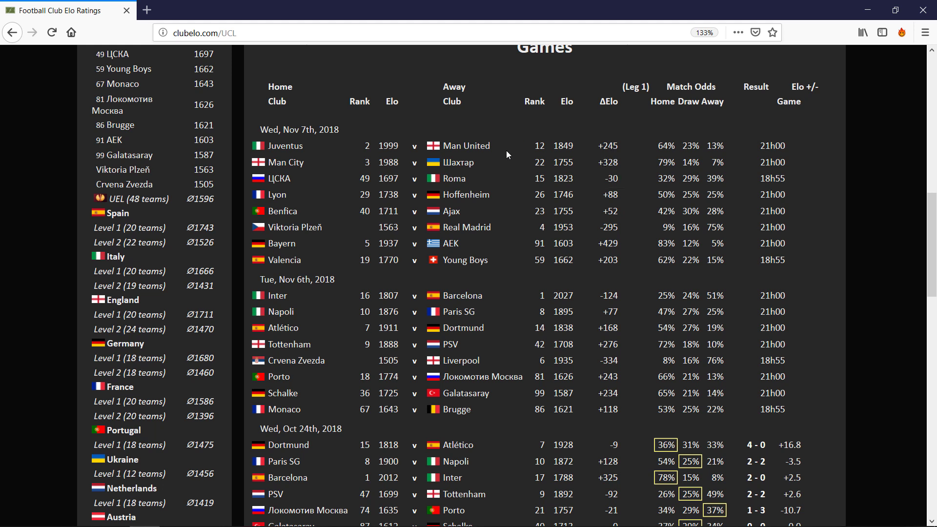
{"action": "mouse_move", "coordinate": [355, 150]}
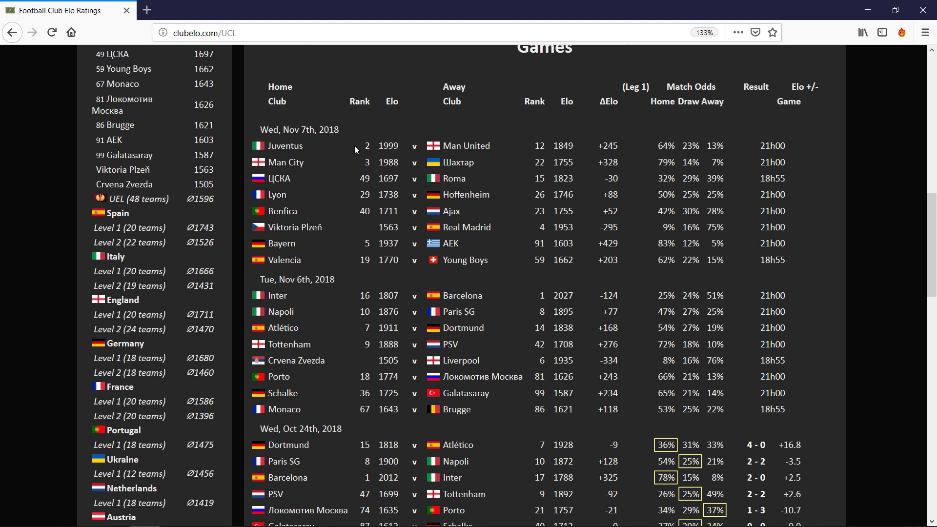
{"action": "mouse_move", "coordinate": [293, 169]}
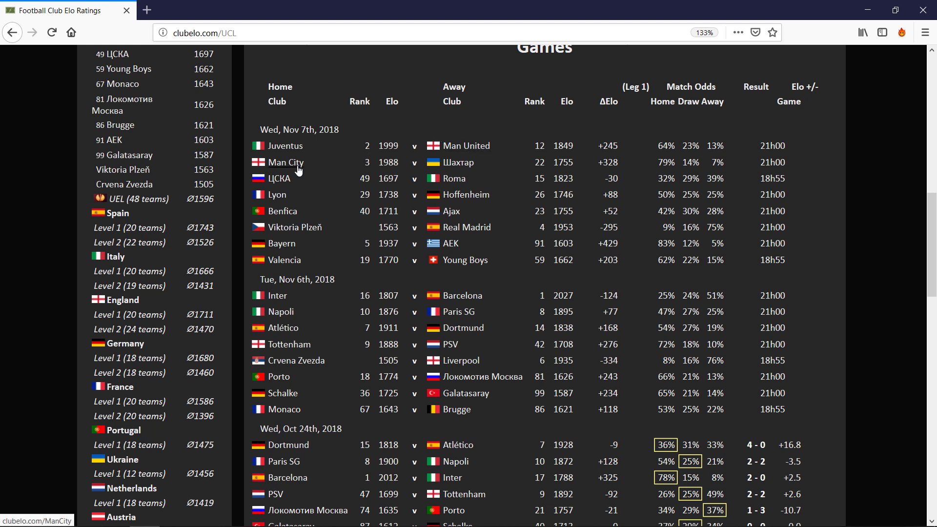
{"action": "mouse_move", "coordinate": [301, 247]}
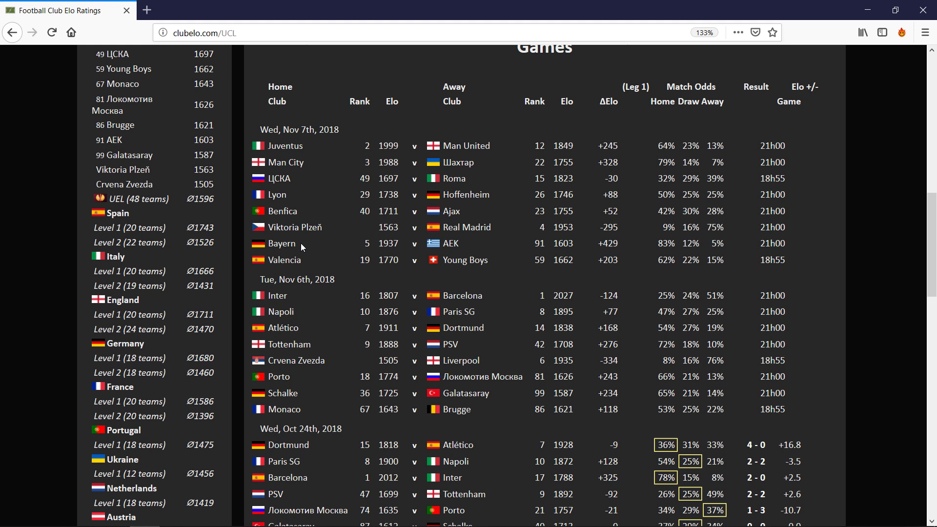
{"action": "mouse_move", "coordinate": [318, 274]}
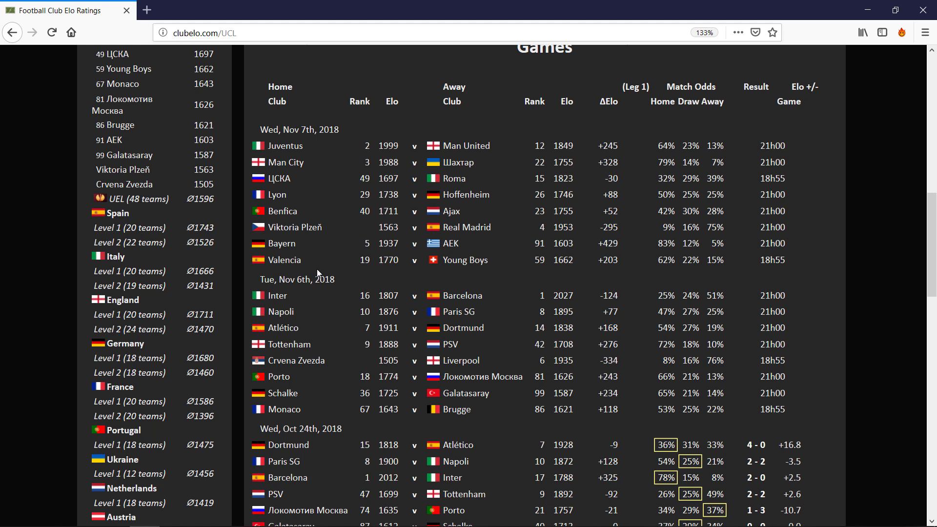
{"action": "mouse_move", "coordinate": [466, 227]}
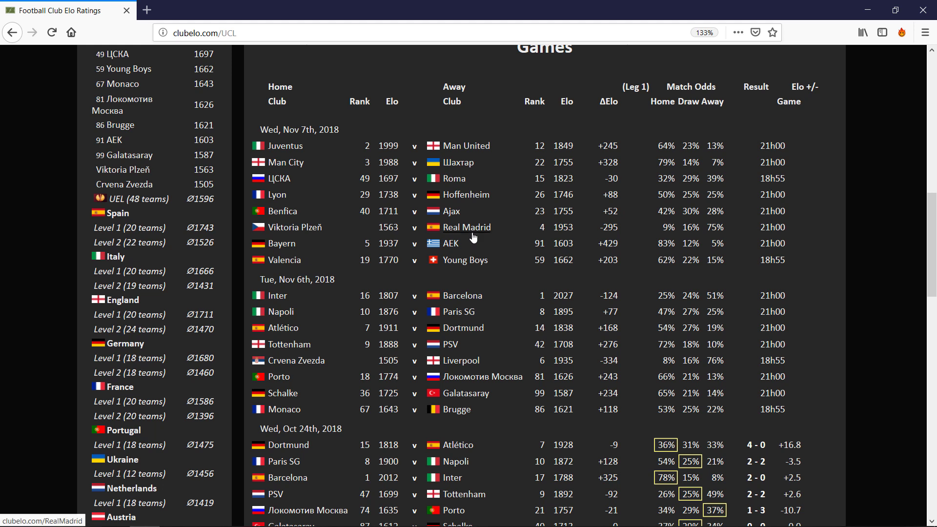
{"action": "mouse_move", "coordinate": [444, 190]}
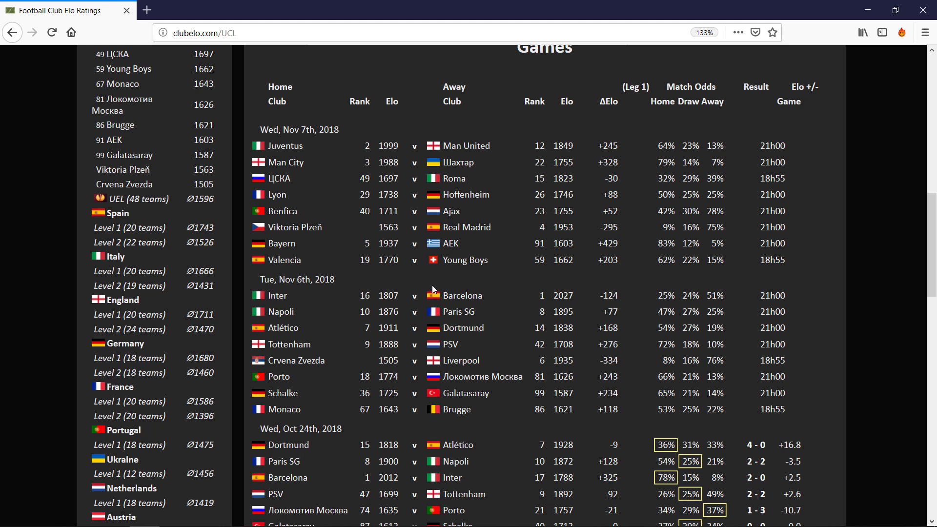
{"action": "mouse_move", "coordinate": [493, 367]}
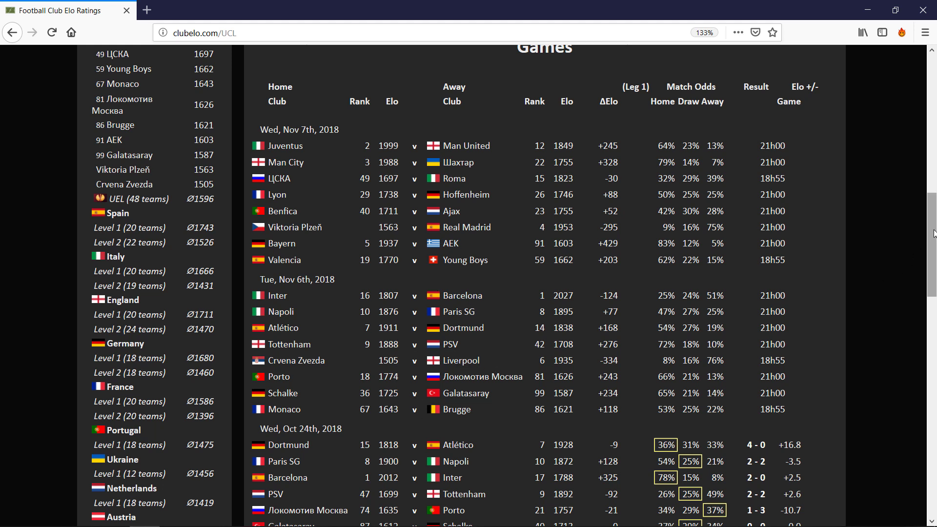
{"action": "scroll", "scroll_direction": "down", "scroll_amount": 3}
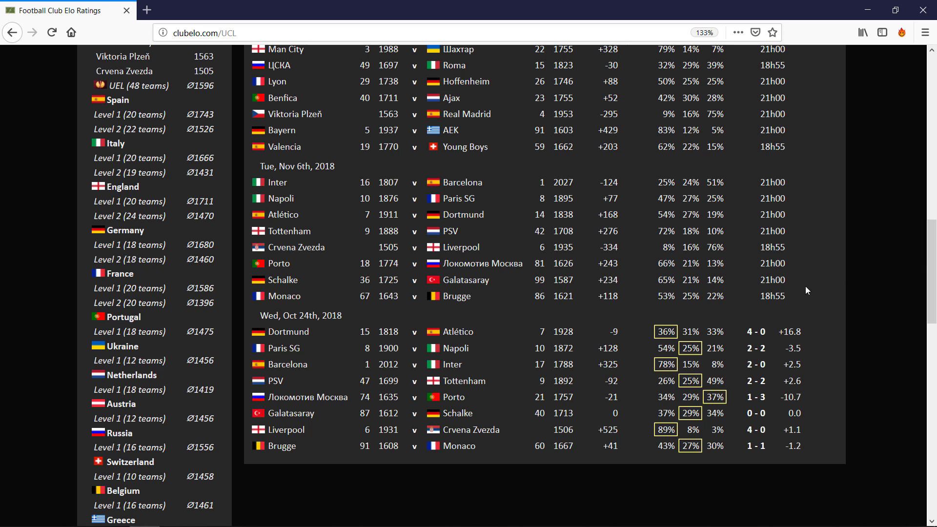
{"action": "mouse_move", "coordinate": [590, 338]}
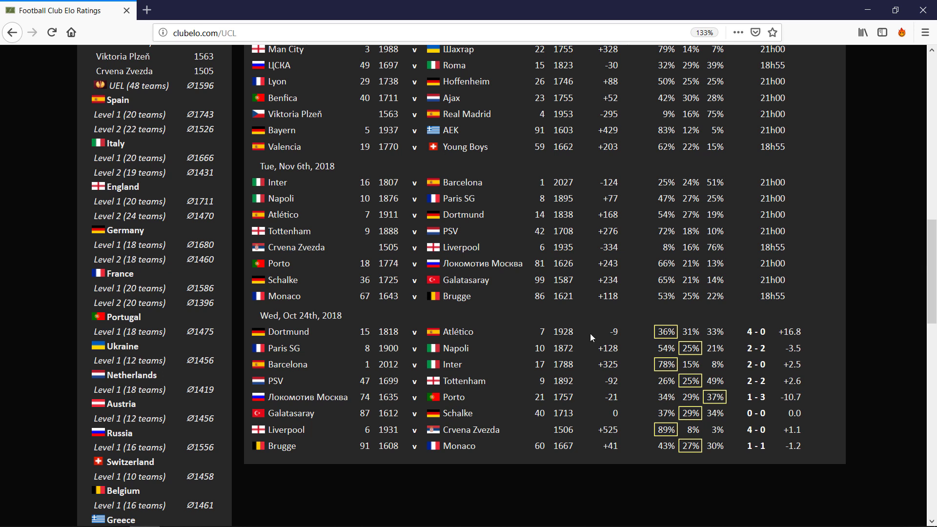
{"action": "mouse_move", "coordinate": [452, 362]}
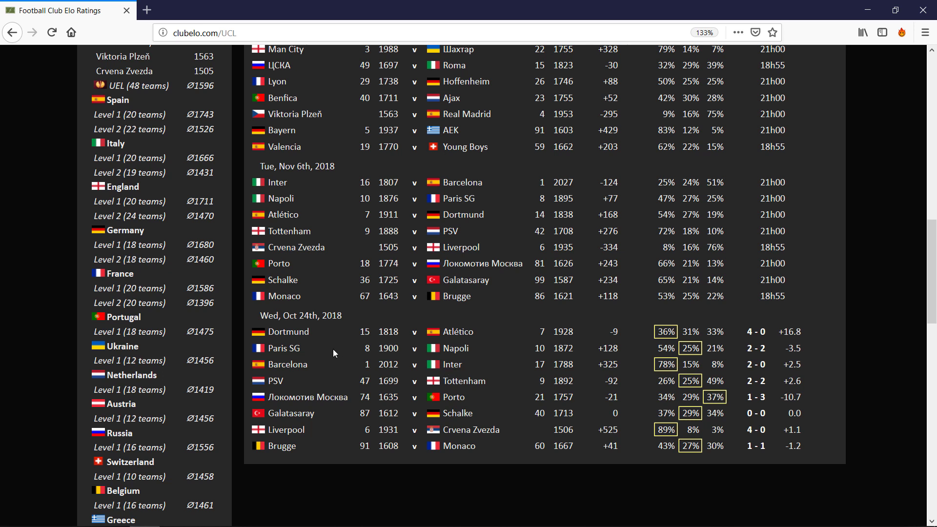
{"action": "mouse_move", "coordinate": [309, 387]}
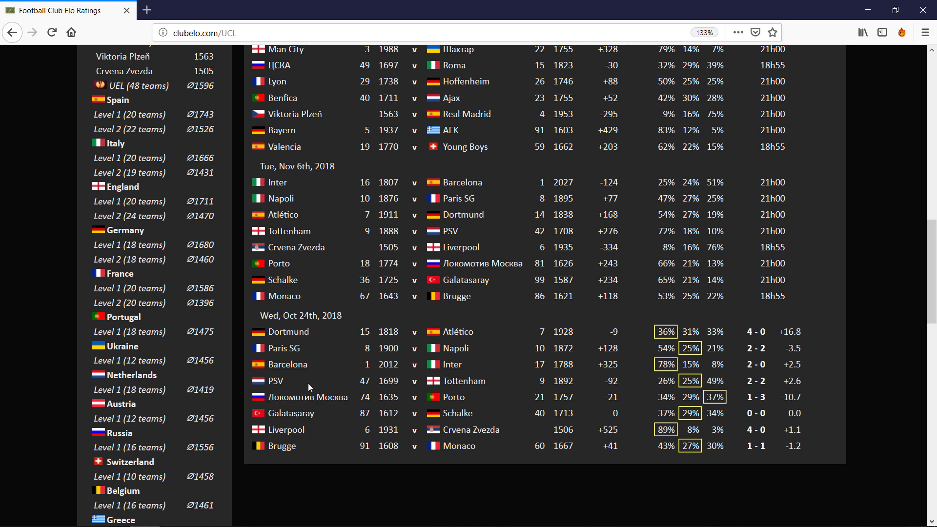
{"action": "mouse_move", "coordinate": [601, 379]}
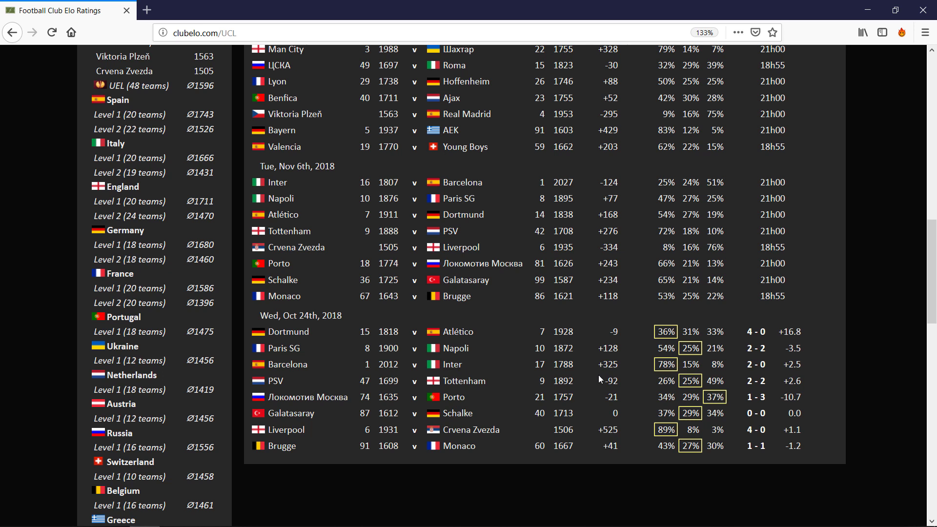
{"action": "mouse_move", "coordinate": [601, 381]}
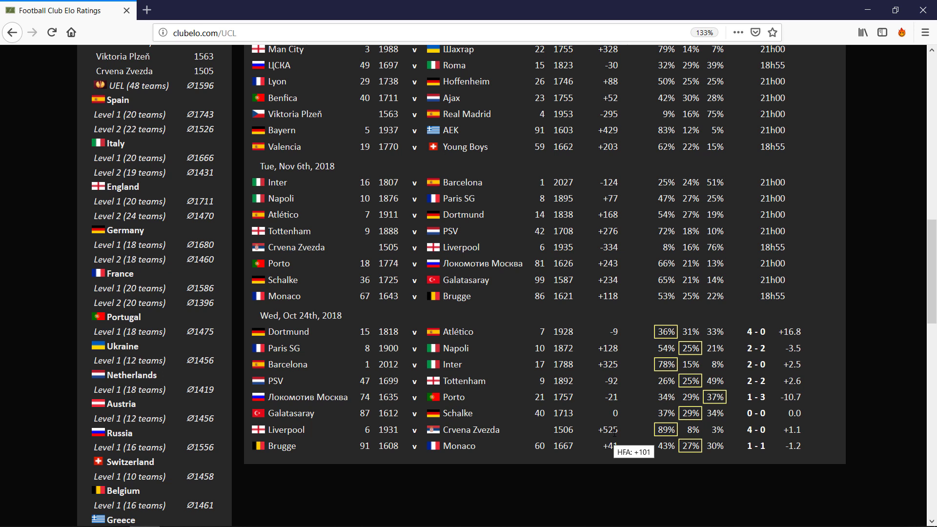
{"action": "mouse_move", "coordinate": [608, 394]}
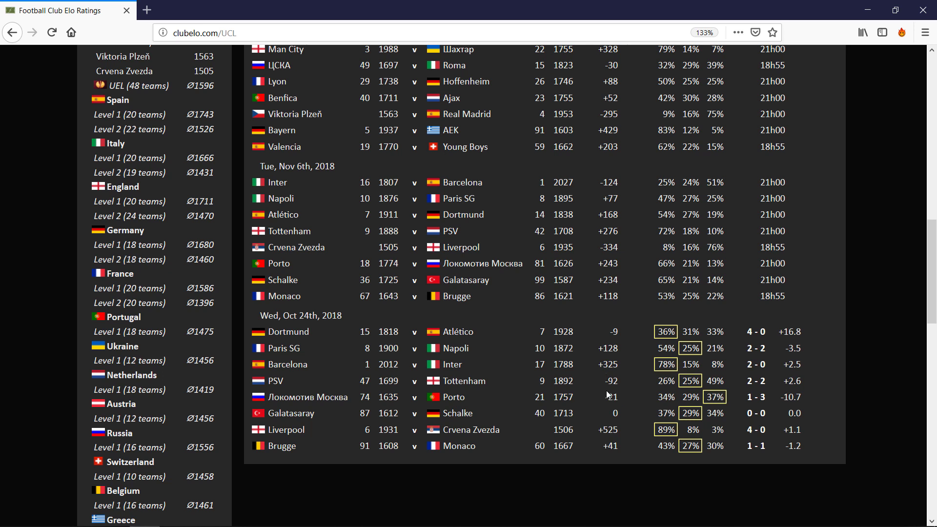
{"action": "mouse_move", "coordinate": [625, 374]}
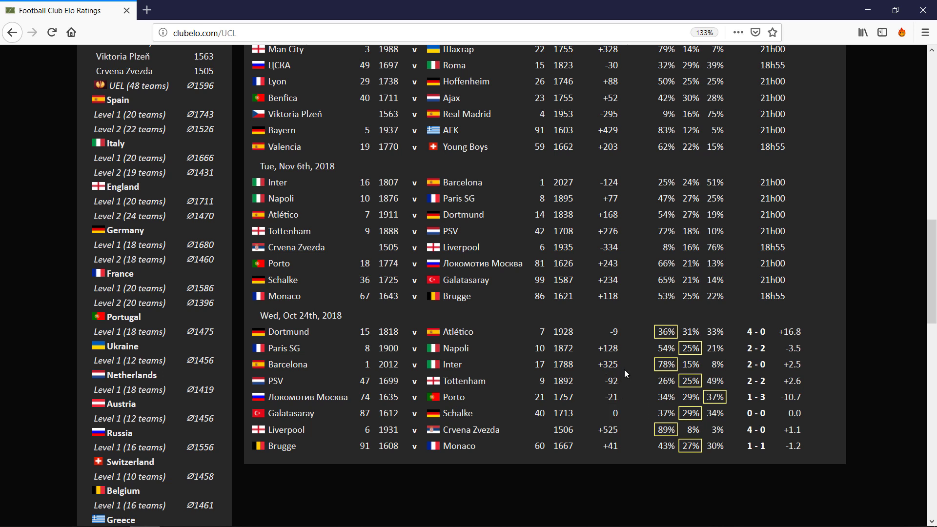
{"action": "mouse_move", "coordinate": [609, 391]}
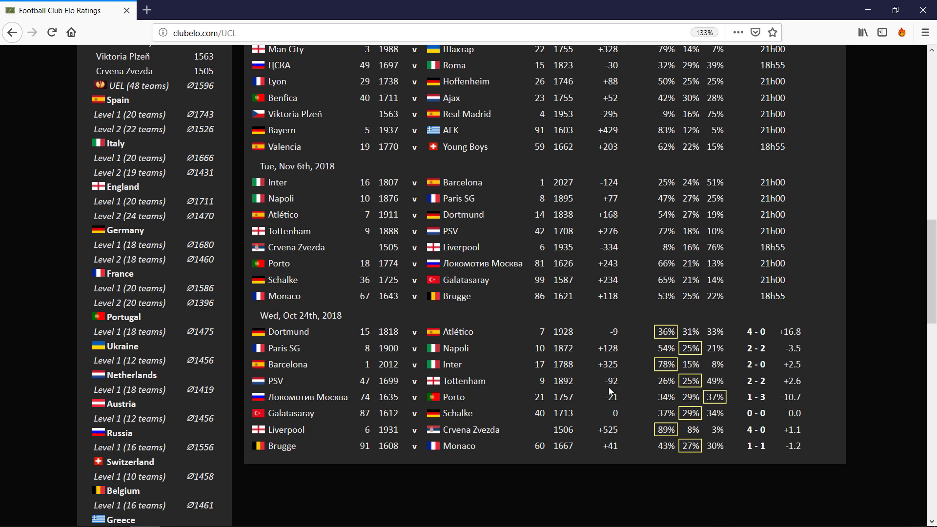
{"action": "mouse_move", "coordinate": [620, 400]}
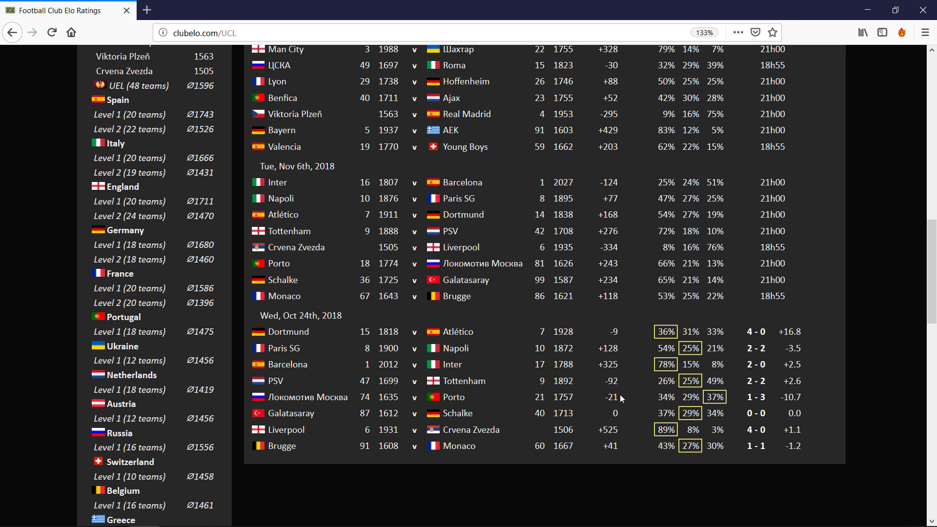
{"action": "mouse_move", "coordinate": [618, 386]}
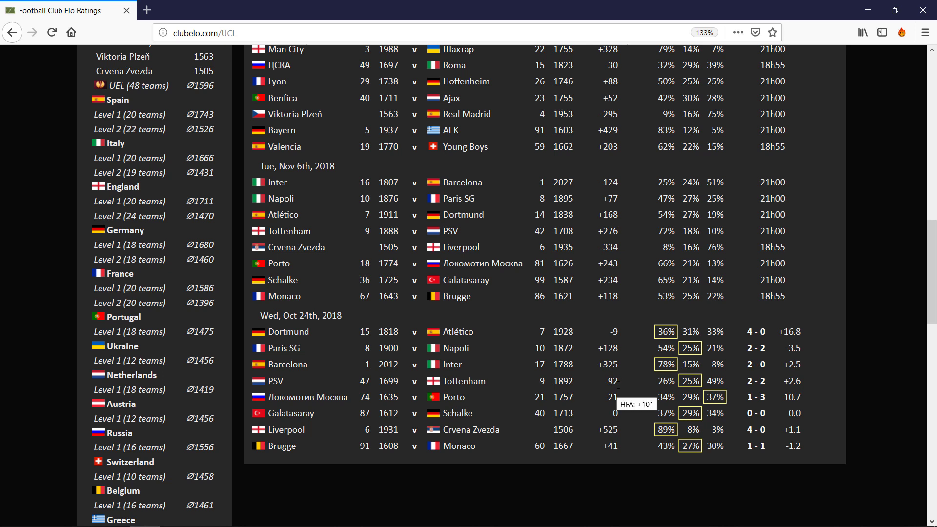
{"action": "mouse_move", "coordinate": [705, 379]}
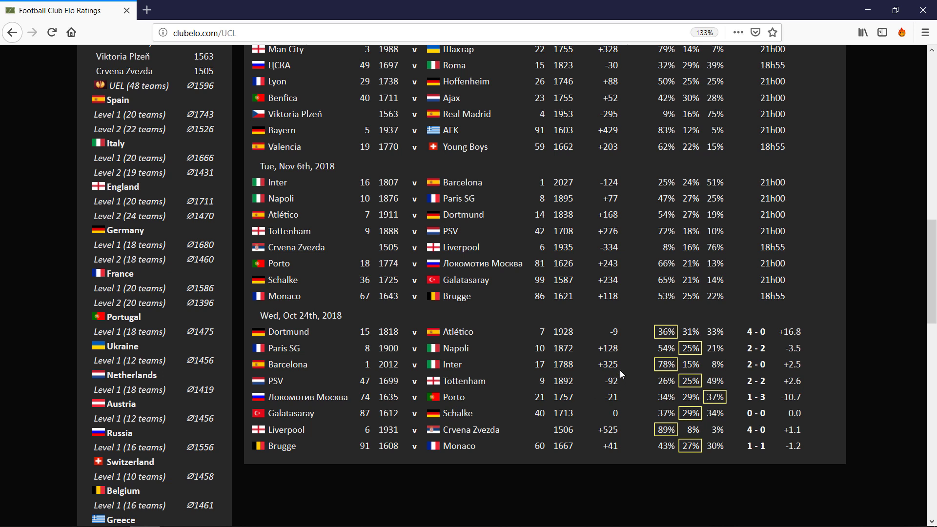
{"action": "mouse_move", "coordinate": [482, 400]}
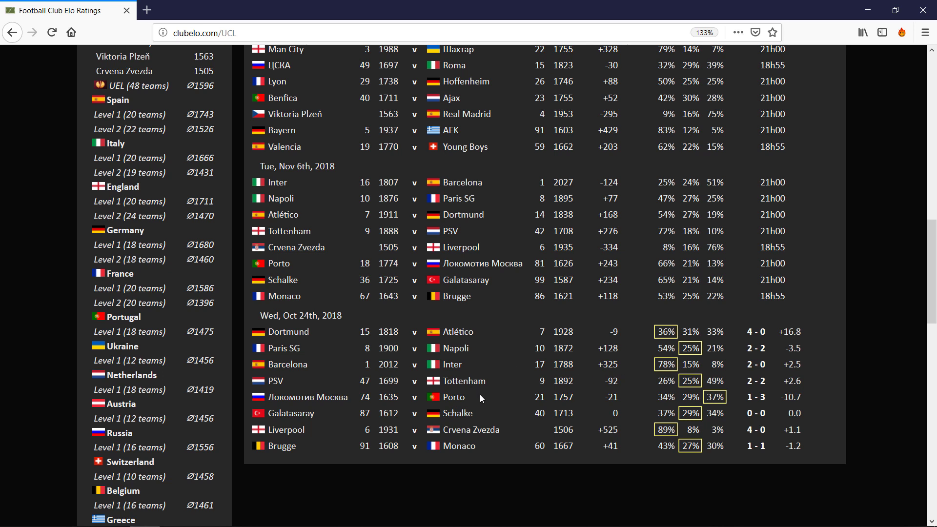
{"action": "mouse_move", "coordinate": [518, 379]}
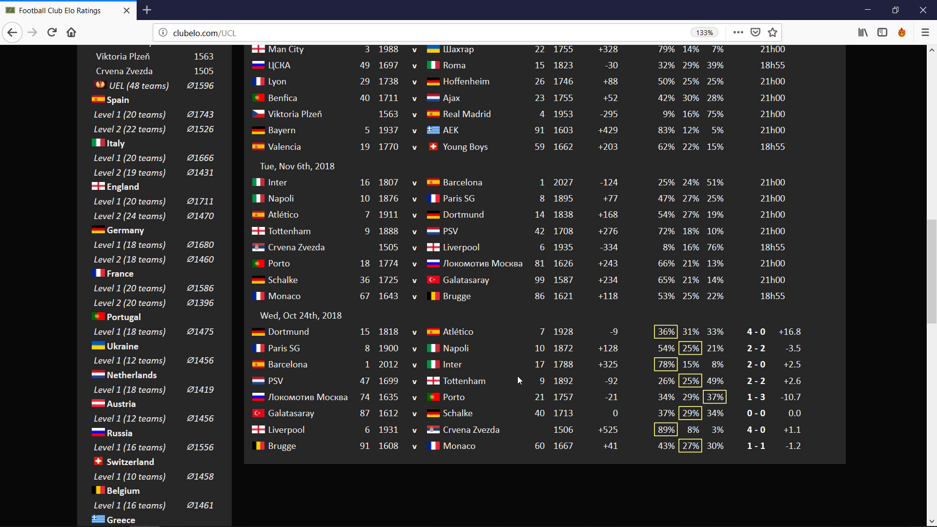
{"action": "mouse_move", "coordinate": [540, 378]}
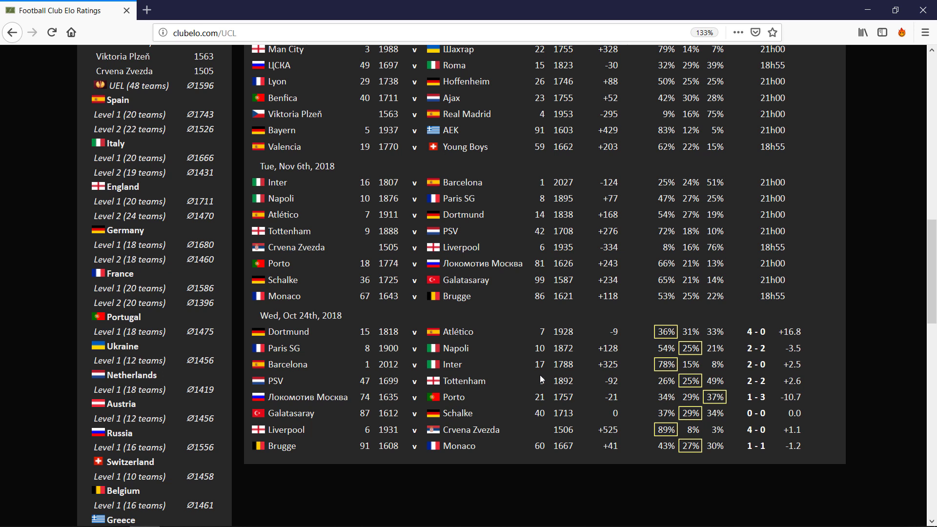
{"action": "mouse_move", "coordinate": [607, 381]}
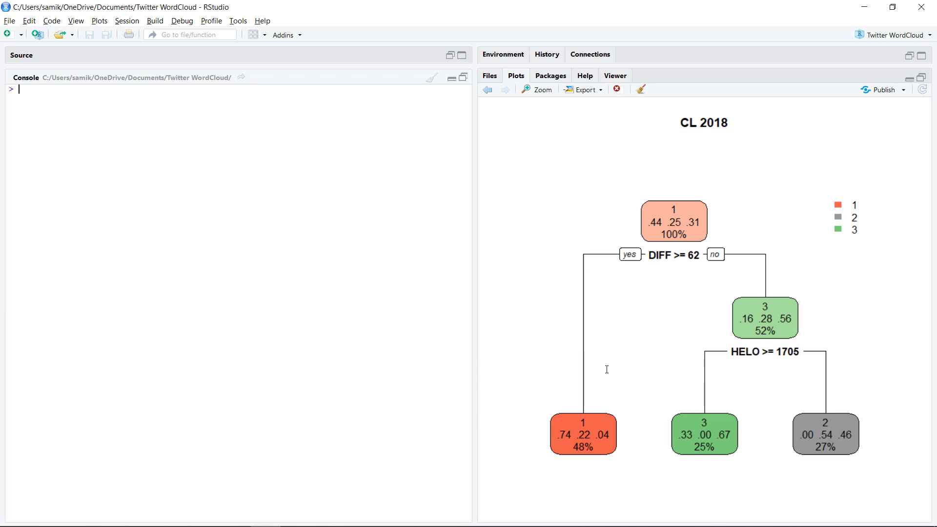
{"action": "mouse_move", "coordinate": [611, 365]}
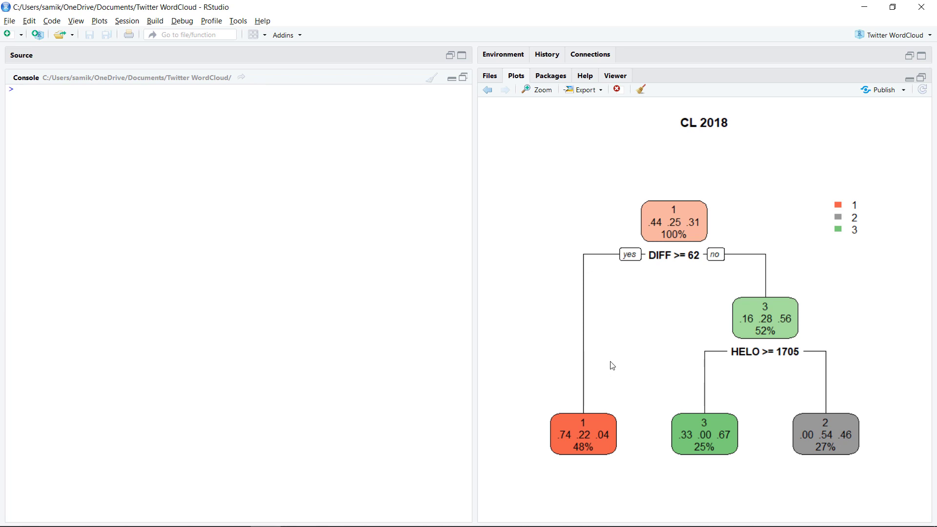
{"action": "mouse_move", "coordinate": [701, 282]}
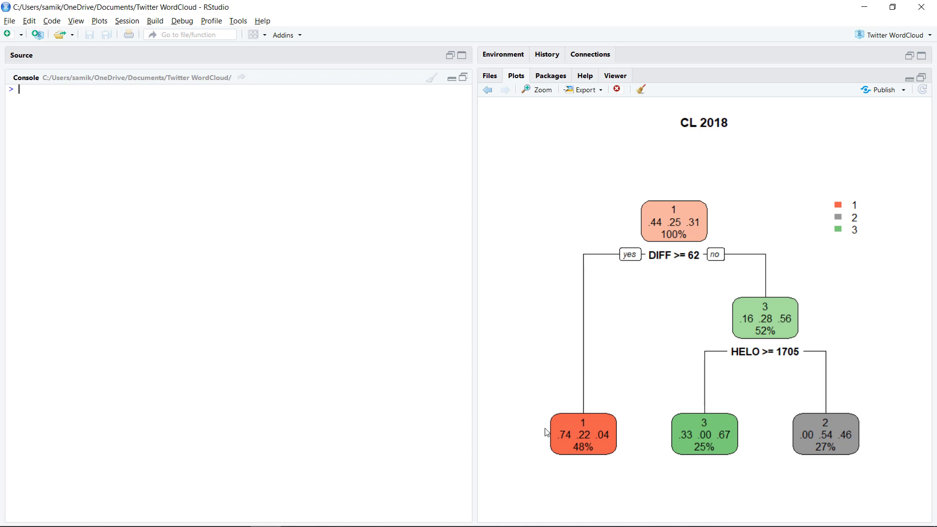
{"action": "mouse_move", "coordinate": [559, 440]}
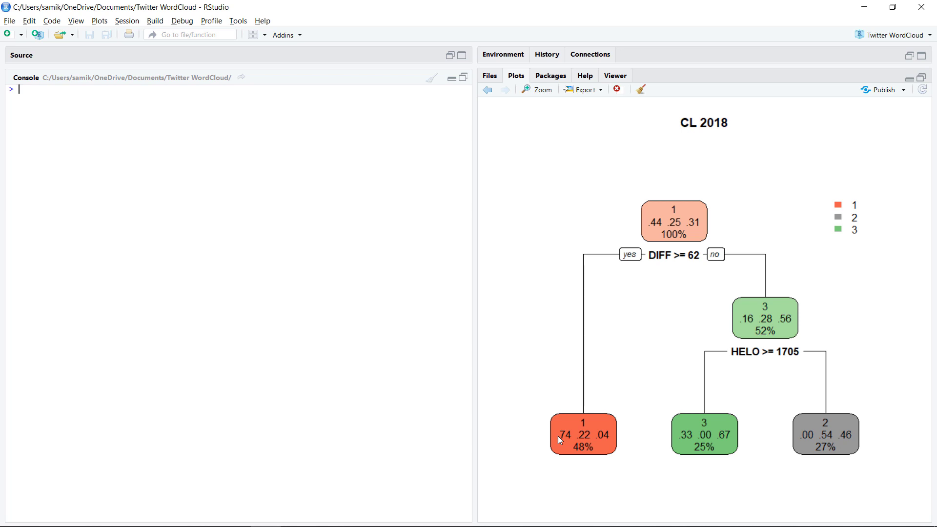
{"action": "mouse_move", "coordinate": [690, 250]}
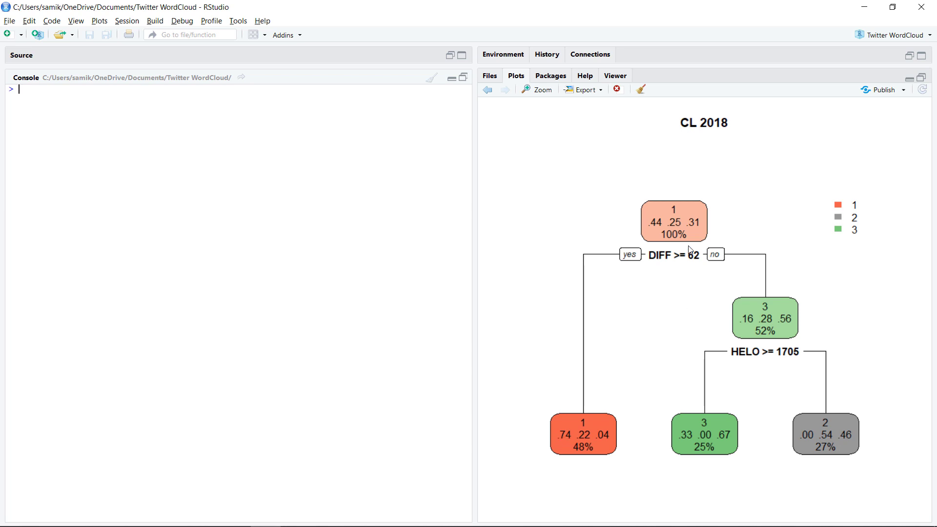
{"action": "mouse_move", "coordinate": [687, 260]}
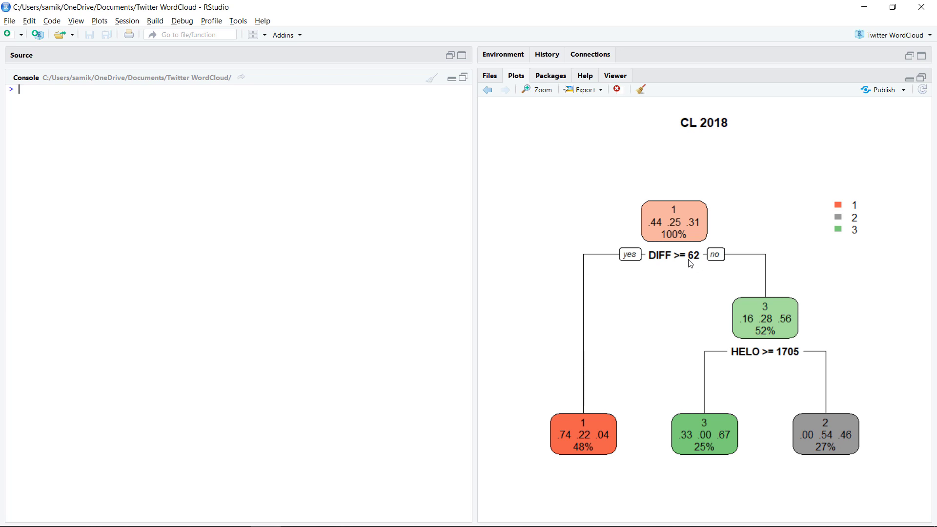
{"action": "mouse_move", "coordinate": [769, 319]}
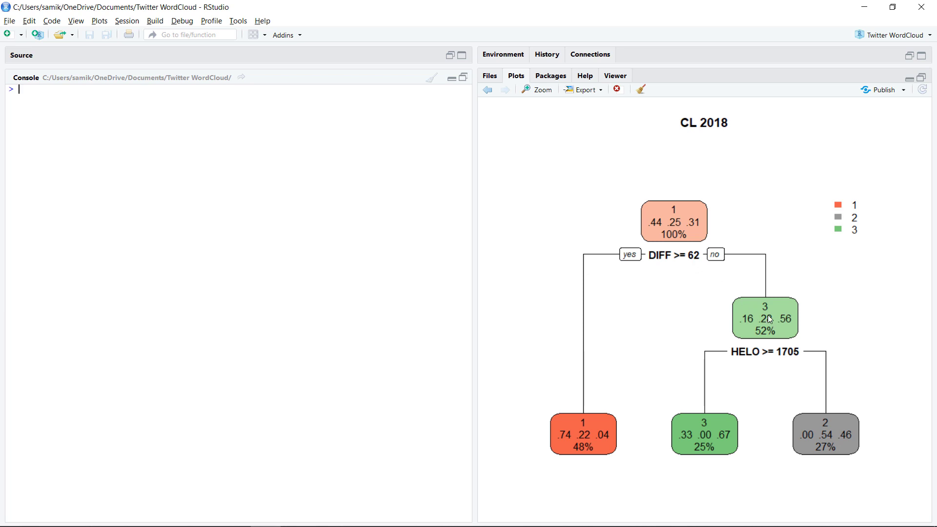
{"action": "mouse_move", "coordinate": [676, 266]}
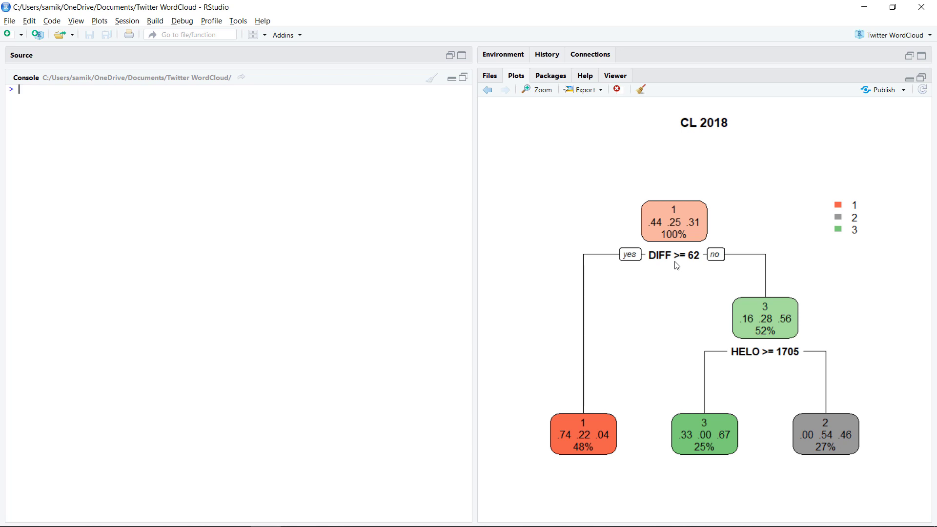
{"action": "mouse_move", "coordinate": [735, 269]}
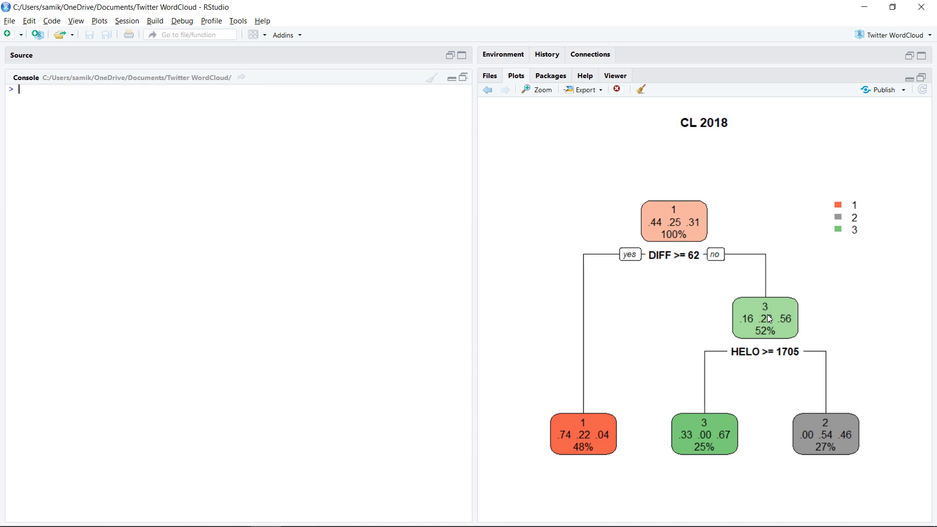
{"action": "mouse_move", "coordinate": [767, 375]}
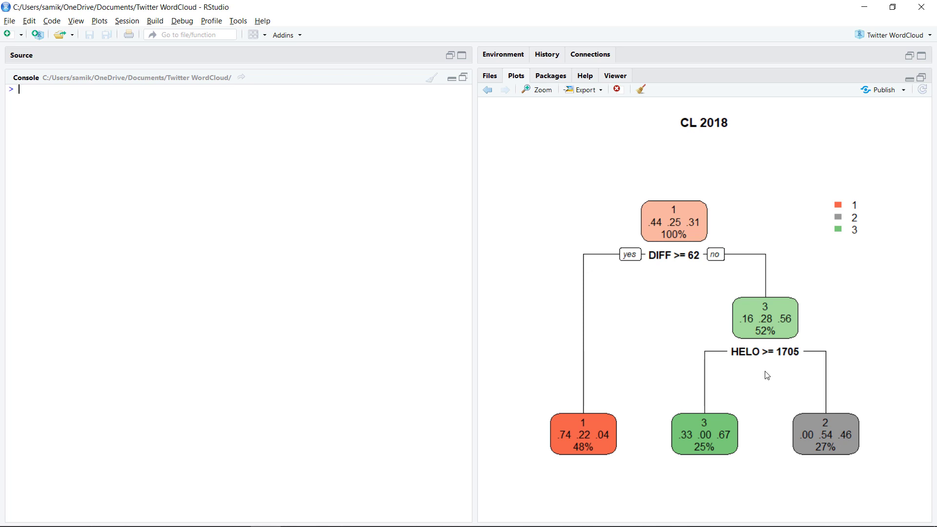
{"action": "mouse_move", "coordinate": [729, 299]}
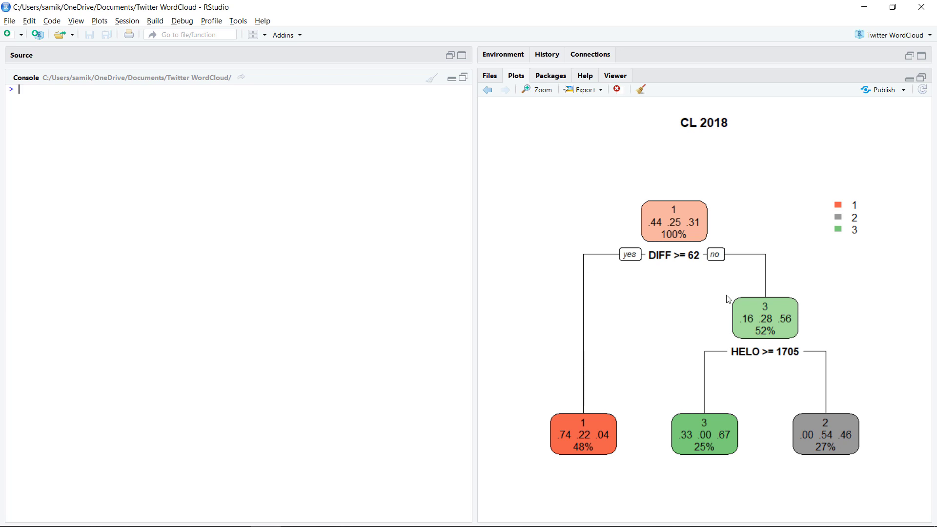
{"action": "mouse_move", "coordinate": [668, 274]}
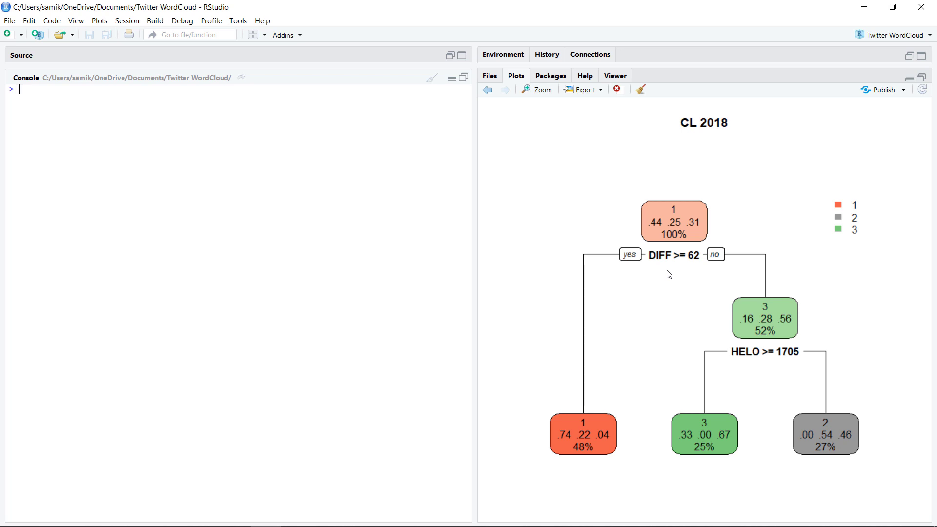
{"action": "mouse_move", "coordinate": [685, 272]}
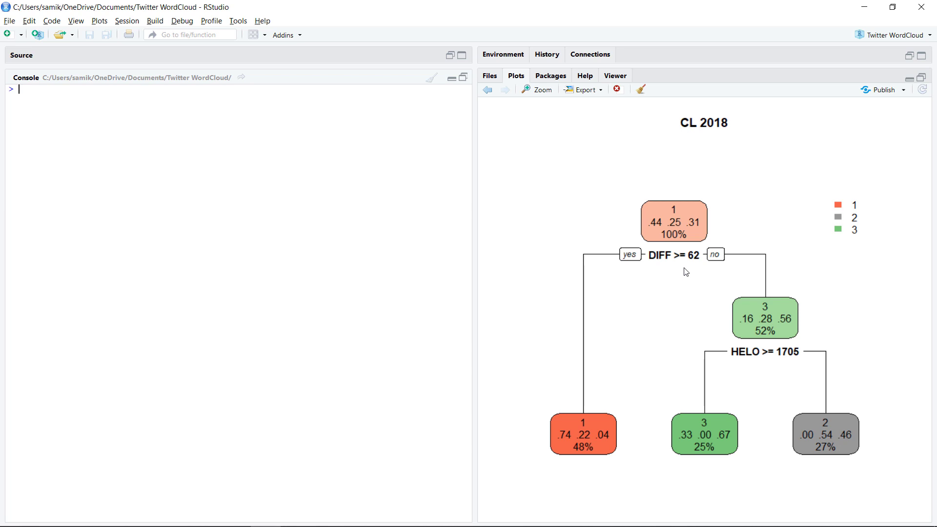
{"action": "mouse_move", "coordinate": [729, 293]}
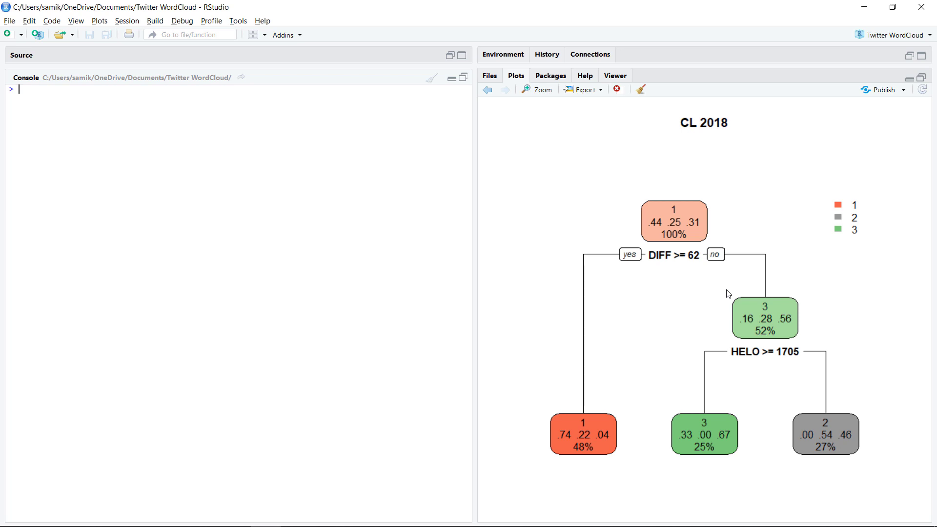
{"action": "mouse_move", "coordinate": [746, 360]}
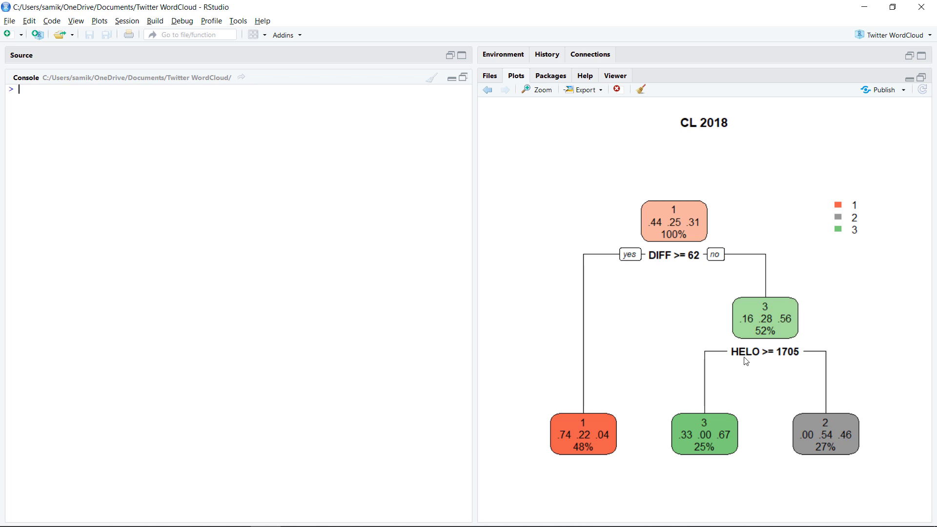
{"action": "mouse_move", "coordinate": [738, 361]}
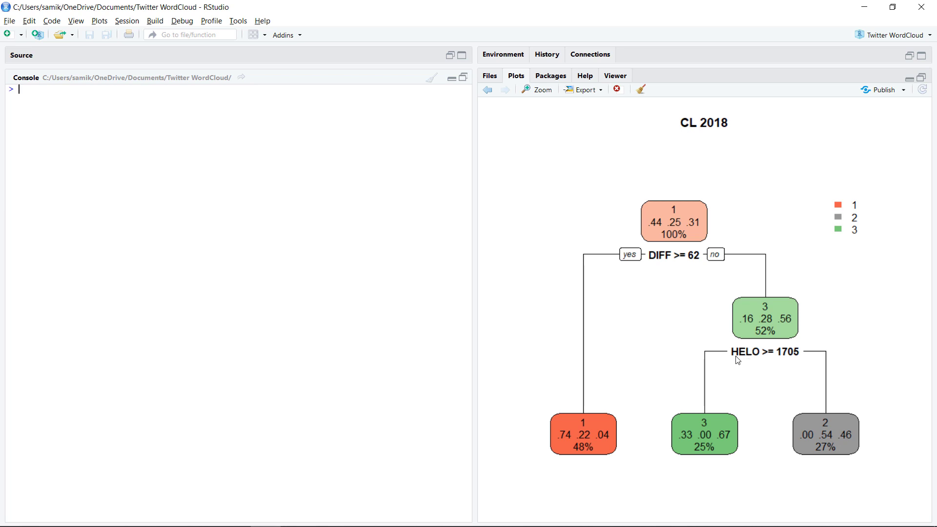
{"action": "mouse_move", "coordinate": [749, 357]}
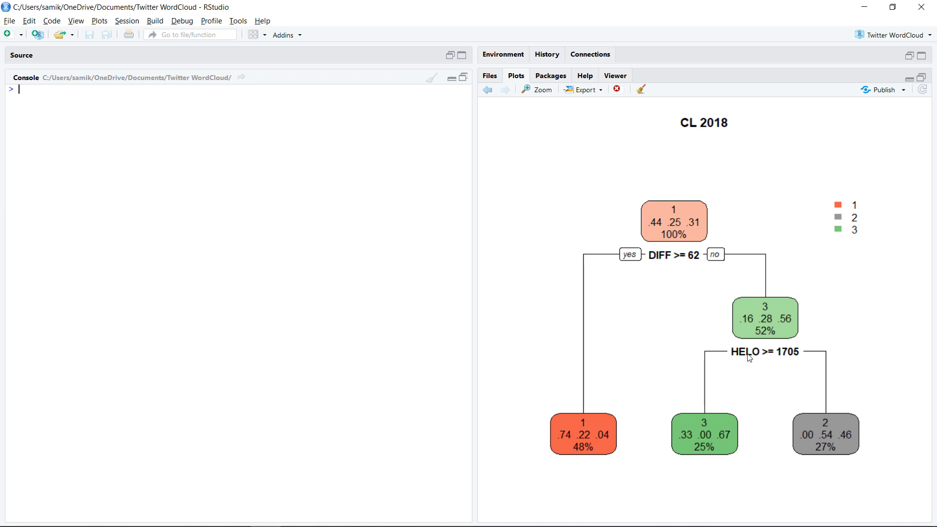
{"action": "mouse_move", "coordinate": [793, 365]}
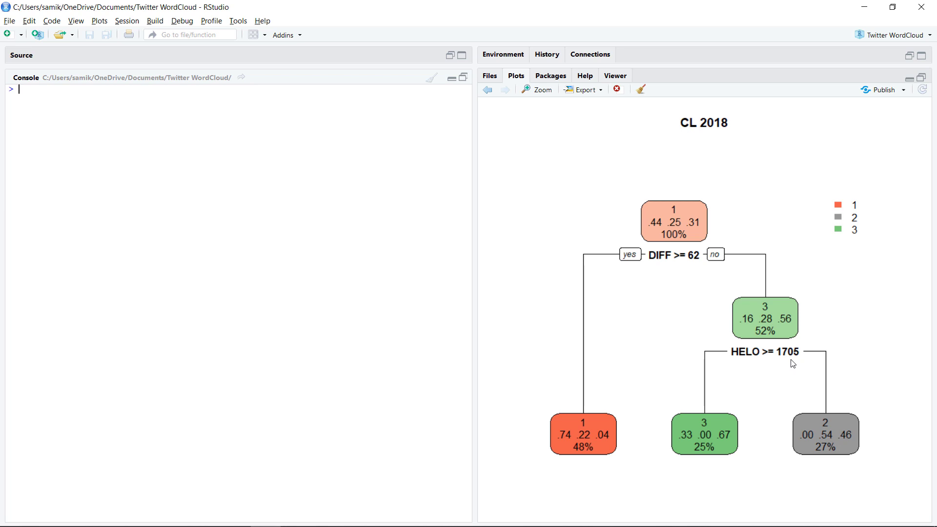
{"action": "mouse_move", "coordinate": [745, 433]}
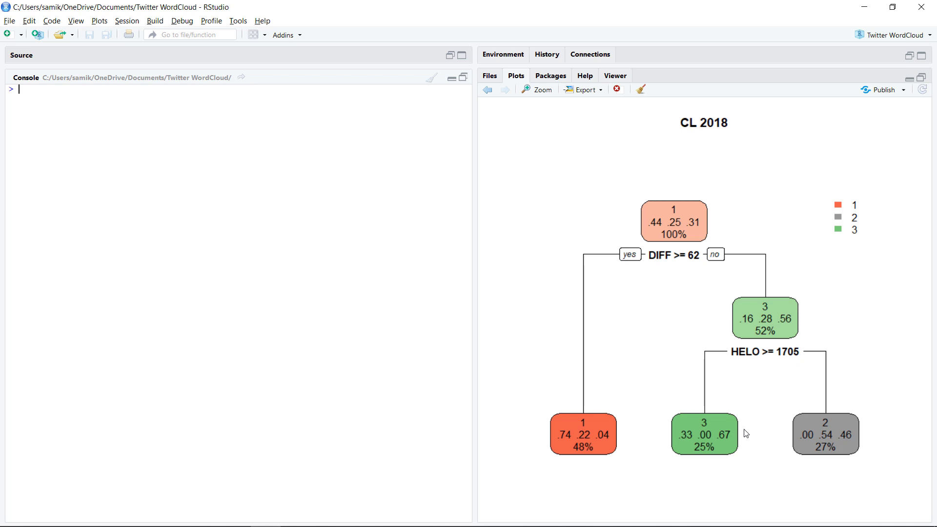
{"action": "mouse_move", "coordinate": [743, 446]}
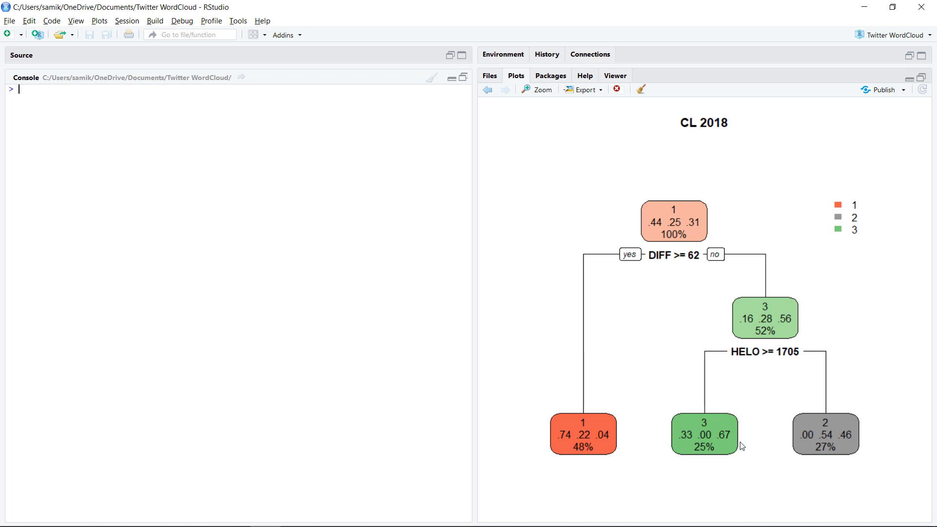
{"action": "mouse_move", "coordinate": [742, 442]}
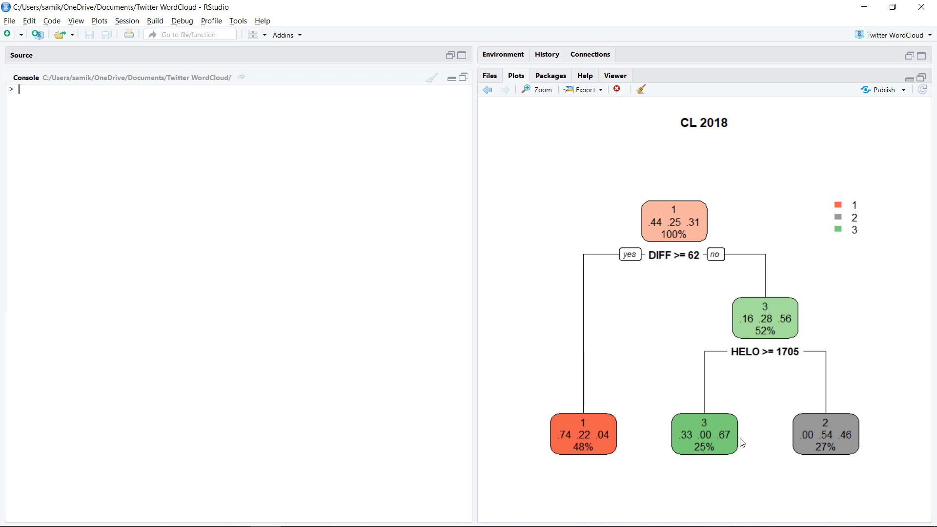
{"action": "mouse_move", "coordinate": [779, 377]}
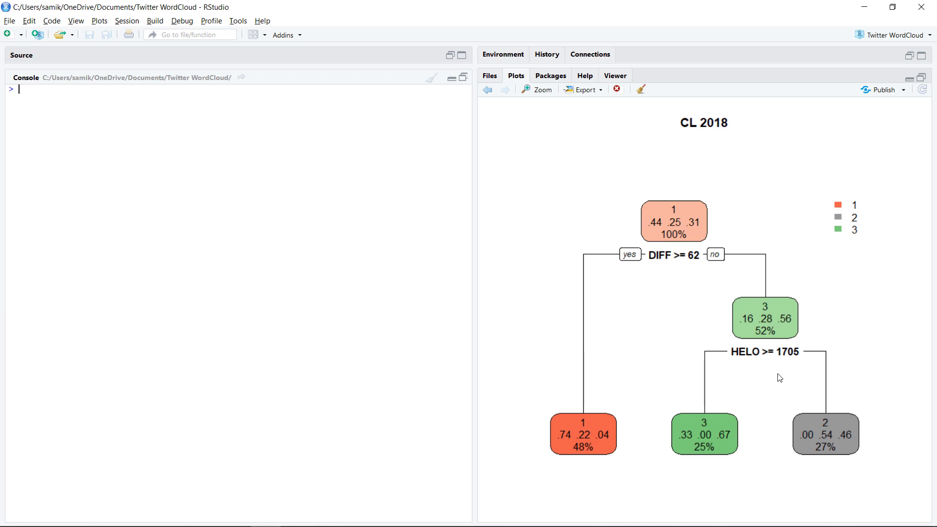
{"action": "mouse_move", "coordinate": [722, 409]}
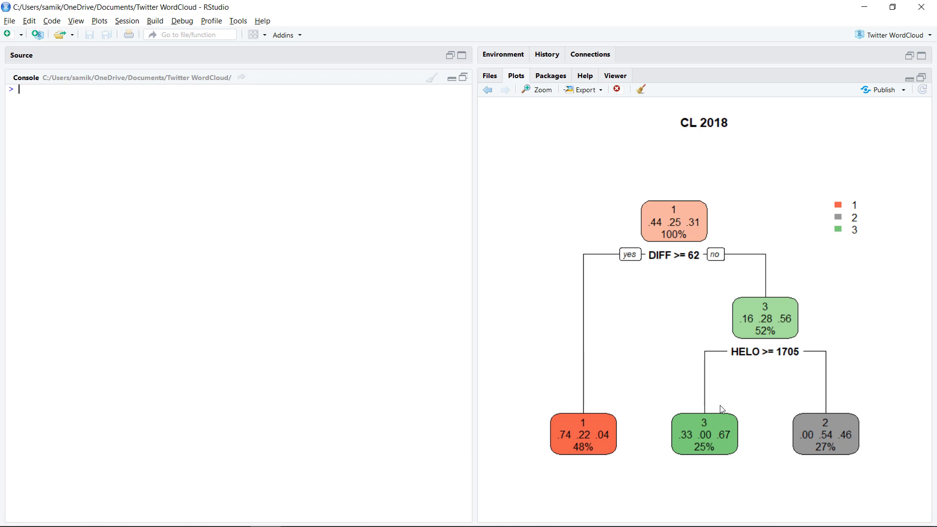
{"action": "mouse_move", "coordinate": [727, 444]}
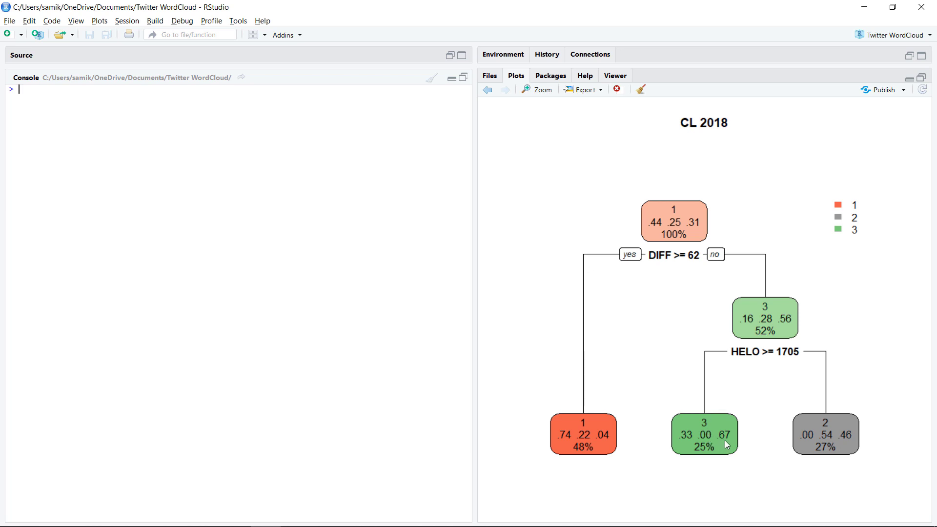
{"action": "mouse_move", "coordinate": [779, 377]}
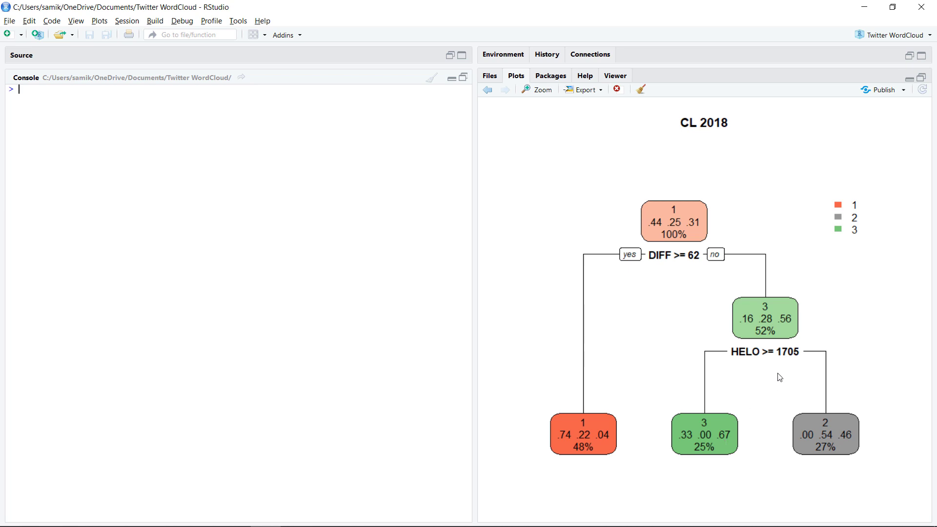
{"action": "mouse_move", "coordinate": [785, 363]}
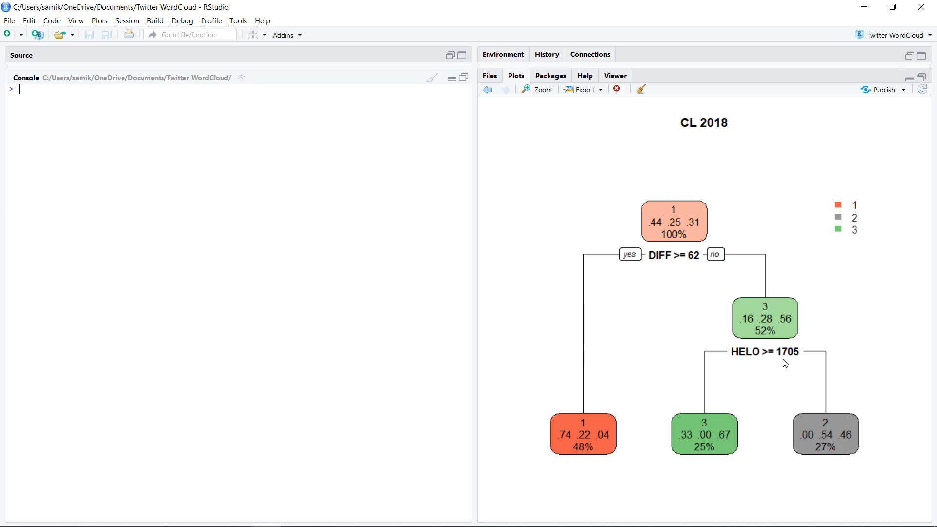
{"action": "mouse_move", "coordinate": [690, 327]}
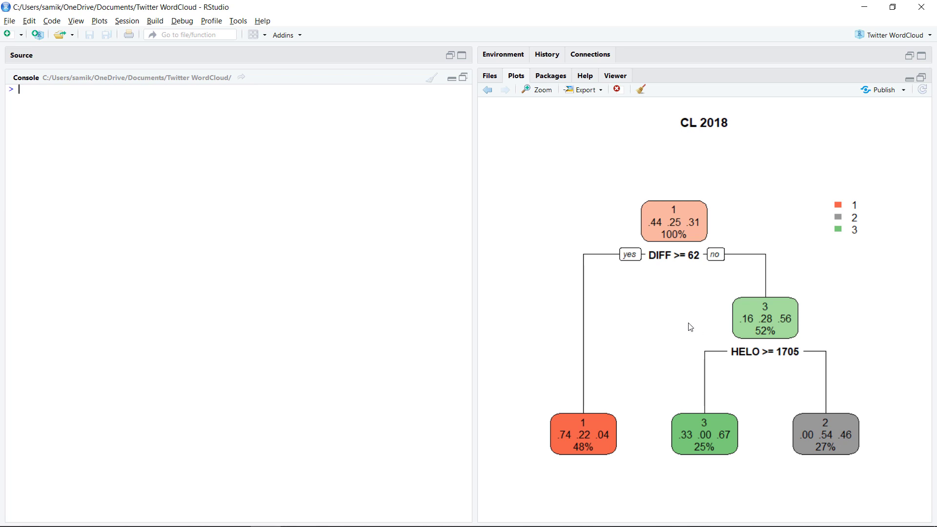
{"action": "mouse_move", "coordinate": [669, 276]}
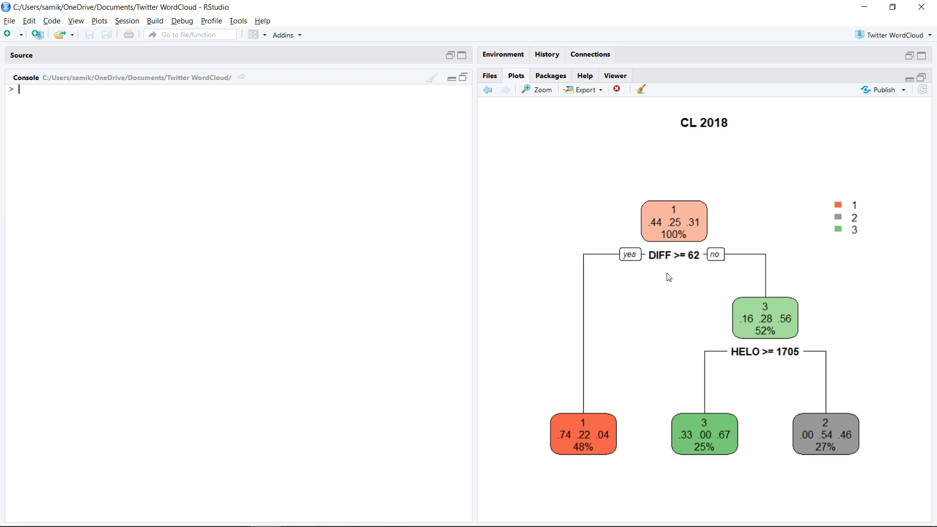
{"action": "mouse_move", "coordinate": [751, 369]}
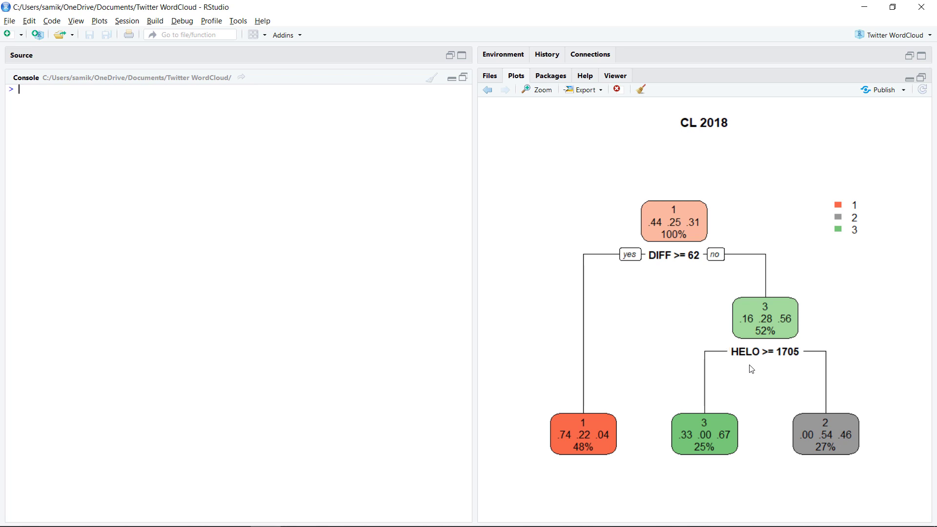
{"action": "mouse_move", "coordinate": [753, 341]}
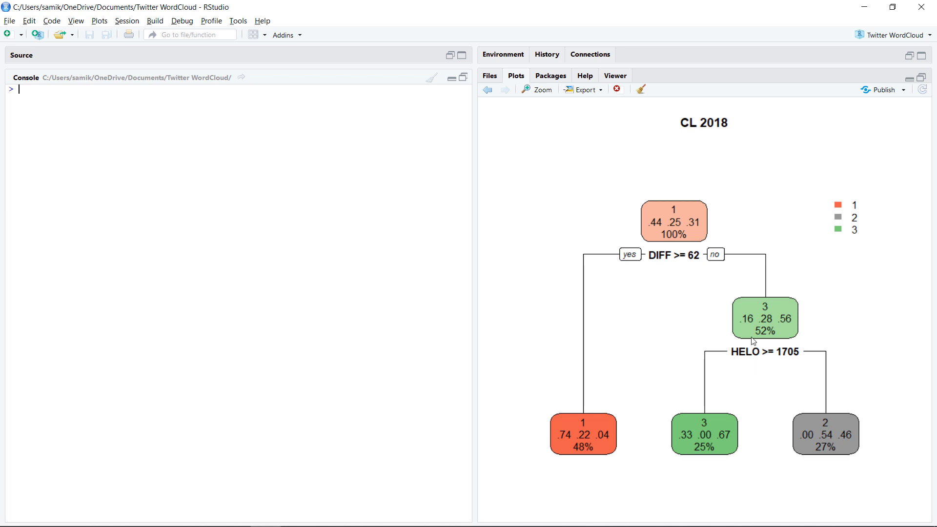
{"action": "mouse_move", "coordinate": [699, 265]}
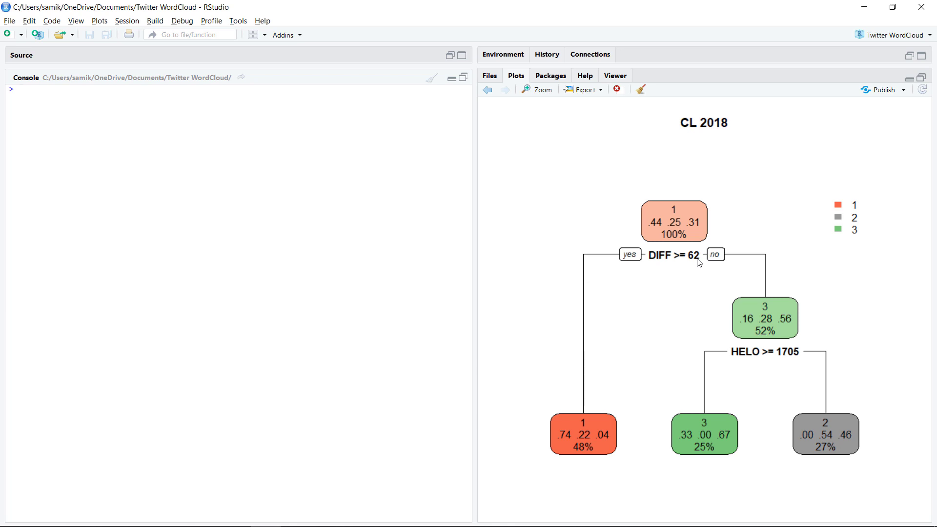
{"action": "mouse_move", "coordinate": [769, 349]}
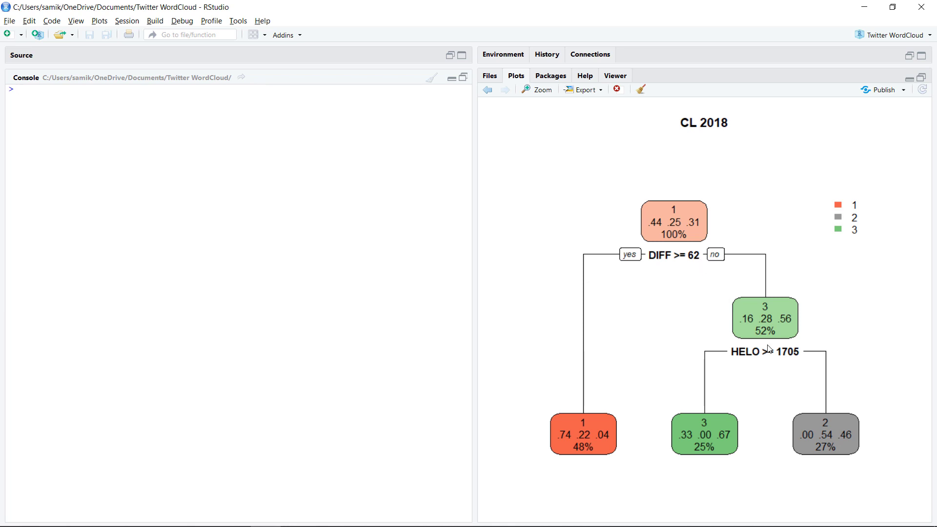
{"action": "mouse_move", "coordinate": [766, 354]}
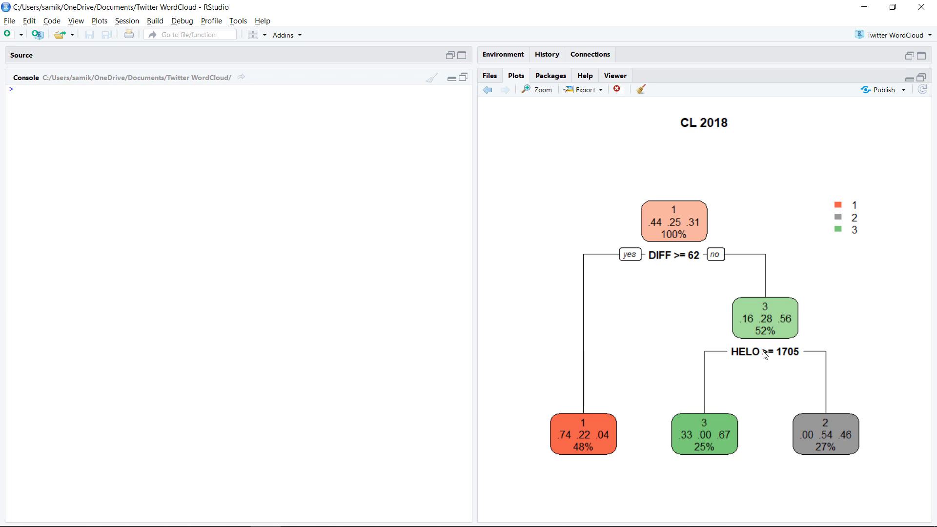
{"action": "mouse_move", "coordinate": [765, 357]}
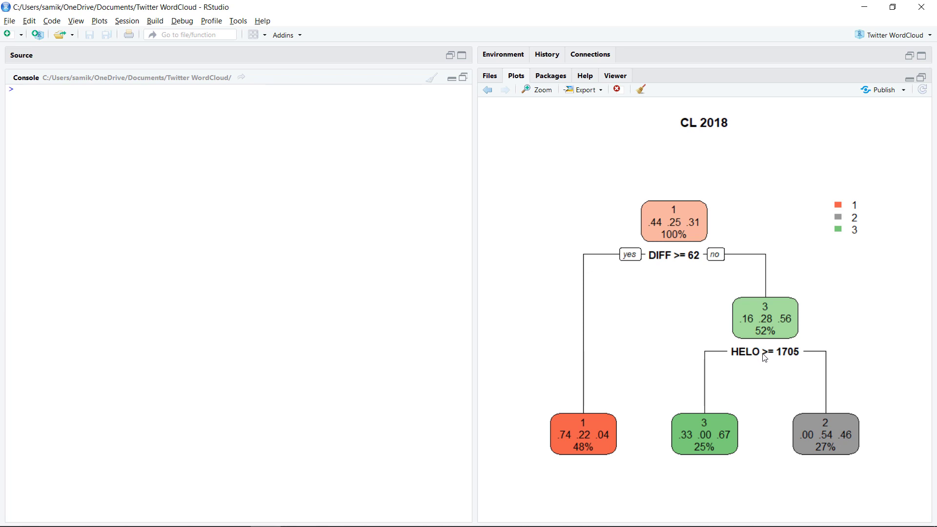
{"action": "mouse_move", "coordinate": [855, 444]}
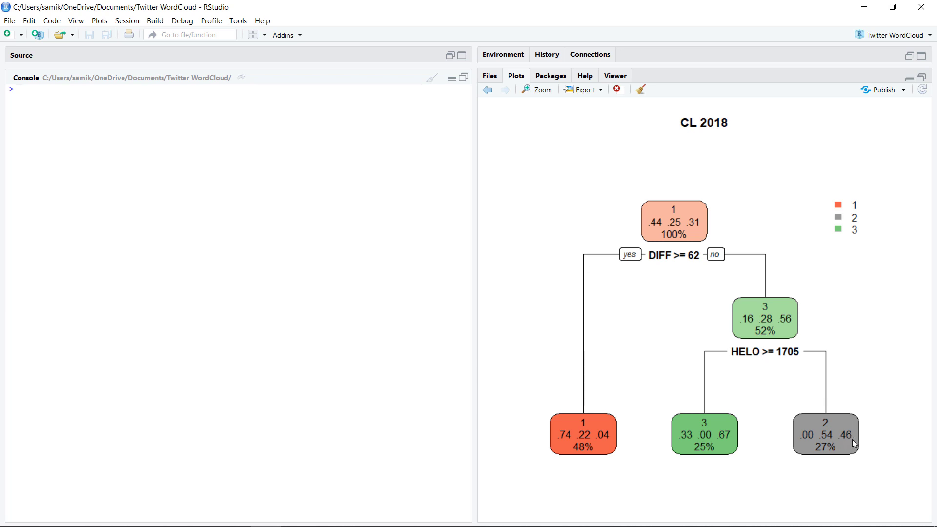
{"action": "mouse_move", "coordinate": [828, 440]}
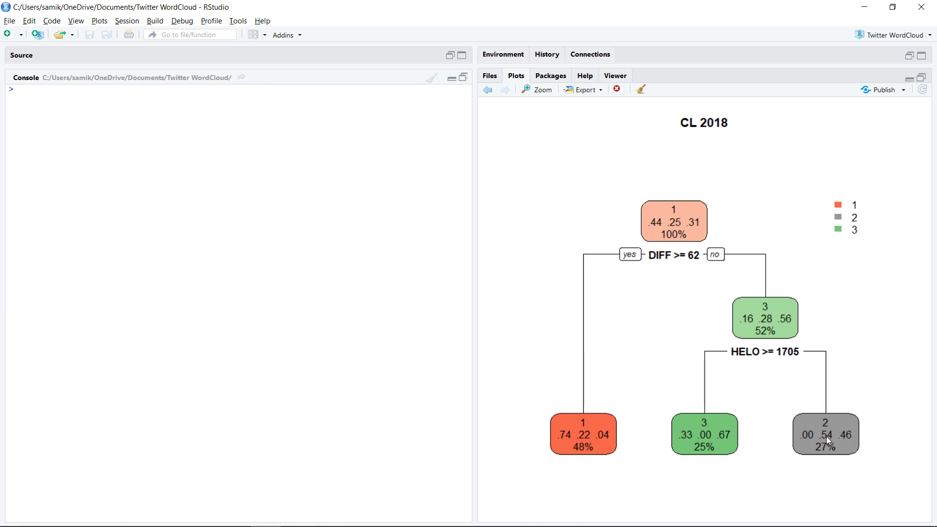
{"action": "mouse_move", "coordinate": [852, 434]}
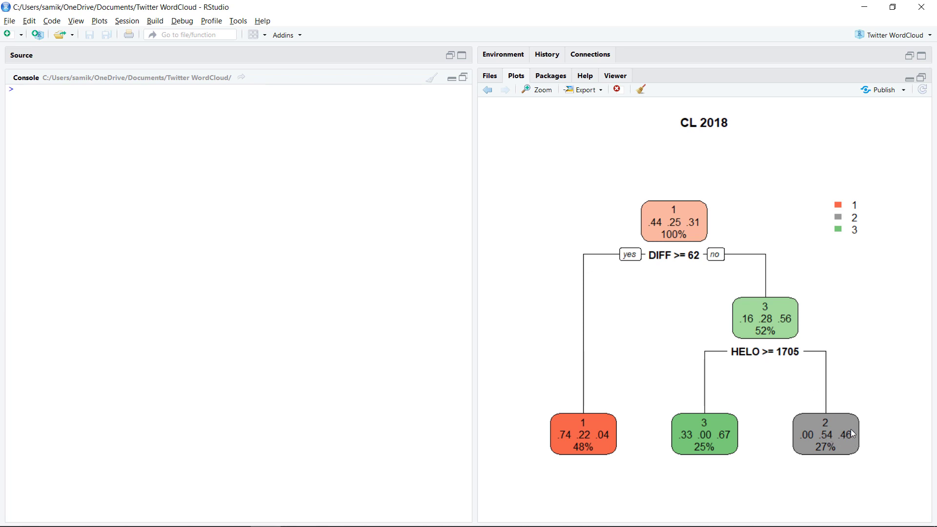
{"action": "mouse_move", "coordinate": [853, 437]}
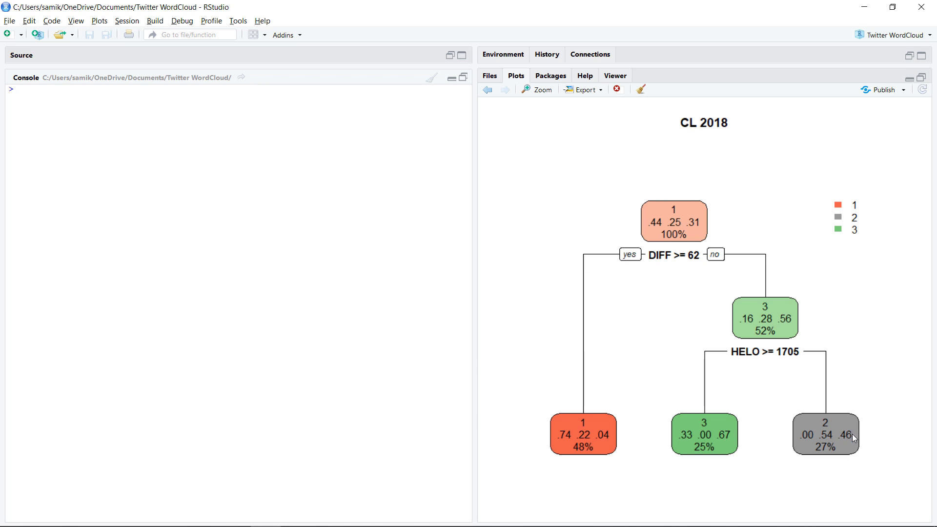
{"action": "mouse_move", "coordinate": [843, 429]}
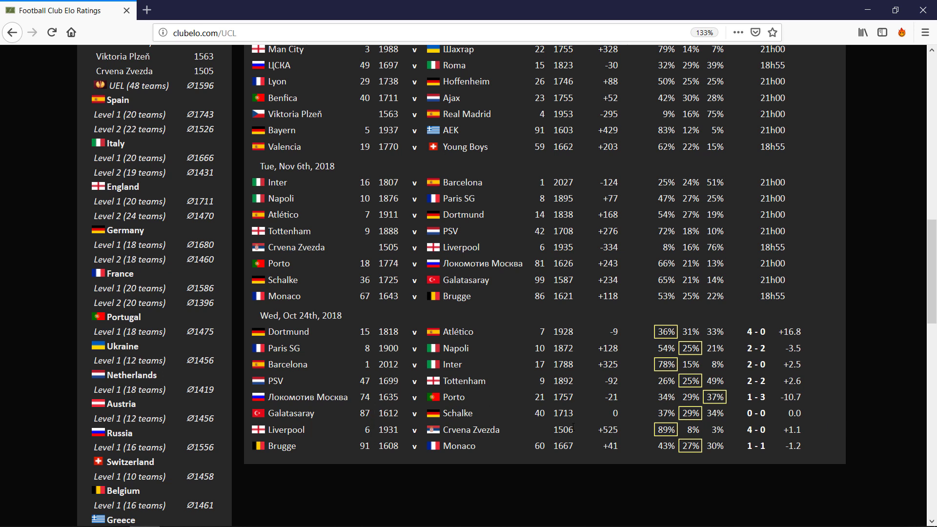
{"action": "mouse_move", "coordinate": [621, 438]}
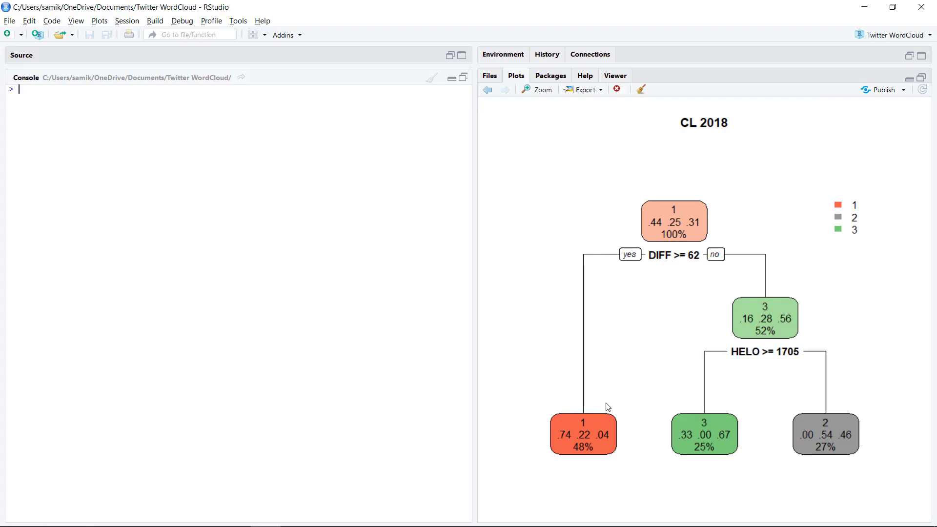
{"action": "mouse_move", "coordinate": [705, 266]}
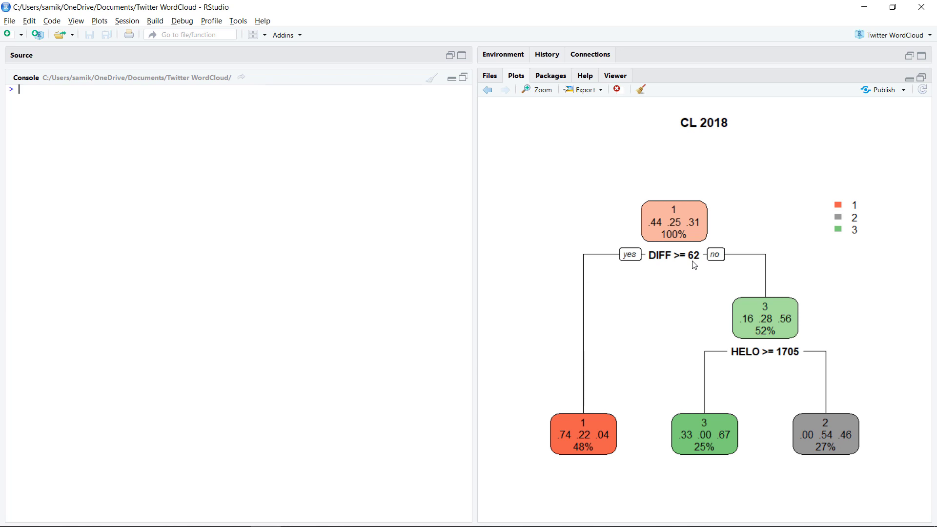
{"action": "mouse_move", "coordinate": [621, 412]}
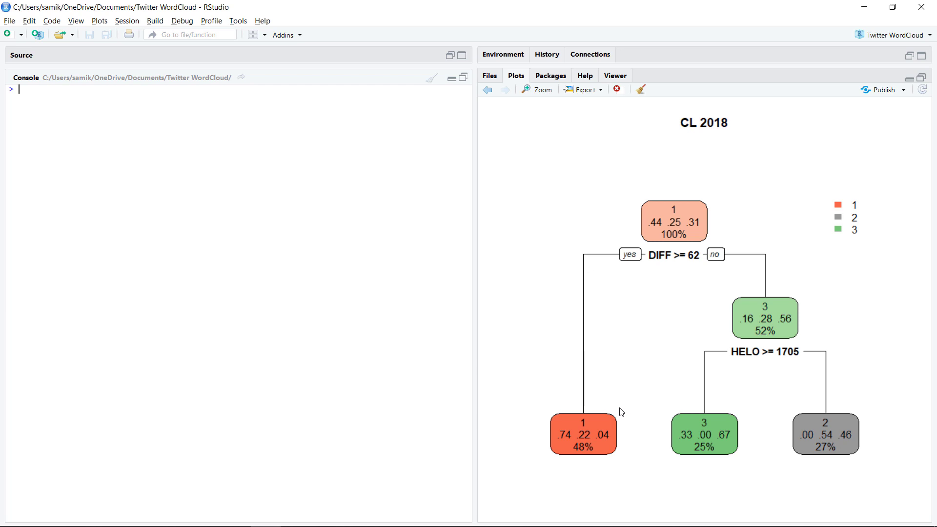
{"action": "mouse_move", "coordinate": [596, 437]}
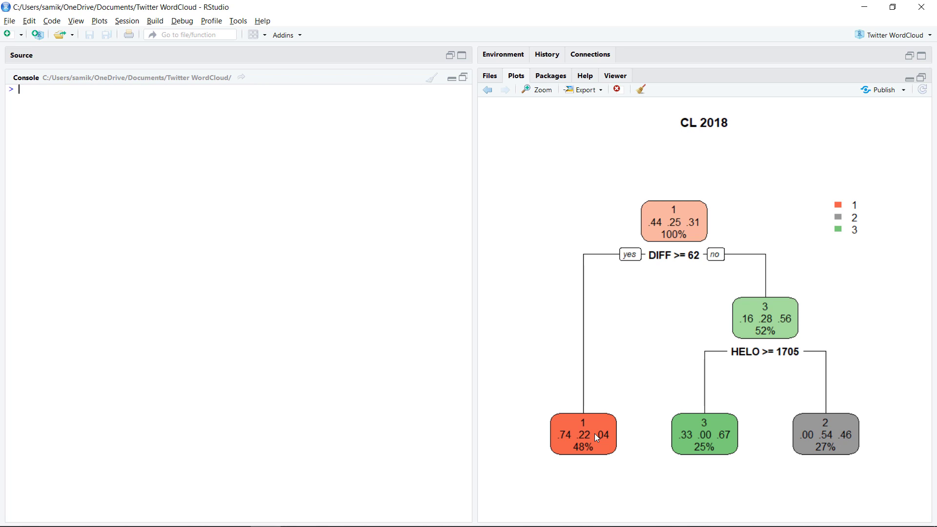
{"action": "mouse_move", "coordinate": [658, 242]}
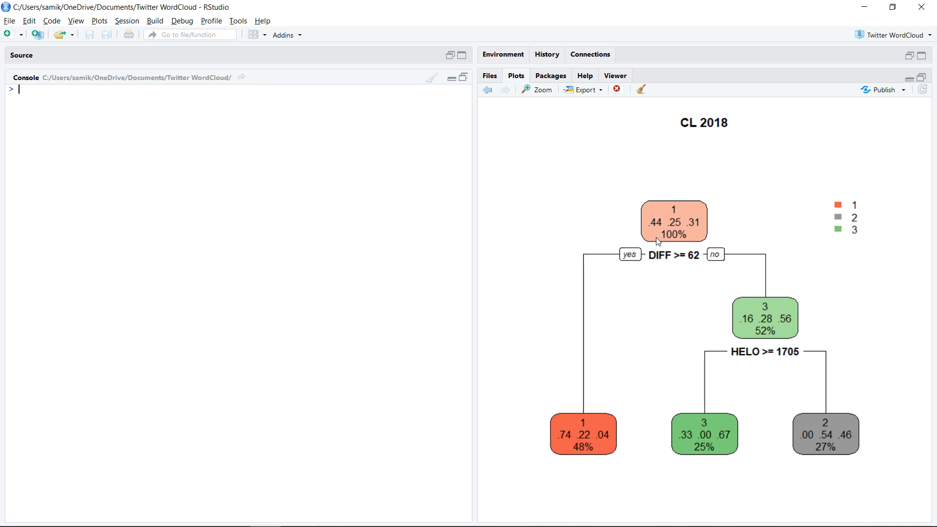
{"action": "mouse_move", "coordinate": [660, 267]}
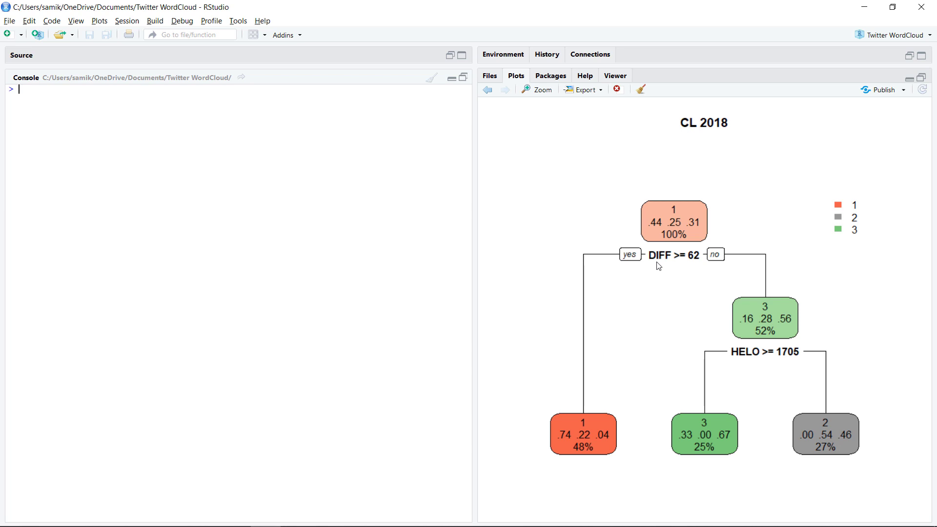
{"action": "mouse_move", "coordinate": [685, 291]}
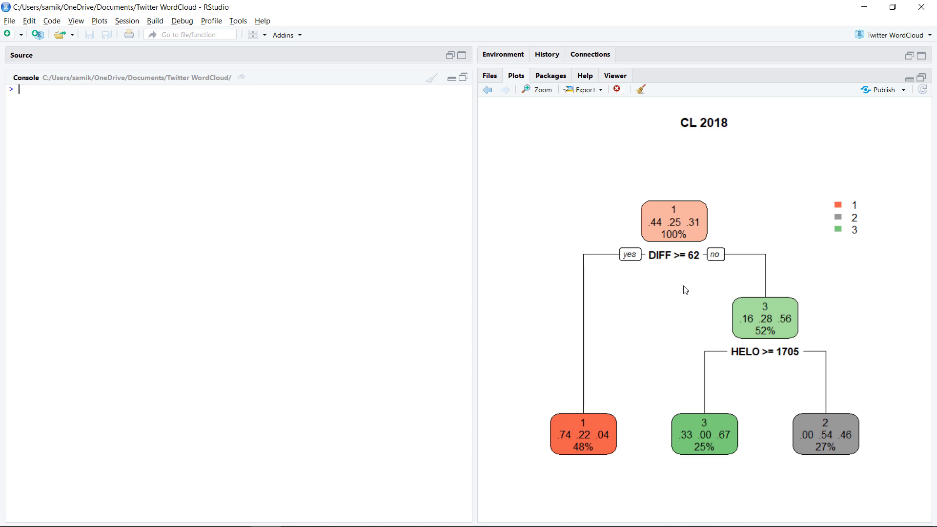
{"action": "mouse_move", "coordinate": [631, 389]}
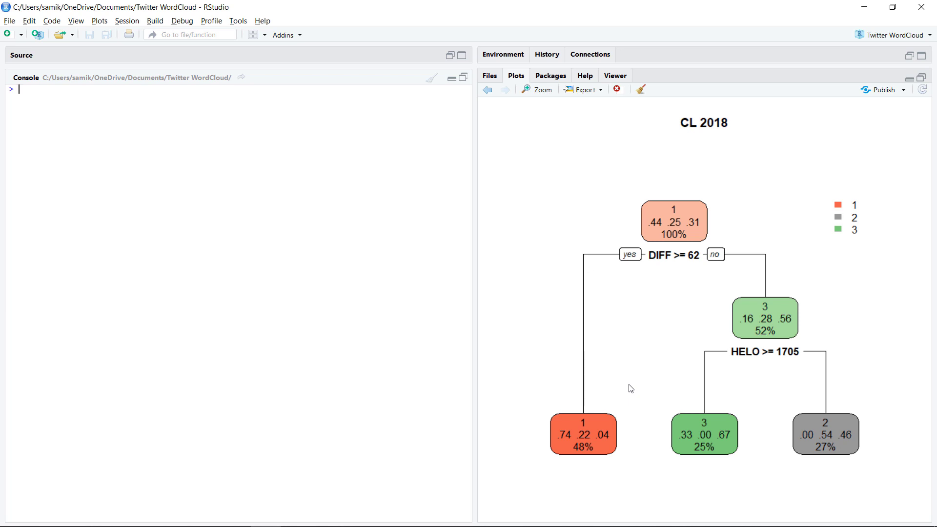
{"action": "mouse_move", "coordinate": [646, 353]}
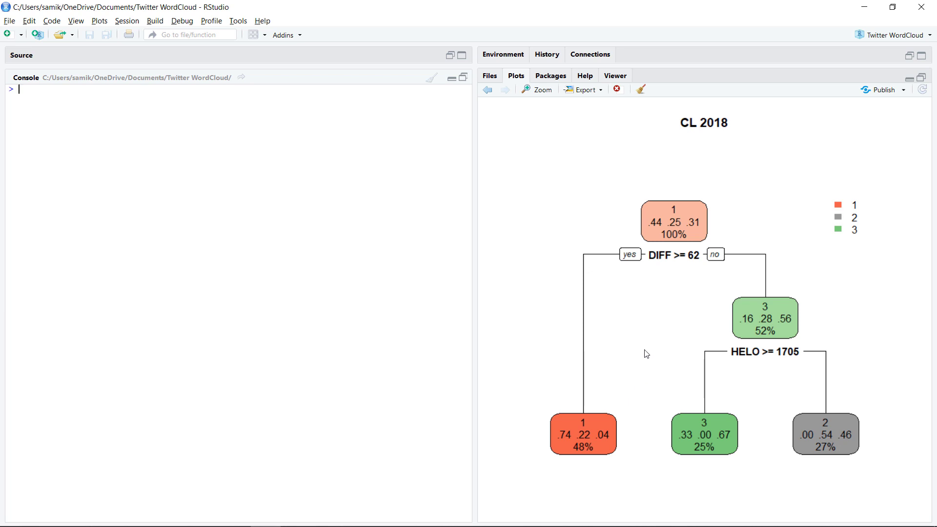
{"action": "mouse_move", "coordinate": [626, 339]}
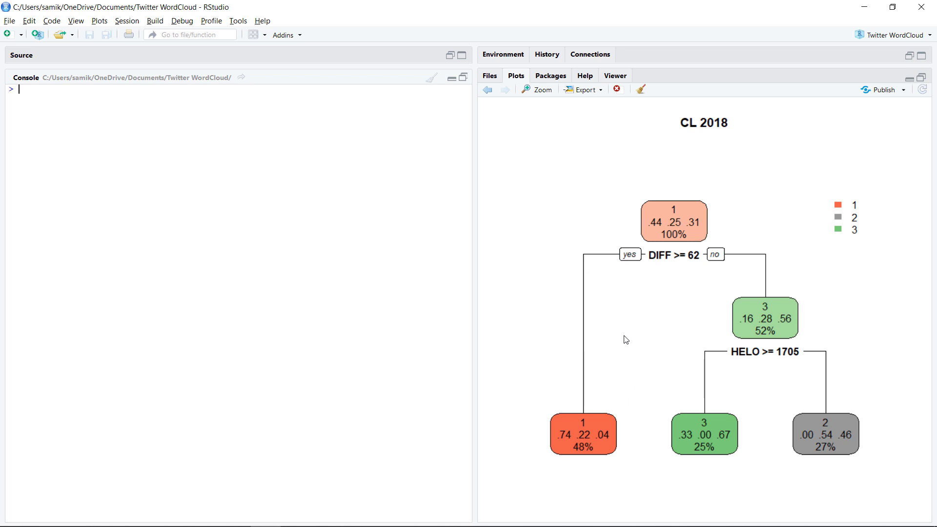
{"action": "mouse_move", "coordinate": [721, 313]}
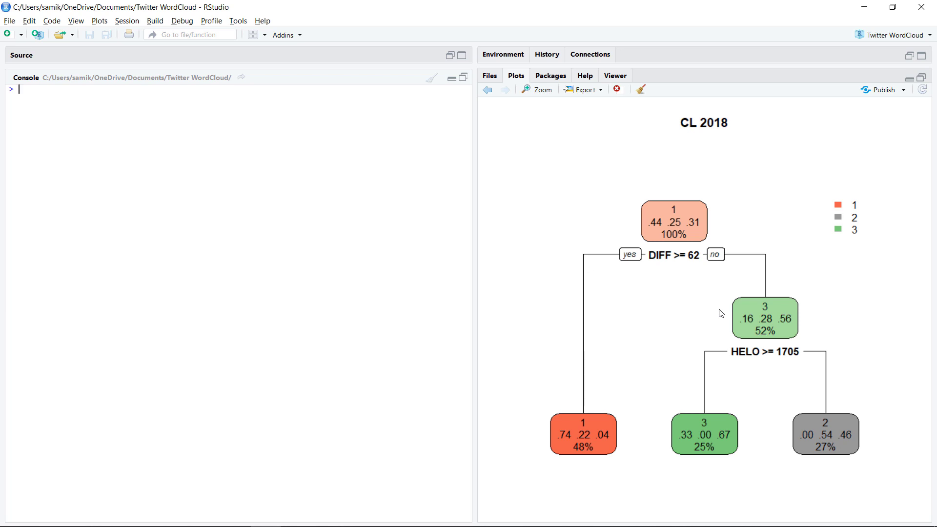
{"action": "mouse_move", "coordinate": [600, 432]}
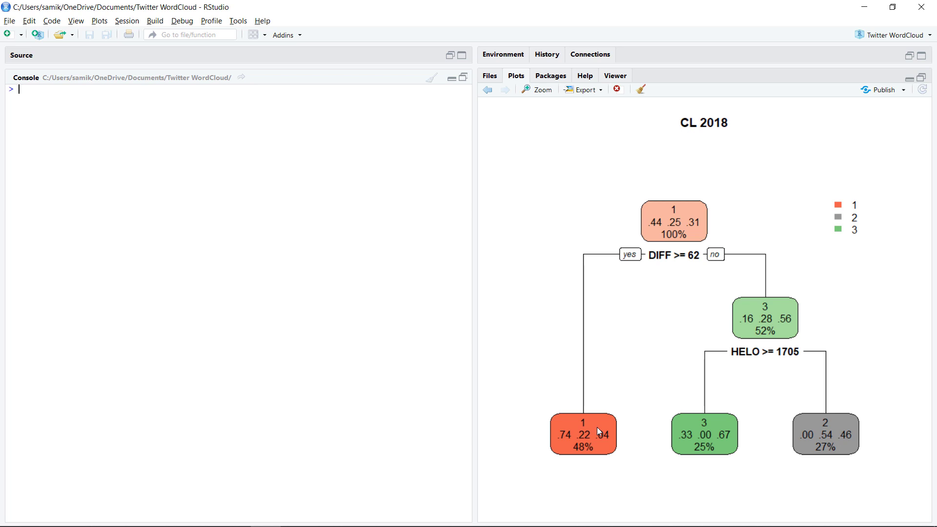
{"action": "mouse_move", "coordinate": [579, 440]}
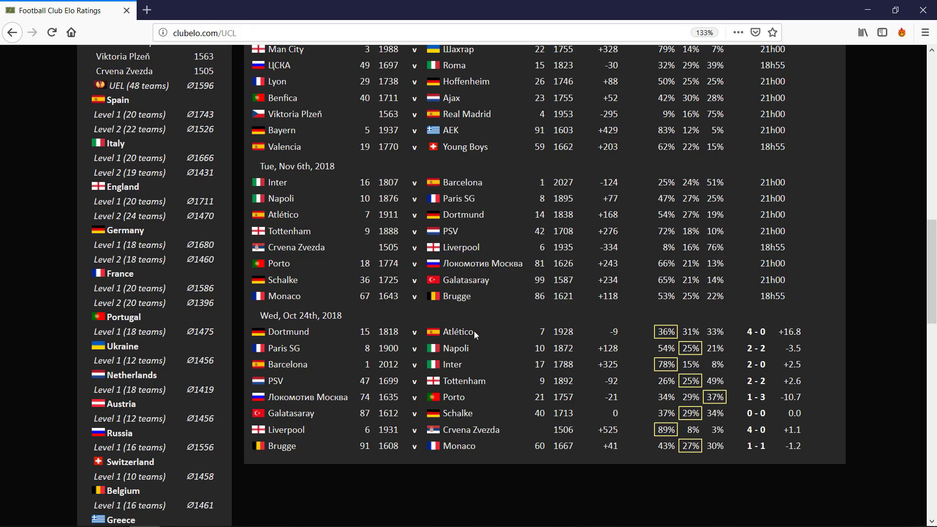
{"action": "mouse_move", "coordinate": [457, 357]}
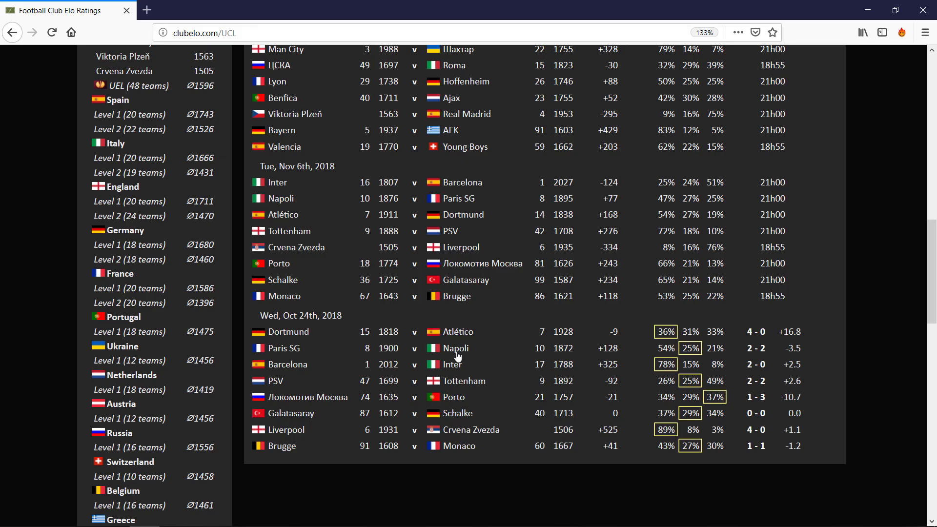
{"action": "mouse_move", "coordinate": [498, 361]}
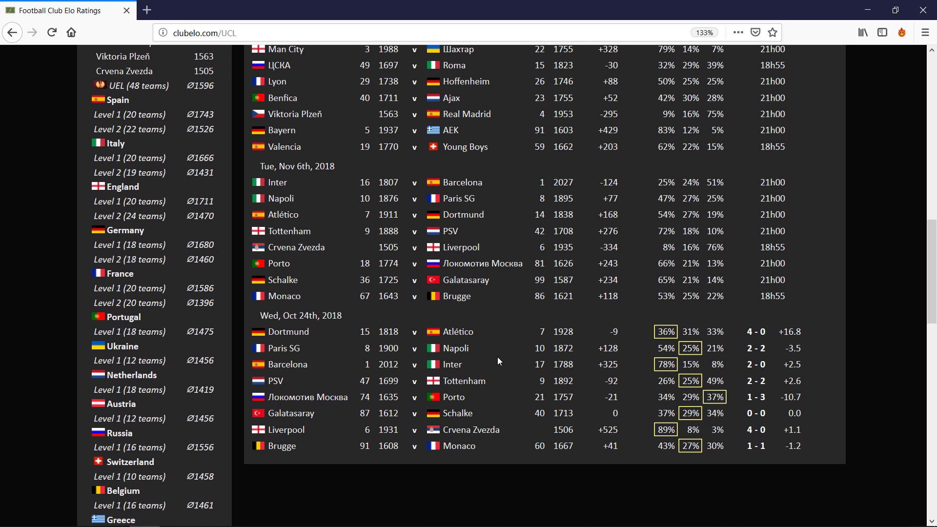
{"action": "mouse_move", "coordinate": [905, 256]}
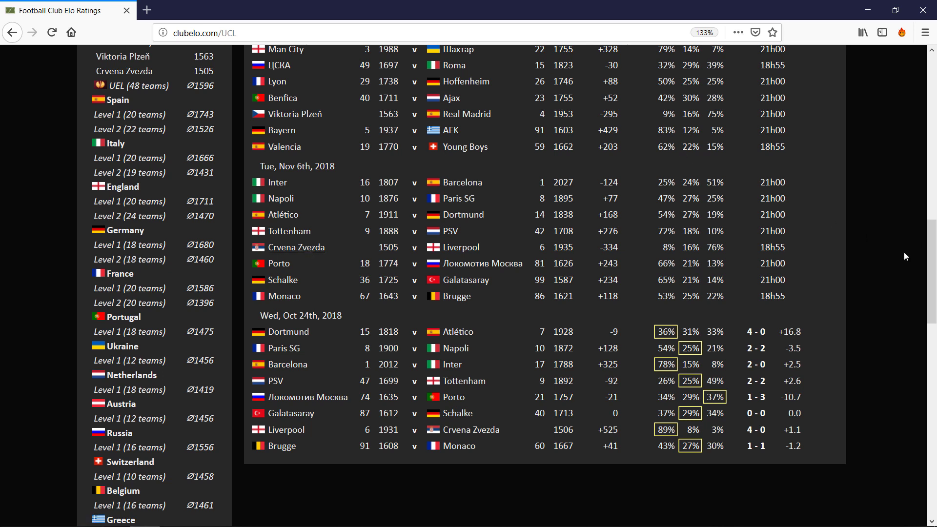
{"action": "mouse_move", "coordinate": [514, 333]}
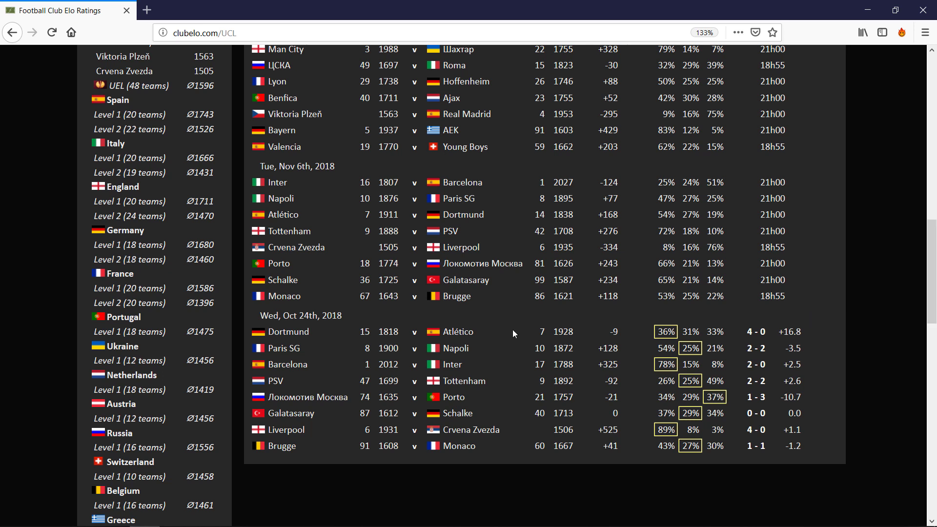
{"action": "mouse_move", "coordinate": [918, 298]}
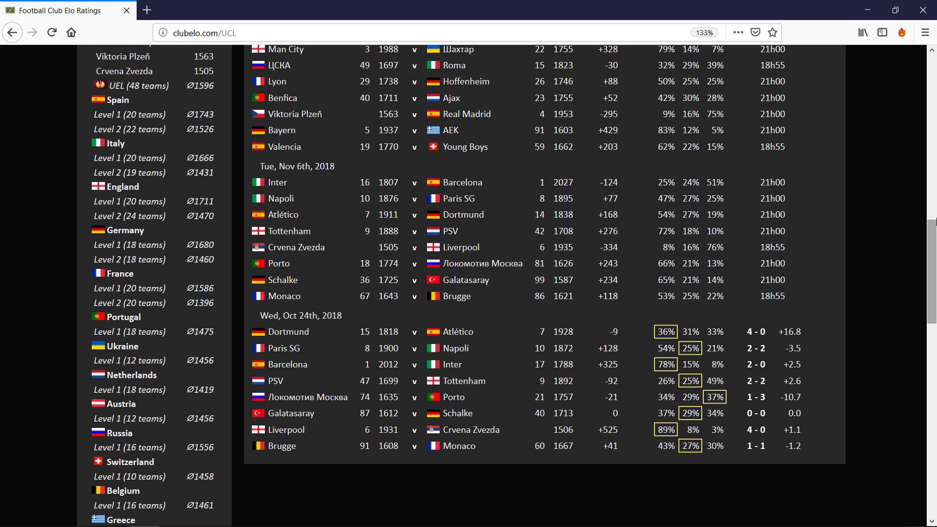
Scroll up to show the Nov 7th, 2018 matches and the Games table header.
{"action": "scroll", "scroll_direction": "up", "scroll_amount": 3}
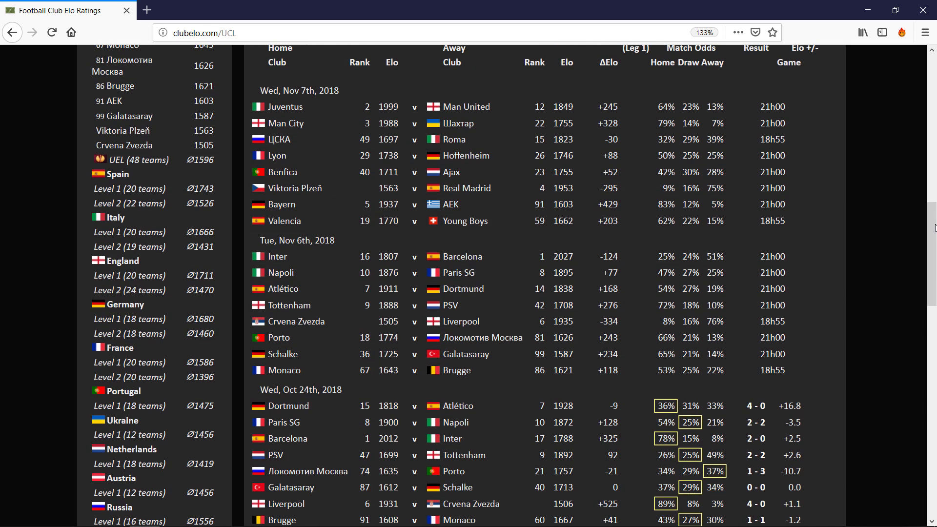
{"action": "mouse_move", "coordinate": [361, 297]}
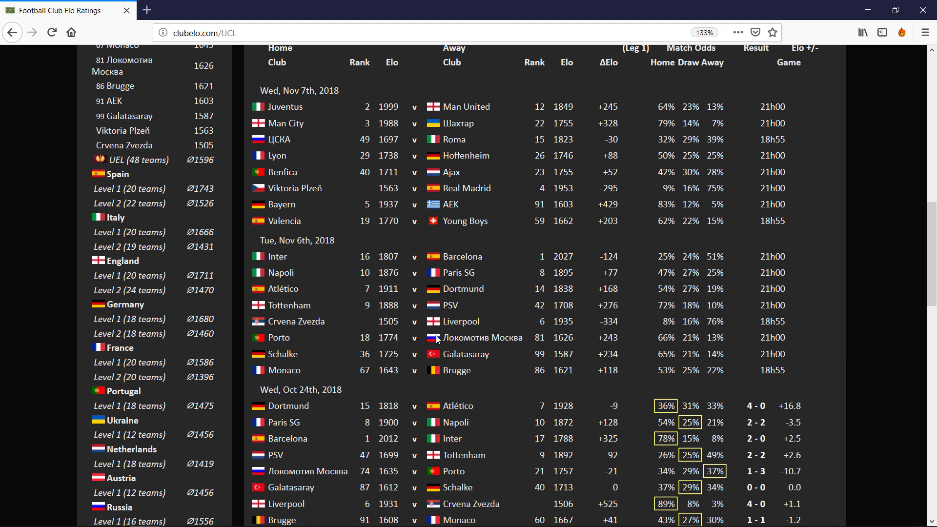
{"action": "mouse_move", "coordinate": [461, 321]}
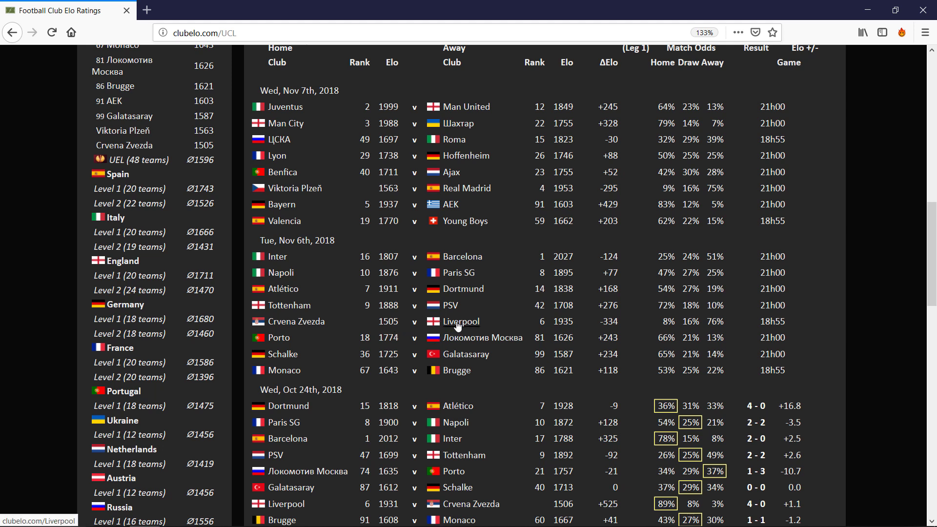
{"action": "mouse_move", "coordinate": [619, 334]}
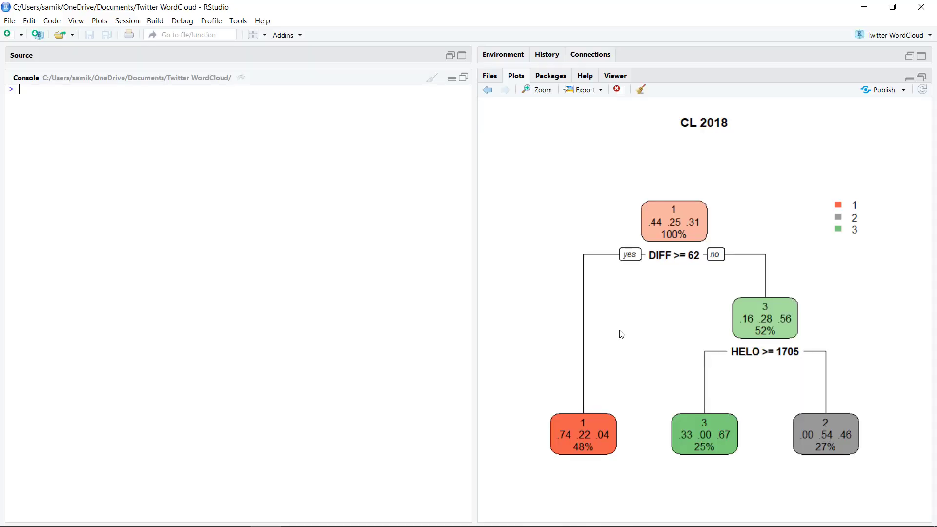
{"action": "mouse_move", "coordinate": [665, 261]}
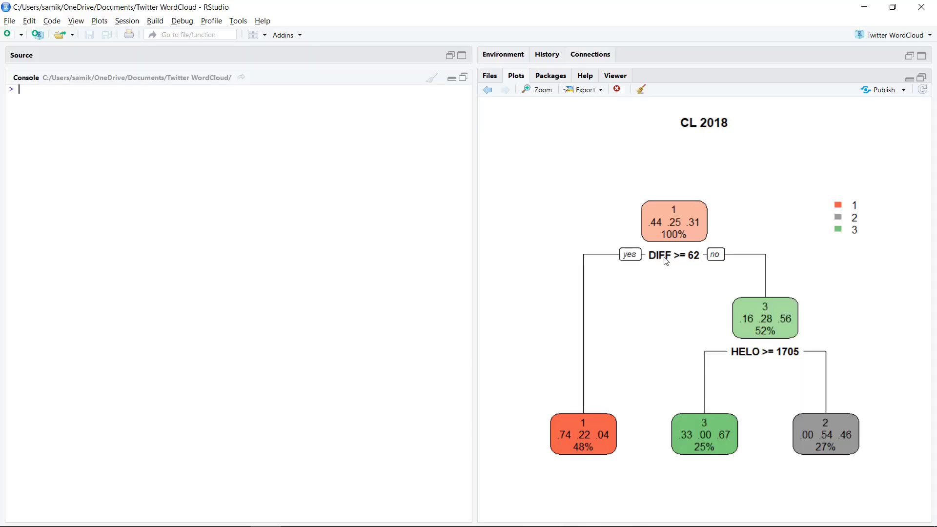
{"action": "mouse_move", "coordinate": [782, 326]}
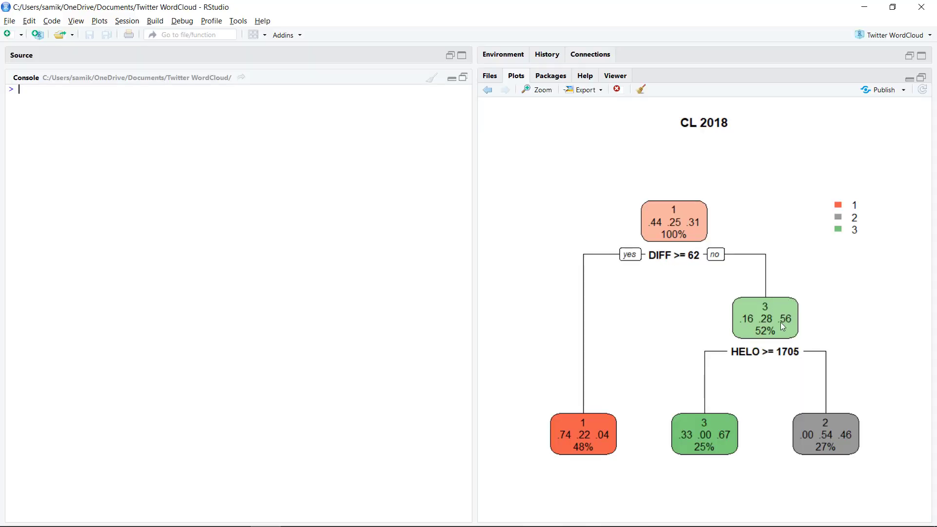
{"action": "mouse_move", "coordinate": [762, 331]}
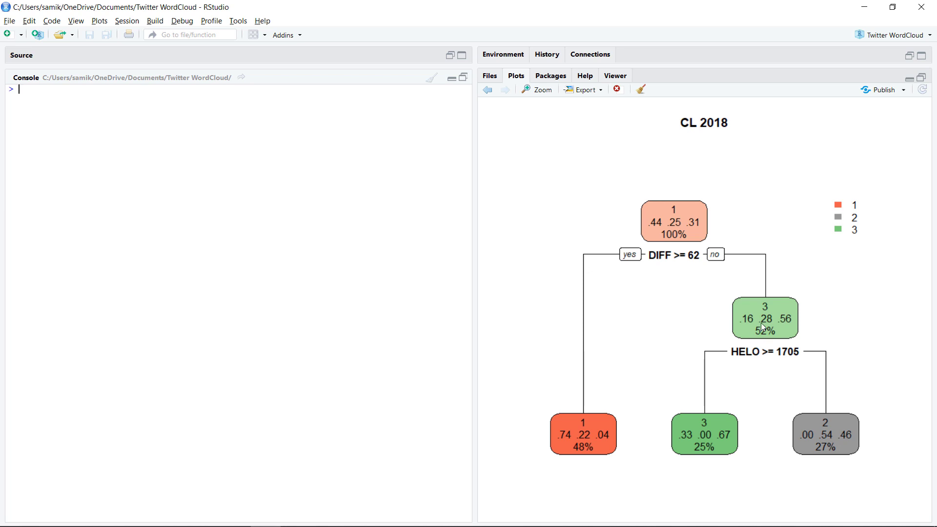
{"action": "mouse_move", "coordinate": [740, 364]}
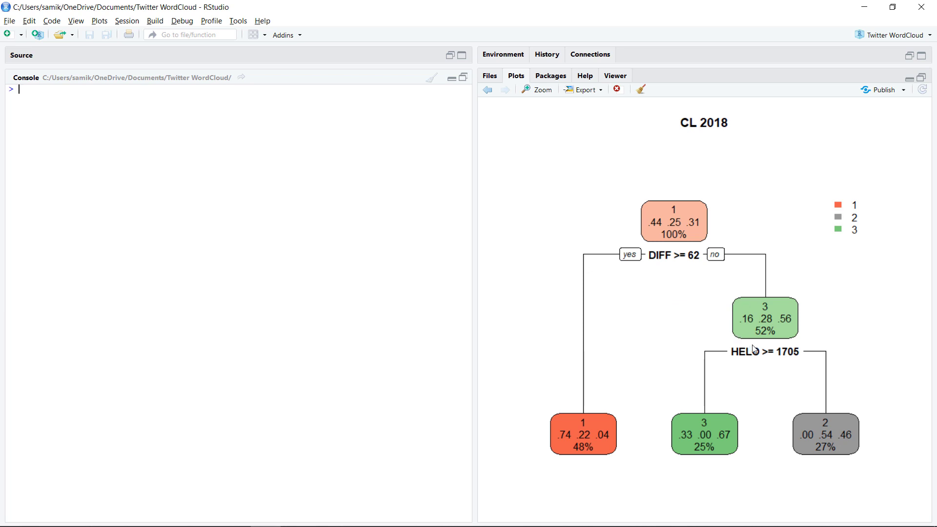
{"action": "mouse_move", "coordinate": [785, 357]}
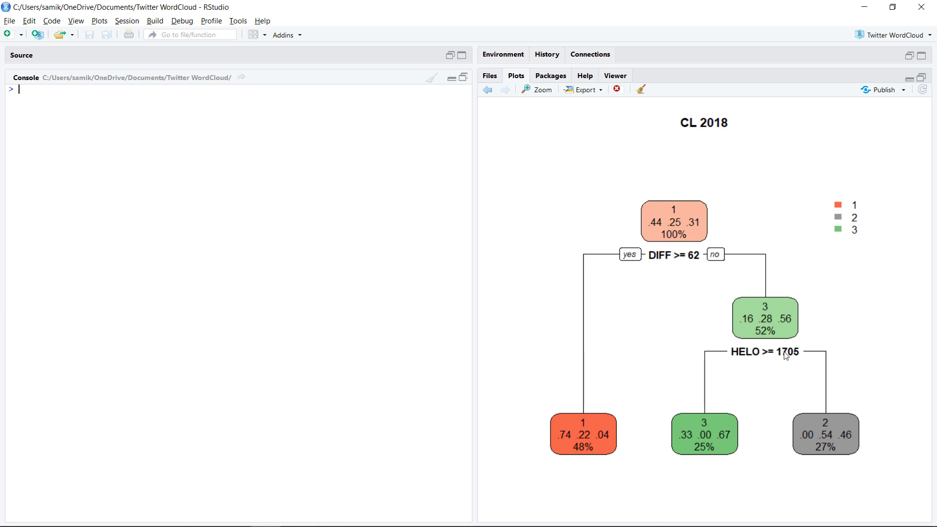
{"action": "mouse_move", "coordinate": [843, 432]}
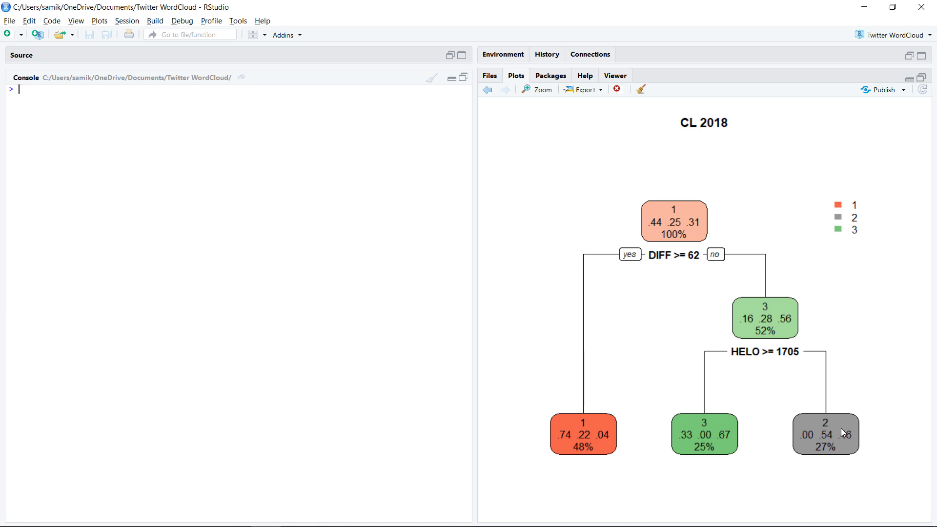
{"action": "mouse_move", "coordinate": [790, 408]}
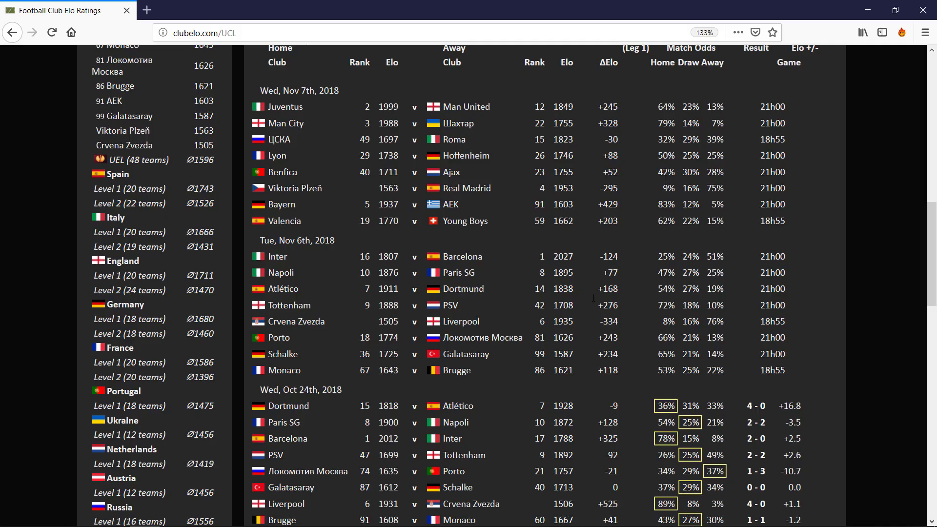
{"action": "mouse_move", "coordinate": [592, 300]}
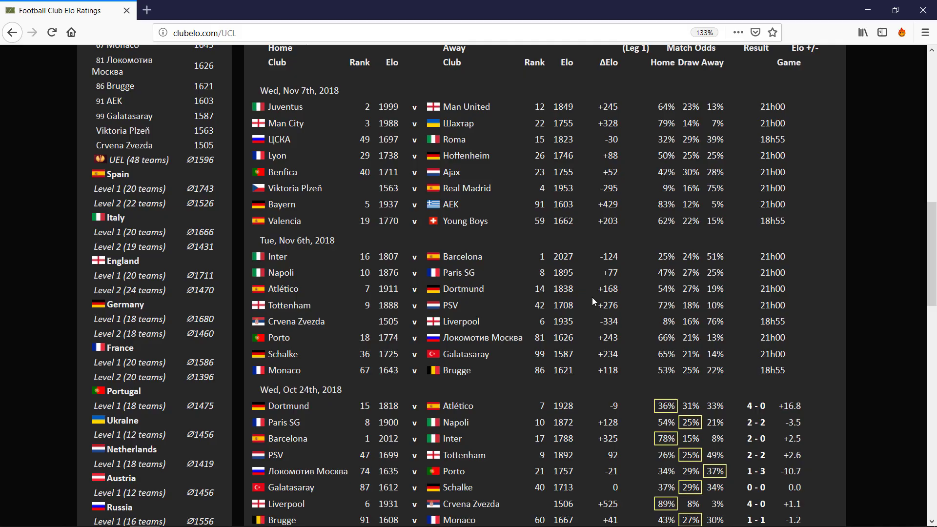
{"action": "mouse_move", "coordinate": [308, 336]}
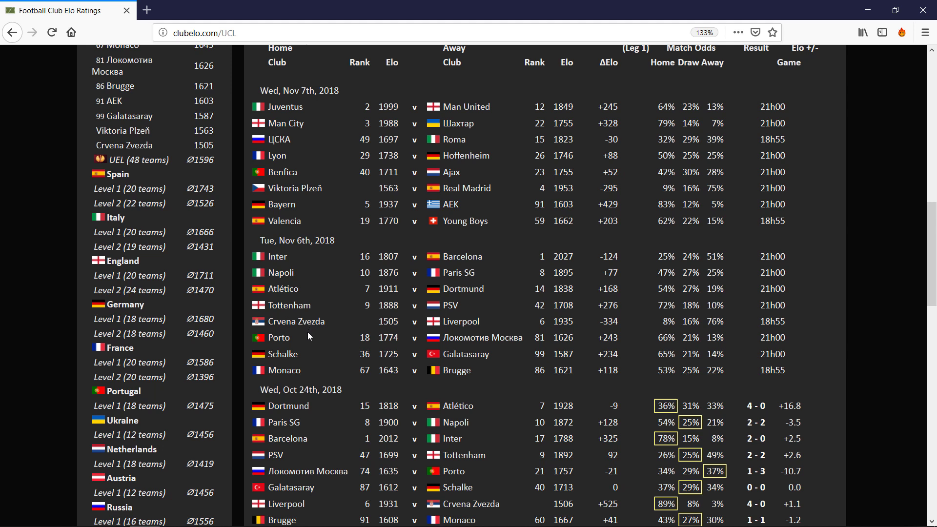
{"action": "mouse_move", "coordinate": [533, 250]}
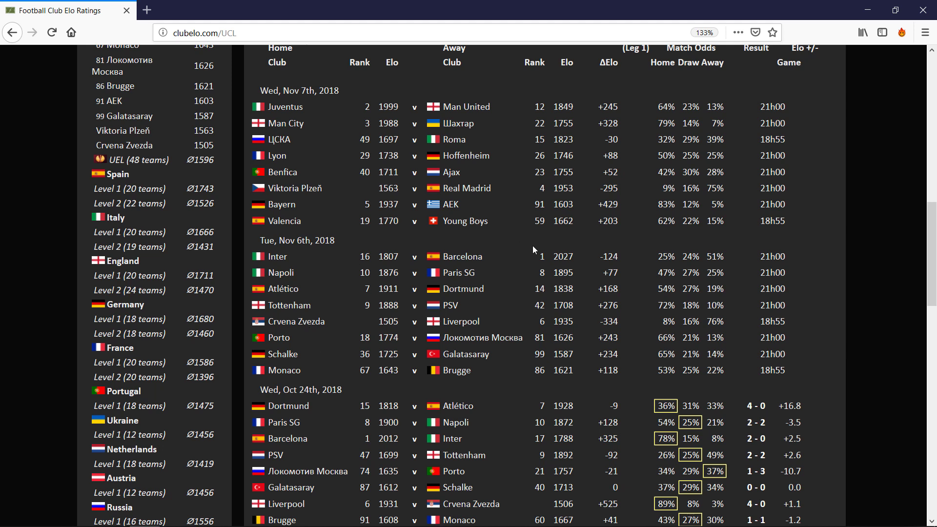
{"action": "mouse_move", "coordinate": [462, 257]}
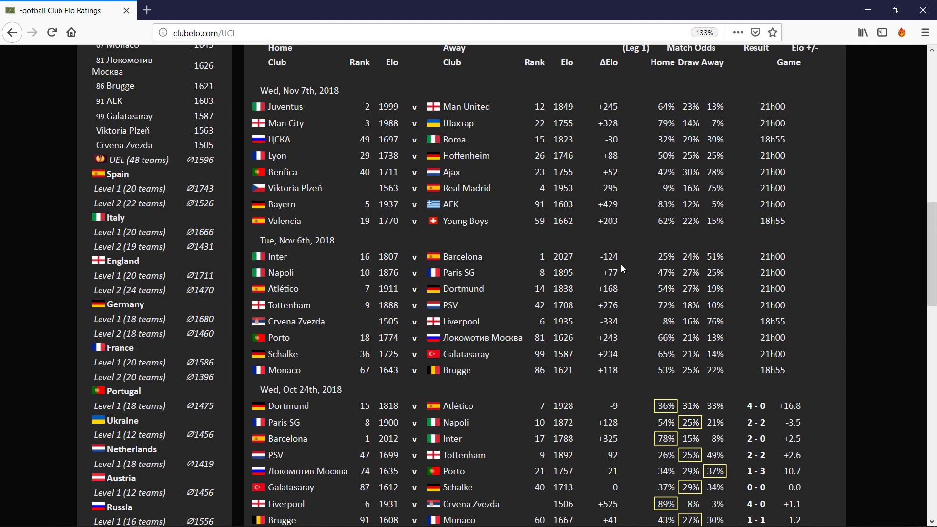
{"action": "mouse_move", "coordinate": [621, 269]}
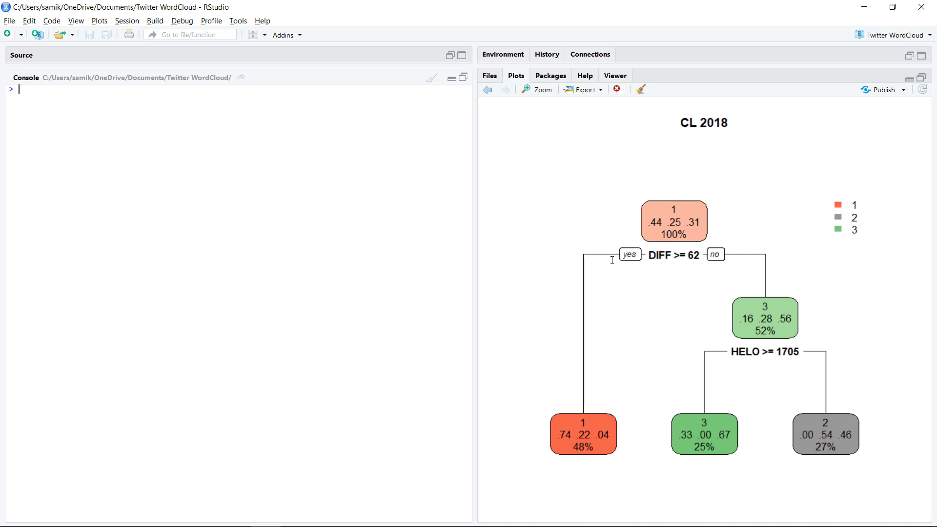
{"action": "mouse_move", "coordinate": [676, 247]}
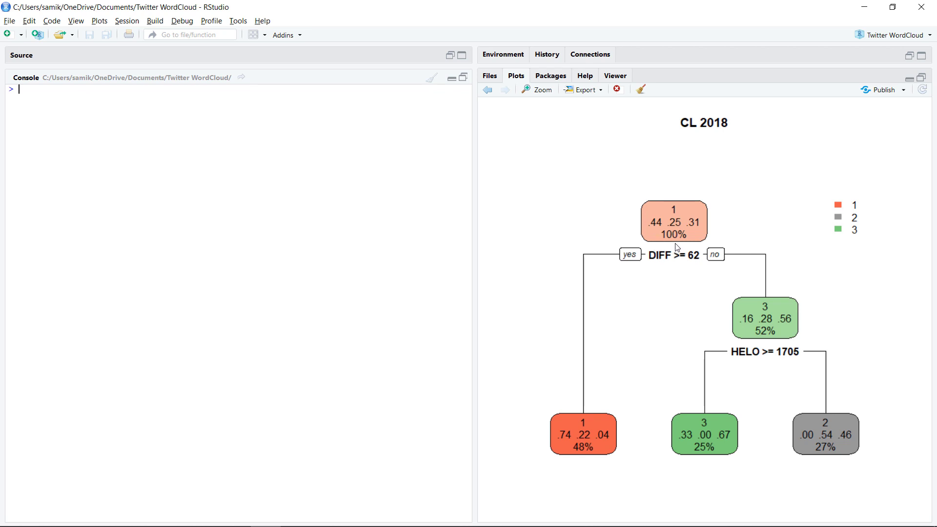
{"action": "mouse_move", "coordinate": [777, 332]}
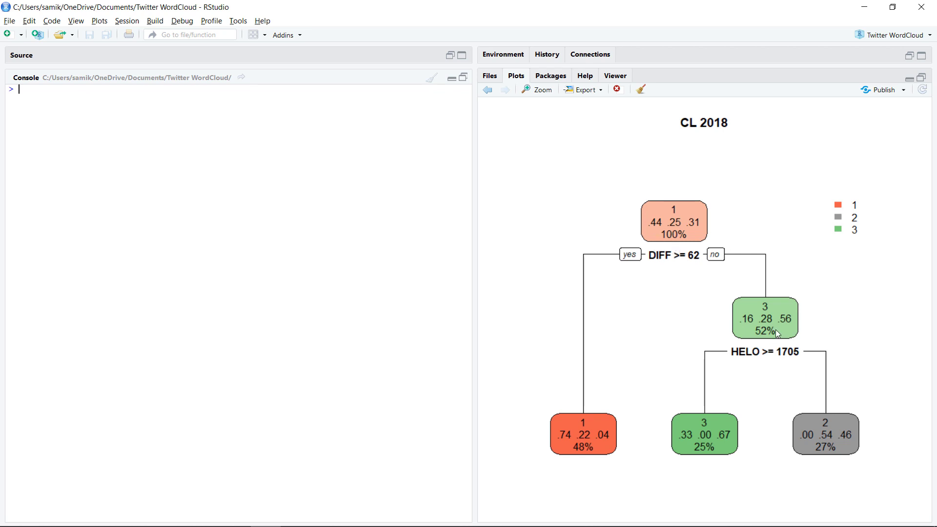
{"action": "mouse_move", "coordinate": [769, 358]}
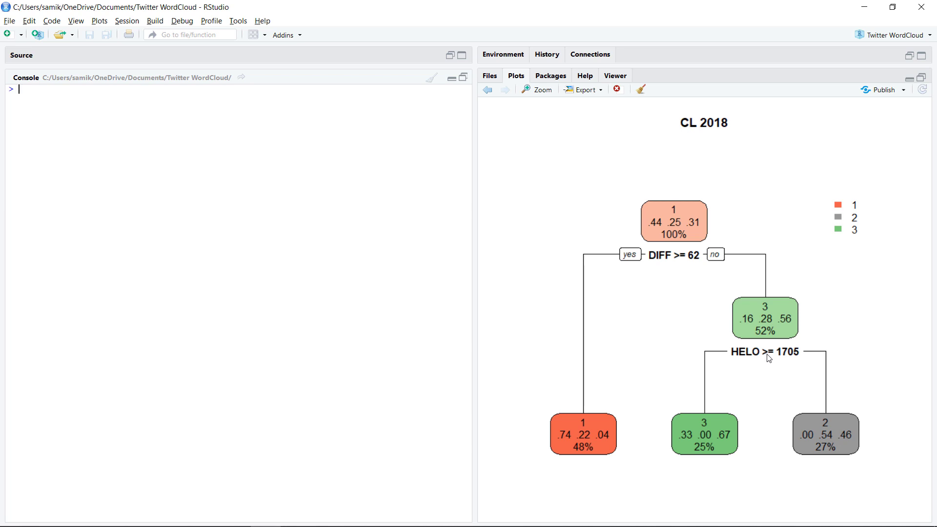
Switch windows with Alt+Tab between RStudio's CL 2018 tree and the fixtures page.
{"action": "key", "text": "alt+tab"}
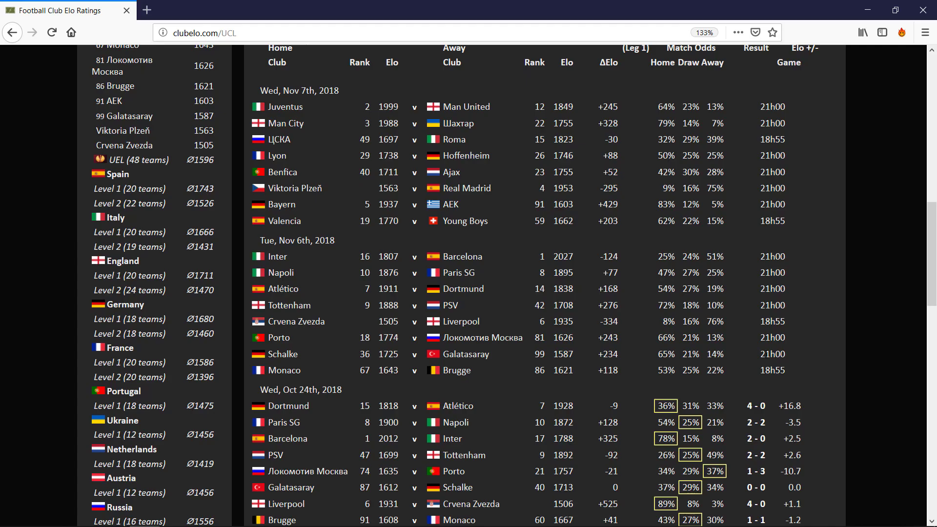
{"action": "mouse_move", "coordinate": [389, 269]}
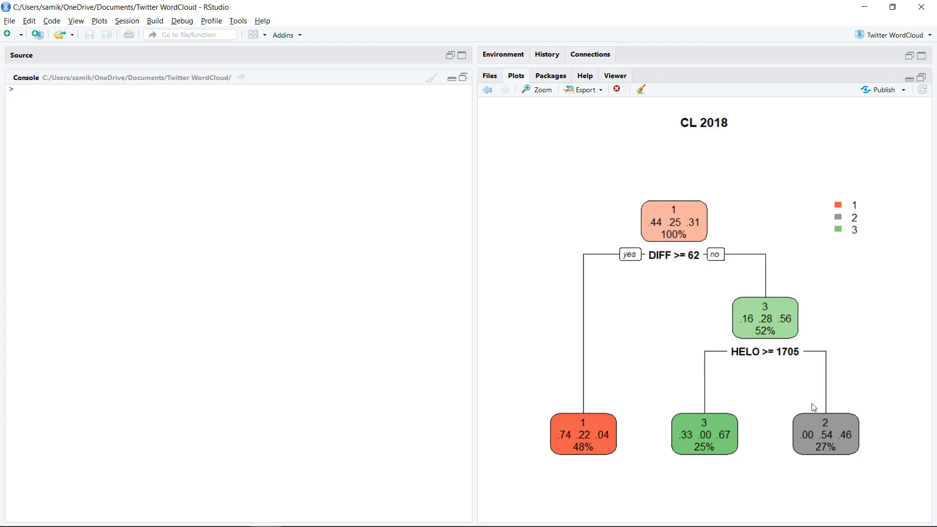
{"action": "mouse_move", "coordinate": [708, 444]}
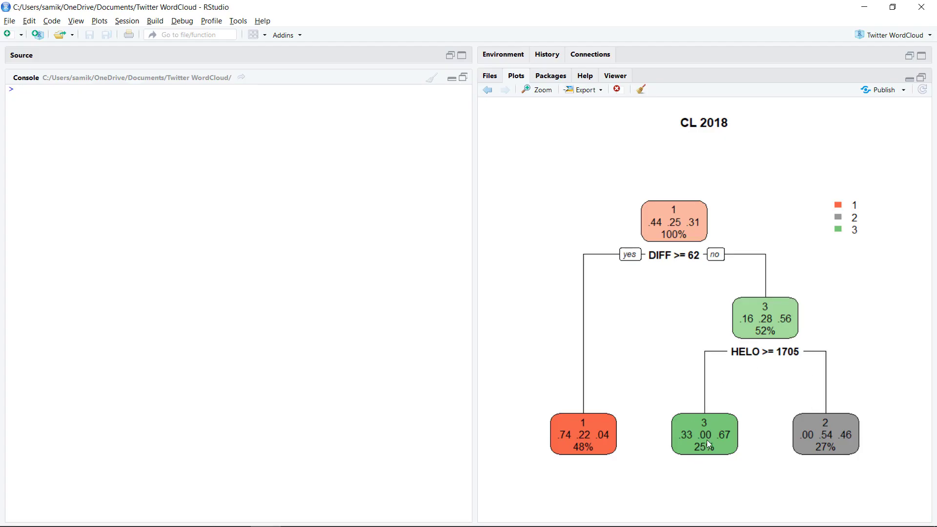
{"action": "mouse_move", "coordinate": [711, 437]}
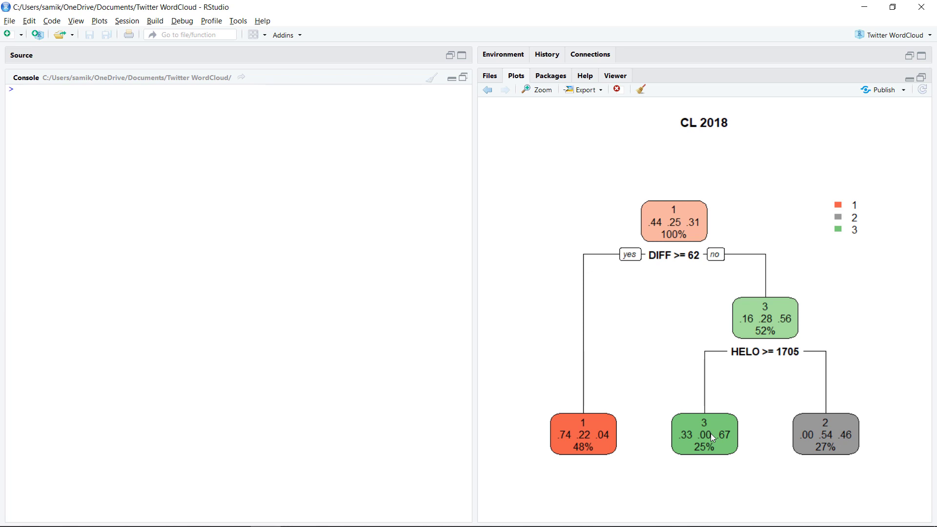
{"action": "mouse_move", "coordinate": [720, 441]}
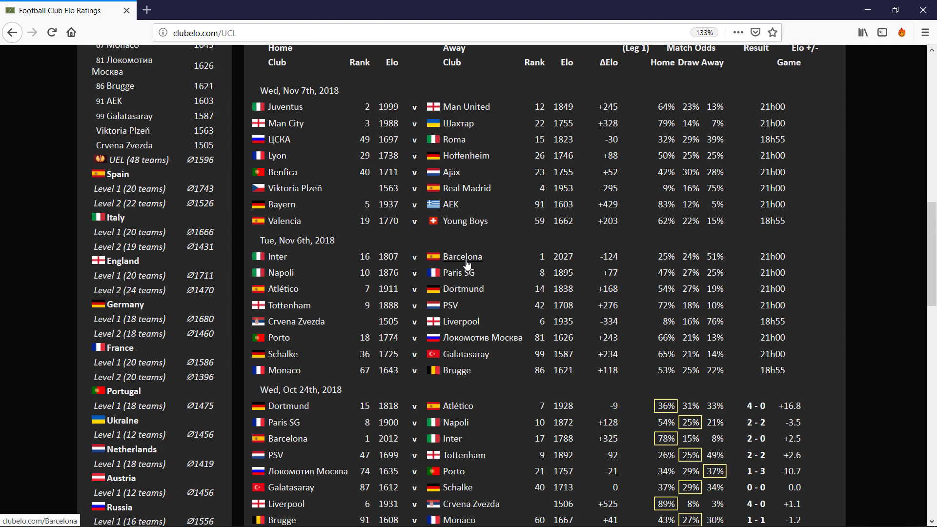
{"action": "mouse_move", "coordinate": [466, 264]}
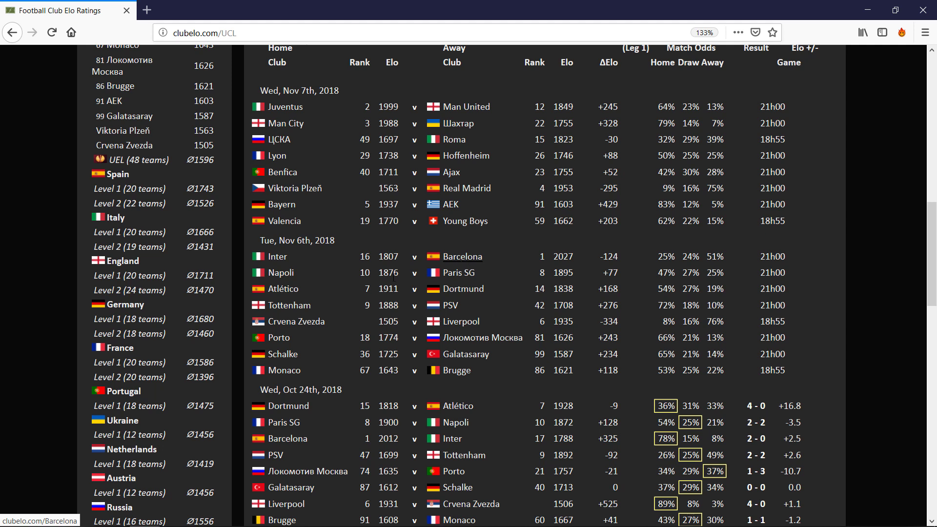
{"action": "mouse_move", "coordinate": [503, 303]}
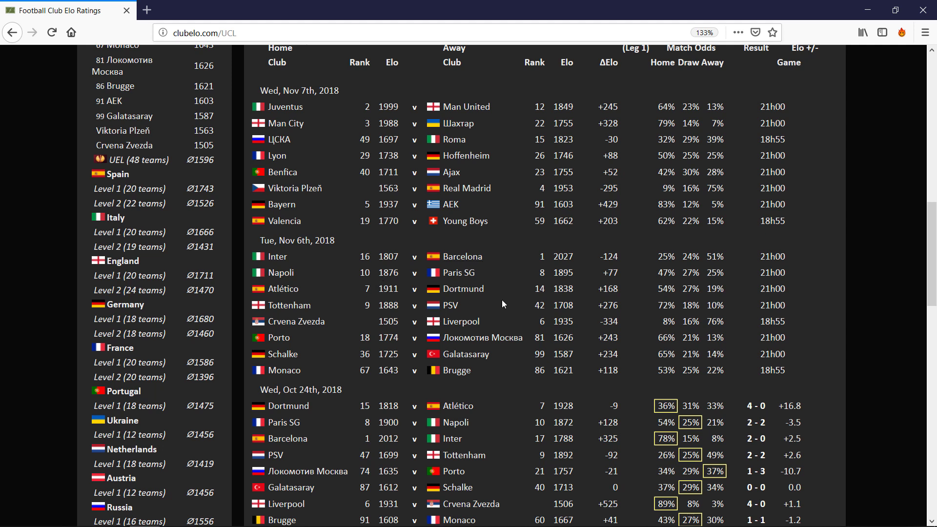
{"action": "mouse_move", "coordinate": [463, 289]}
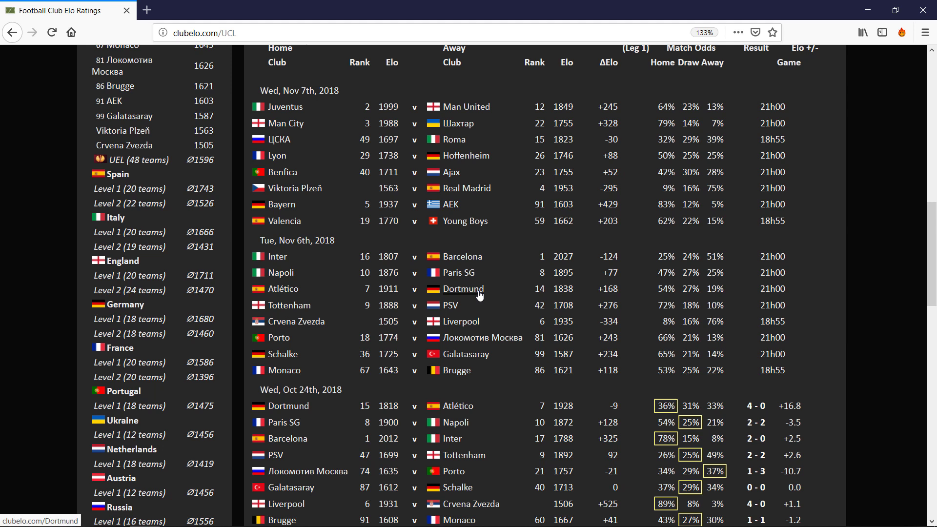
{"action": "mouse_move", "coordinate": [625, 291]}
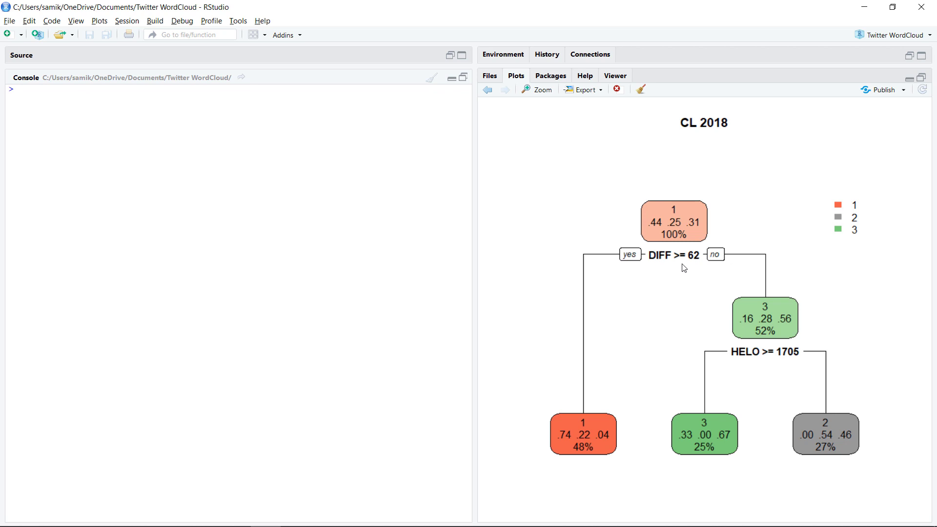
{"action": "mouse_move", "coordinate": [585, 281]}
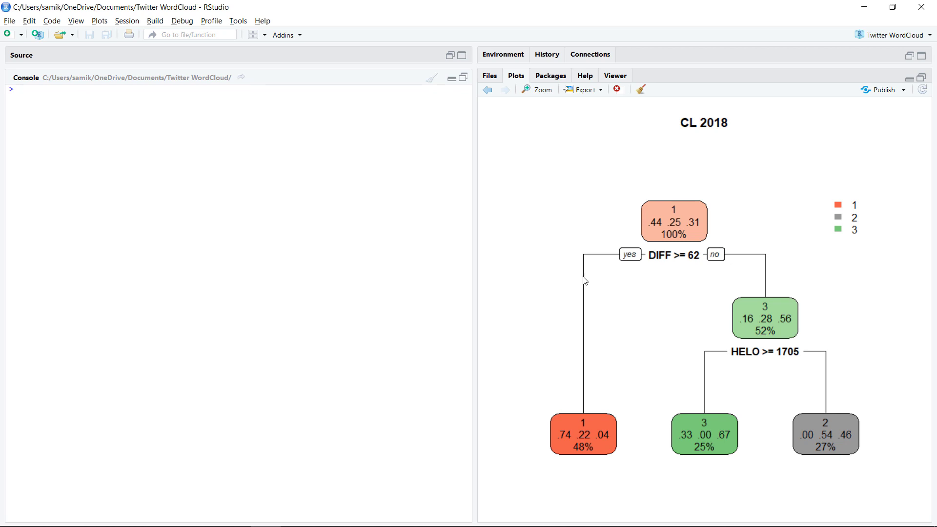
{"action": "mouse_move", "coordinate": [582, 381]}
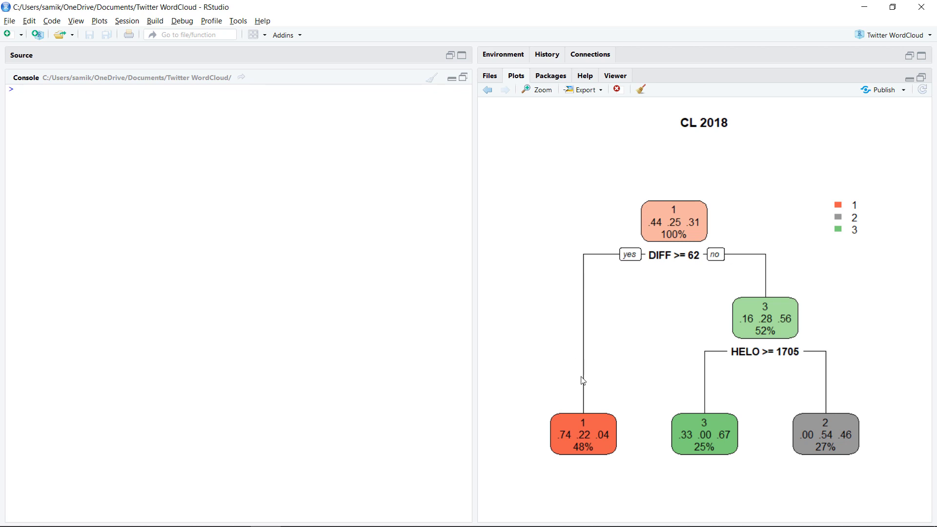
{"action": "mouse_move", "coordinate": [605, 413]}
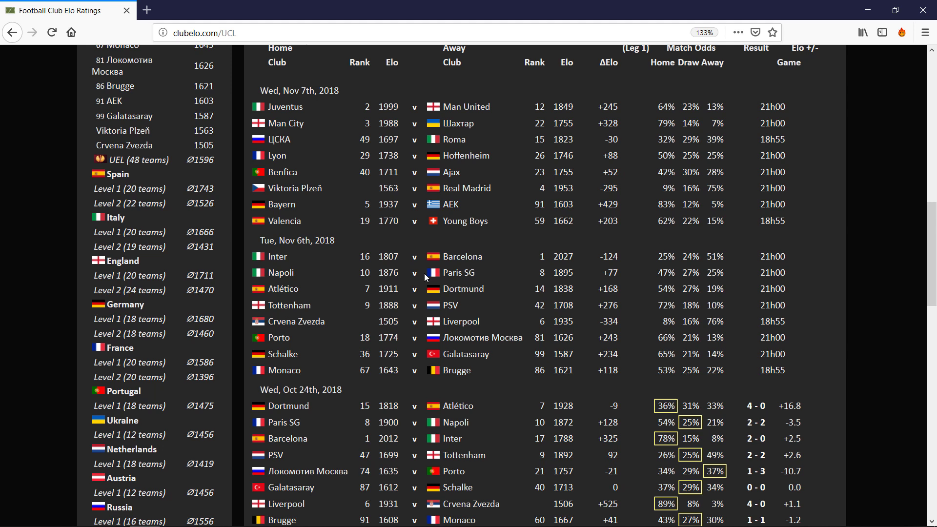
{"action": "mouse_move", "coordinate": [436, 286]}
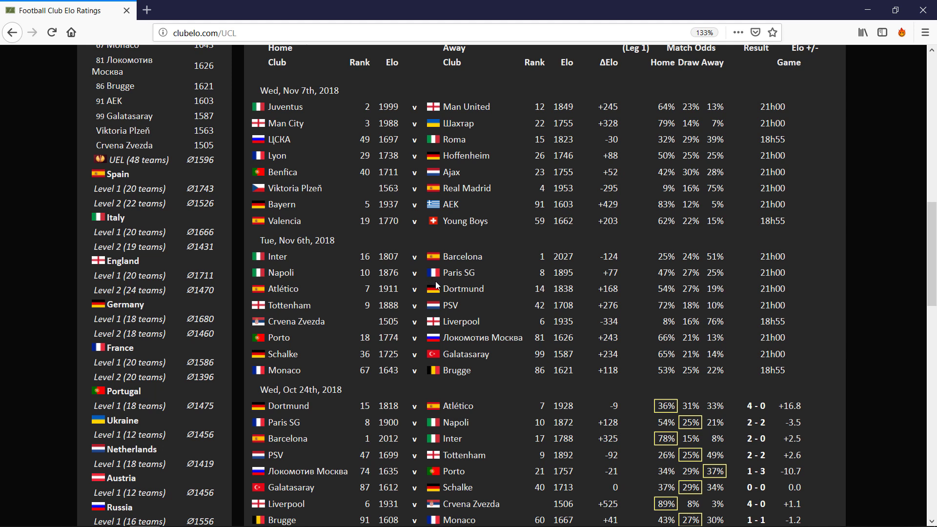
{"action": "mouse_move", "coordinate": [467, 297]}
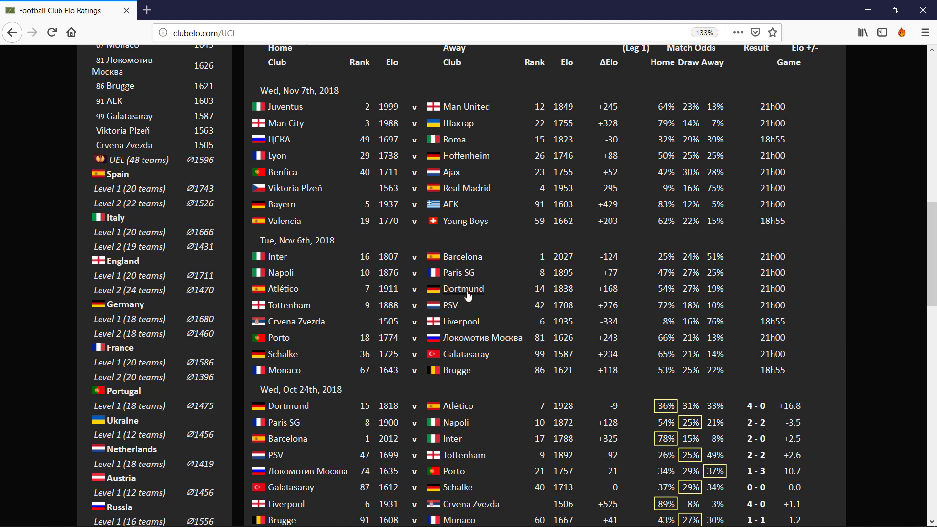
{"action": "mouse_move", "coordinate": [463, 288]}
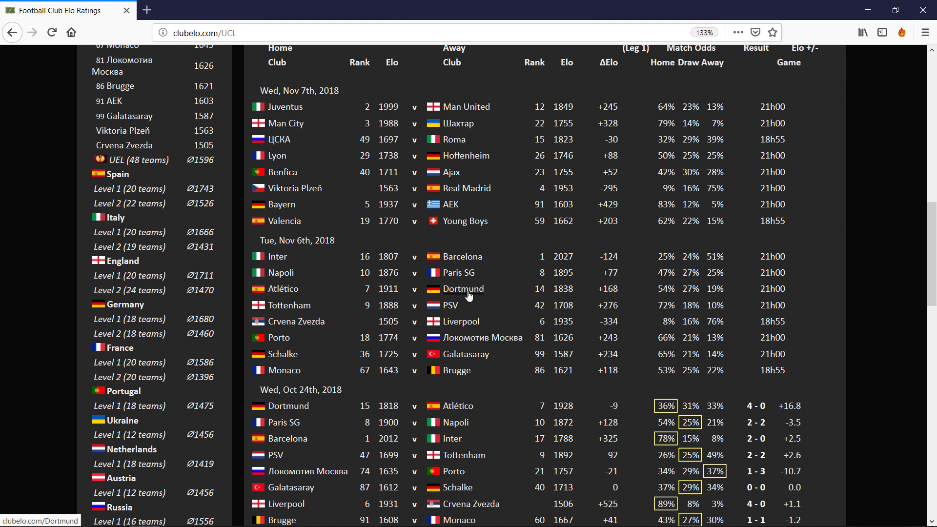
{"action": "mouse_move", "coordinate": [447, 292]}
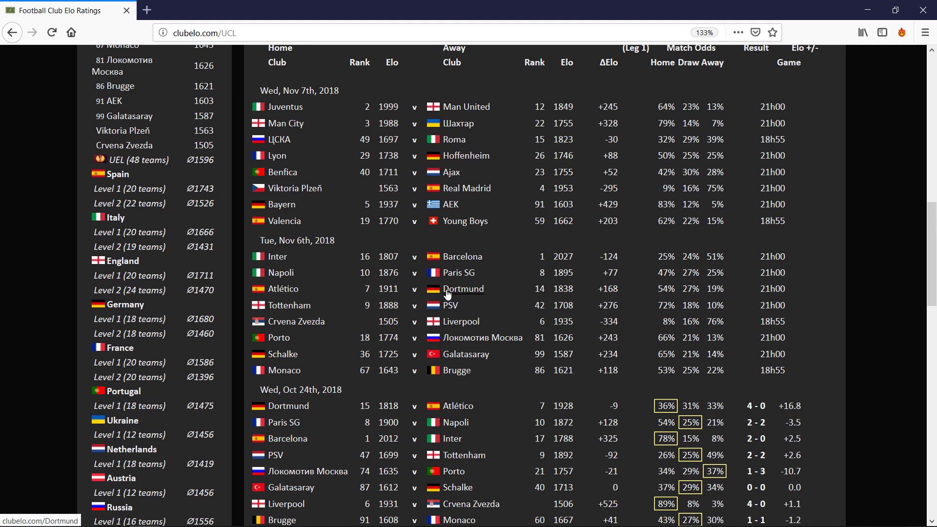
{"action": "mouse_move", "coordinate": [453, 293]}
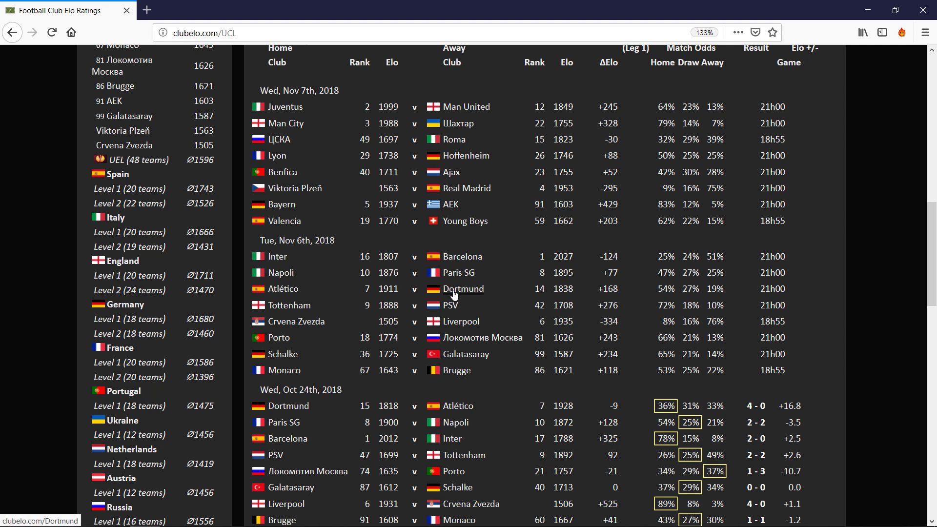
{"action": "mouse_move", "coordinate": [462, 294]}
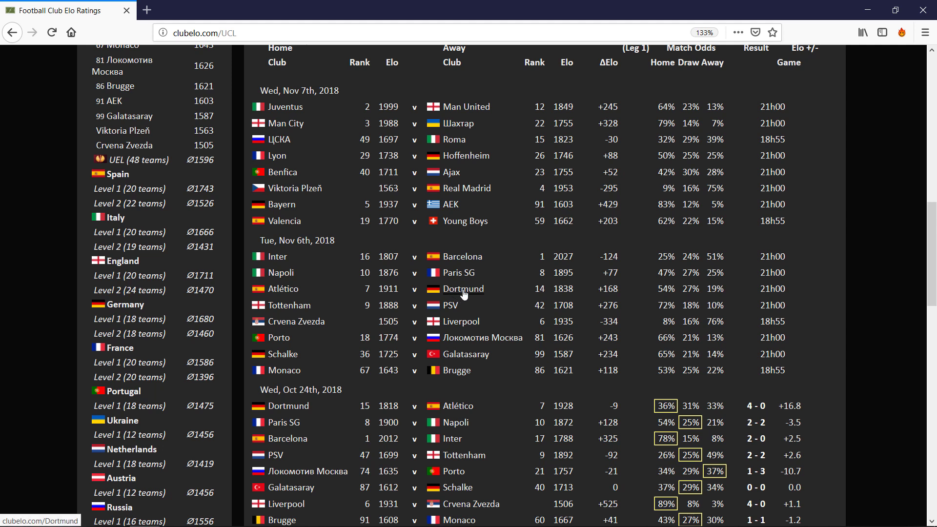
{"action": "mouse_move", "coordinate": [450, 309]}
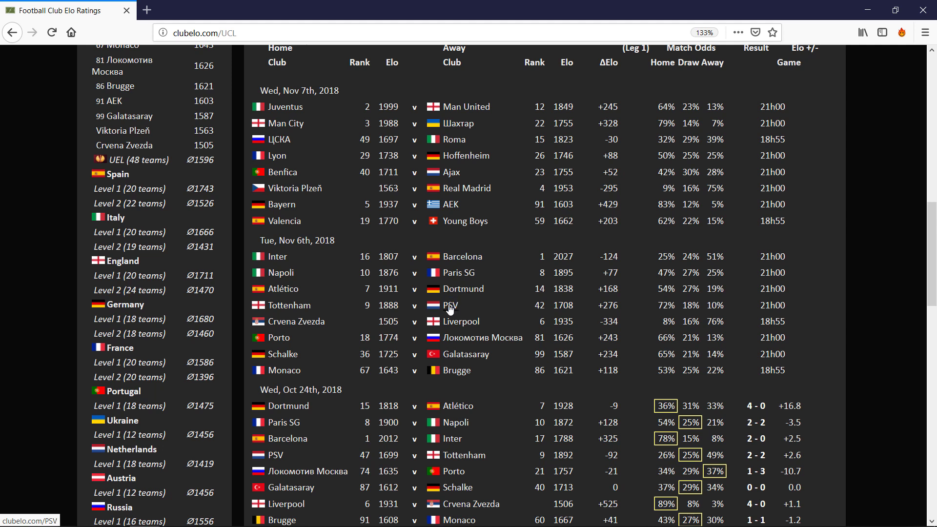
{"action": "mouse_move", "coordinate": [426, 352]}
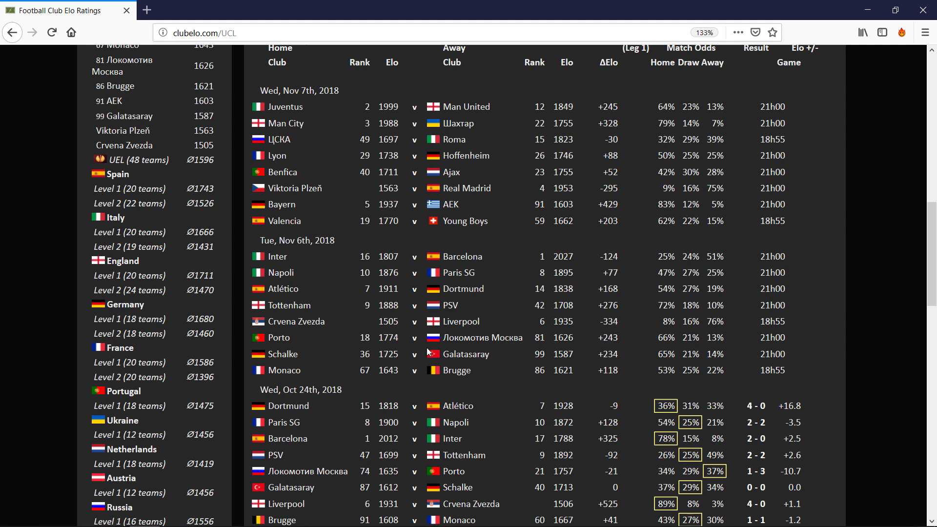
{"action": "mouse_move", "coordinate": [484, 351]}
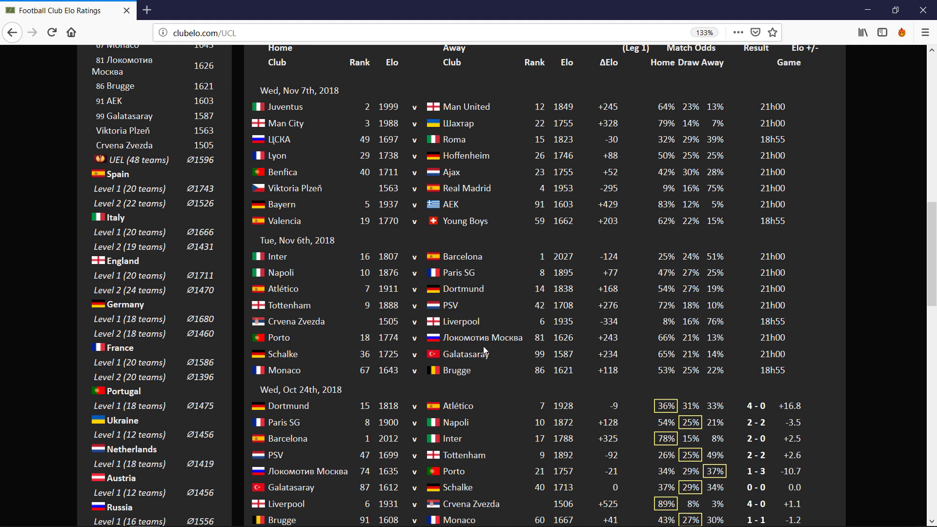
{"action": "mouse_move", "coordinate": [446, 345]}
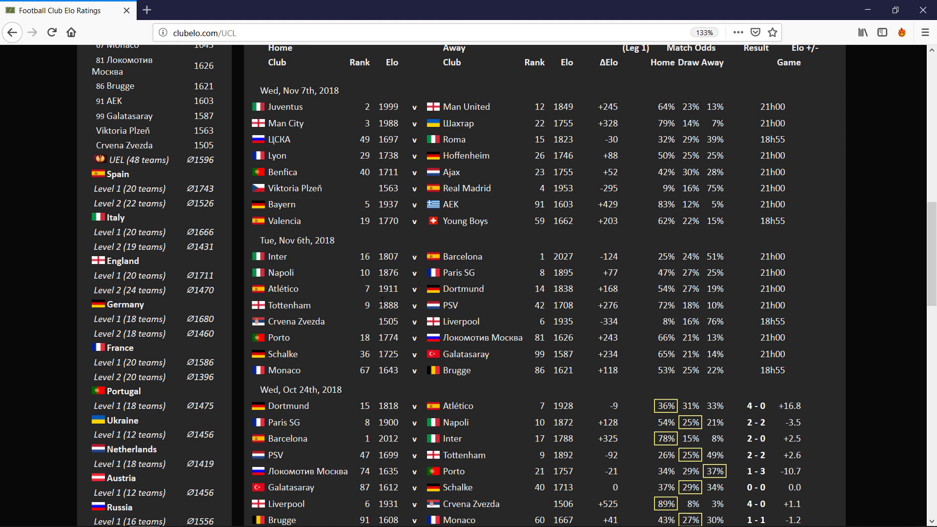
{"action": "mouse_move", "coordinate": [411, 307]}
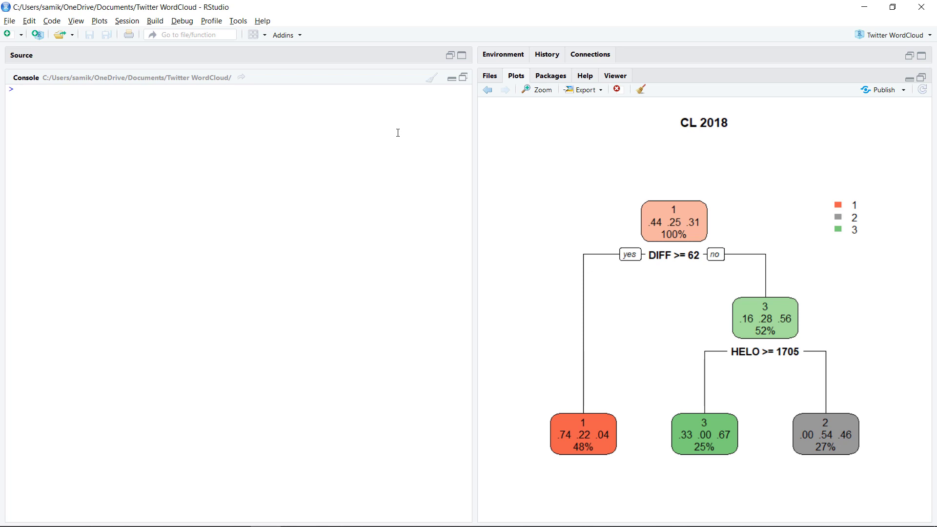
Focus the RStudio Console pane beside the CL 2018 decision tree.
{"action": "left_click", "coordinate": [18, 88]}
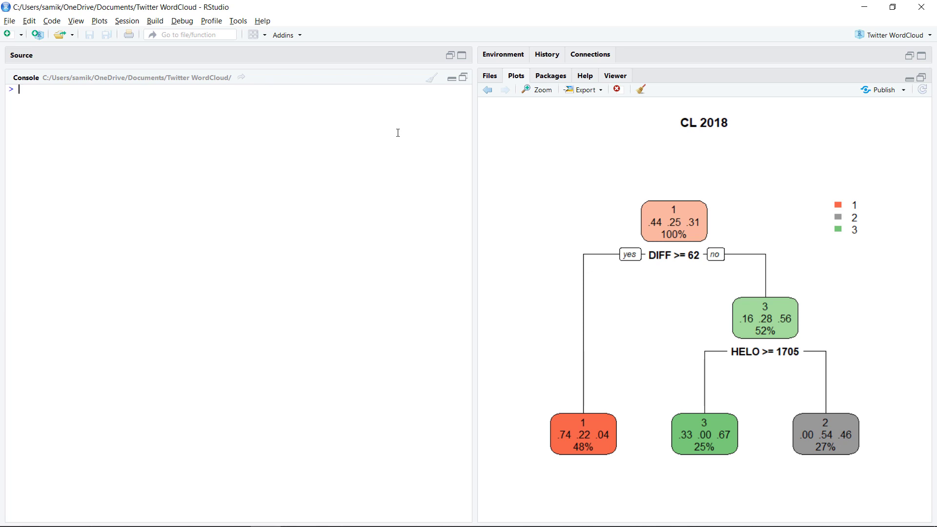